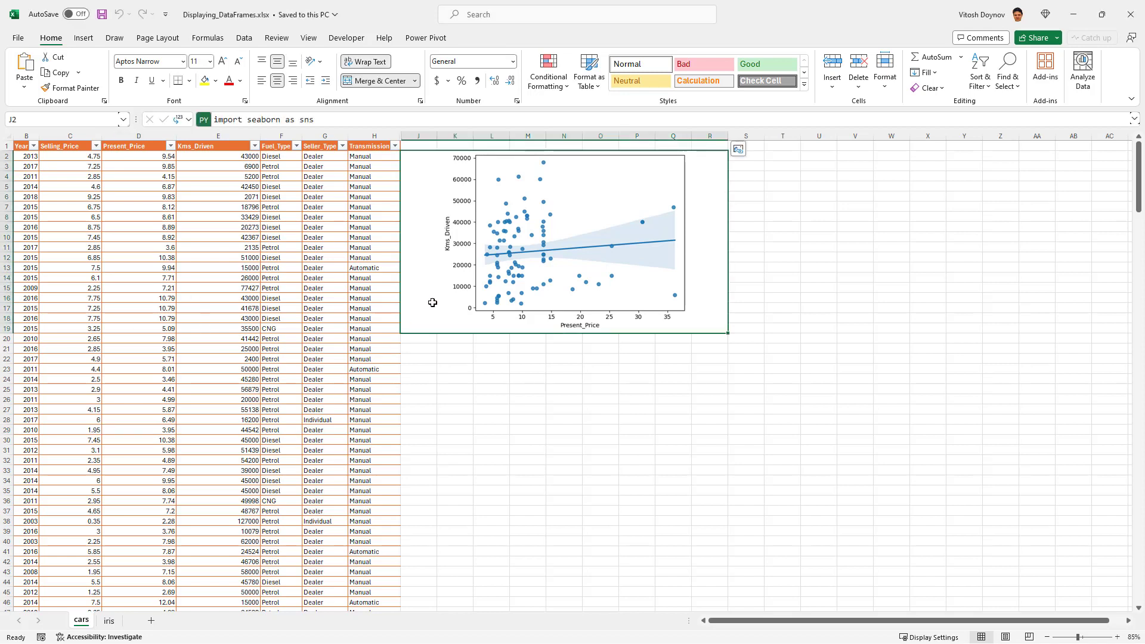
{"action": "mouse_move", "coordinate": [425, 315]}
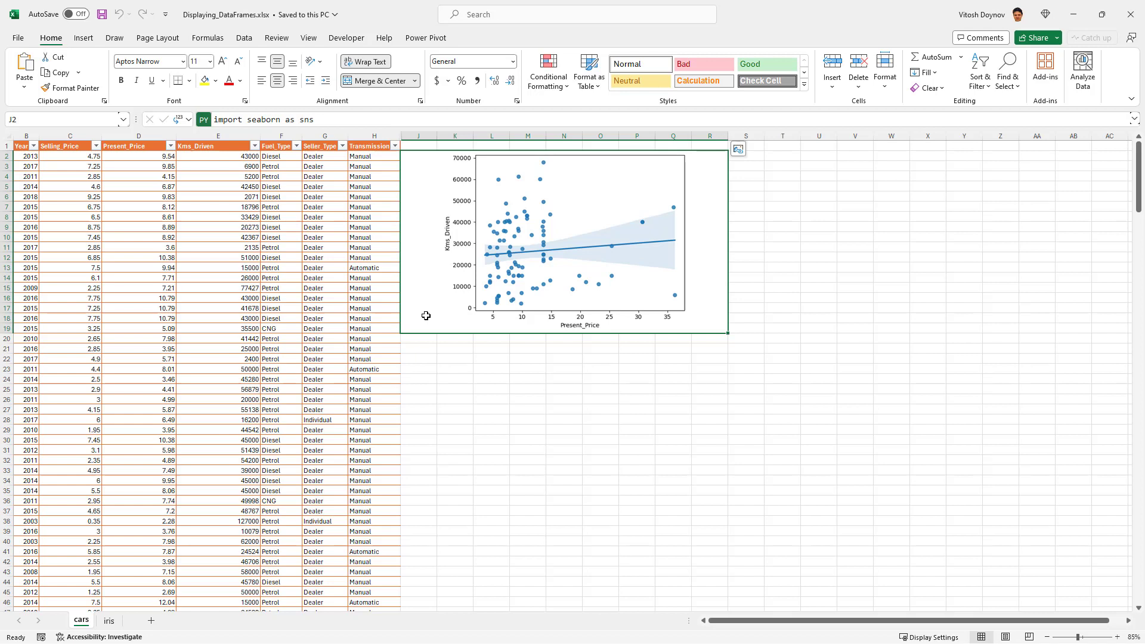
{"action": "mouse_move", "coordinate": [912, 378]}
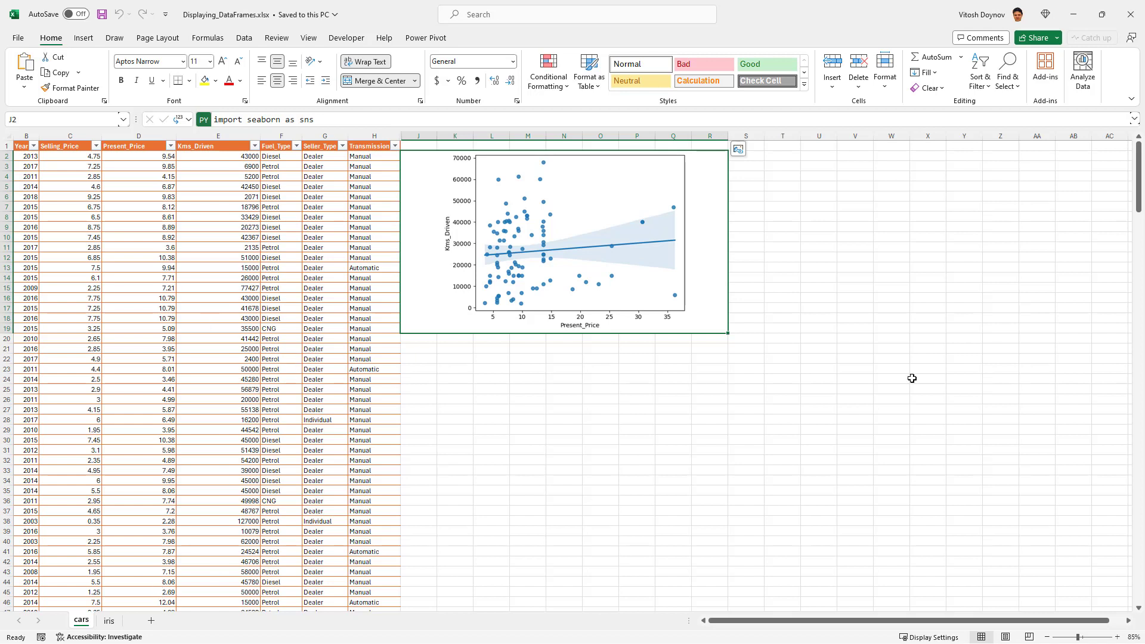
{"action": "mouse_move", "coordinate": [679, 288]}
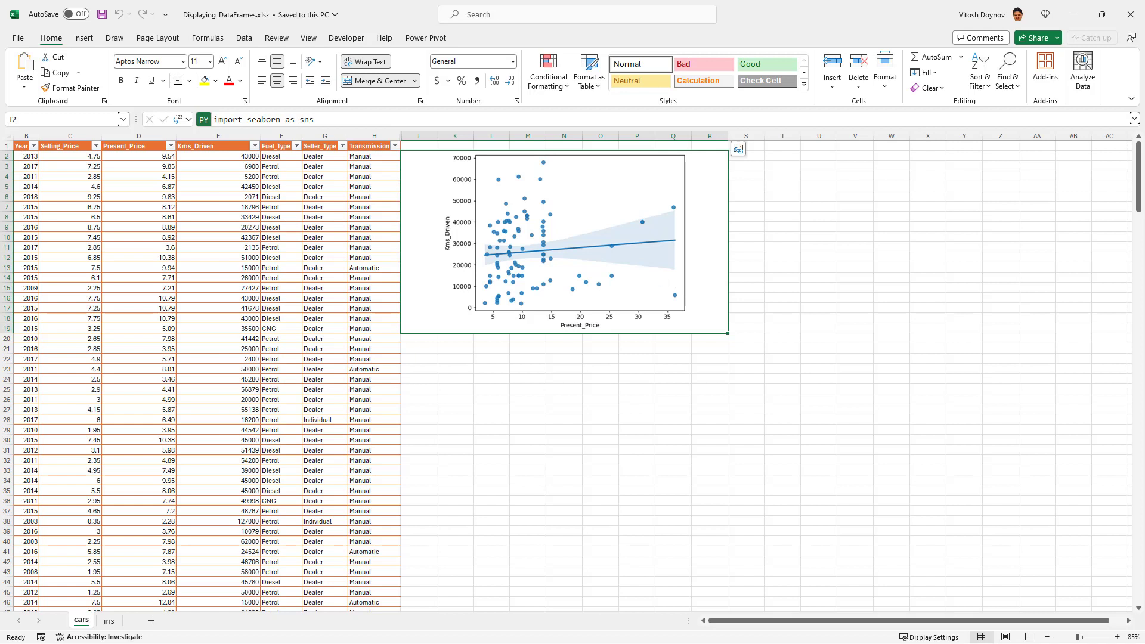
Reduce the seaborn plot to an in-cell thumbnail and resize the cars table columns more compactly
{"action": "left_click", "coordinate": [217, 176]}
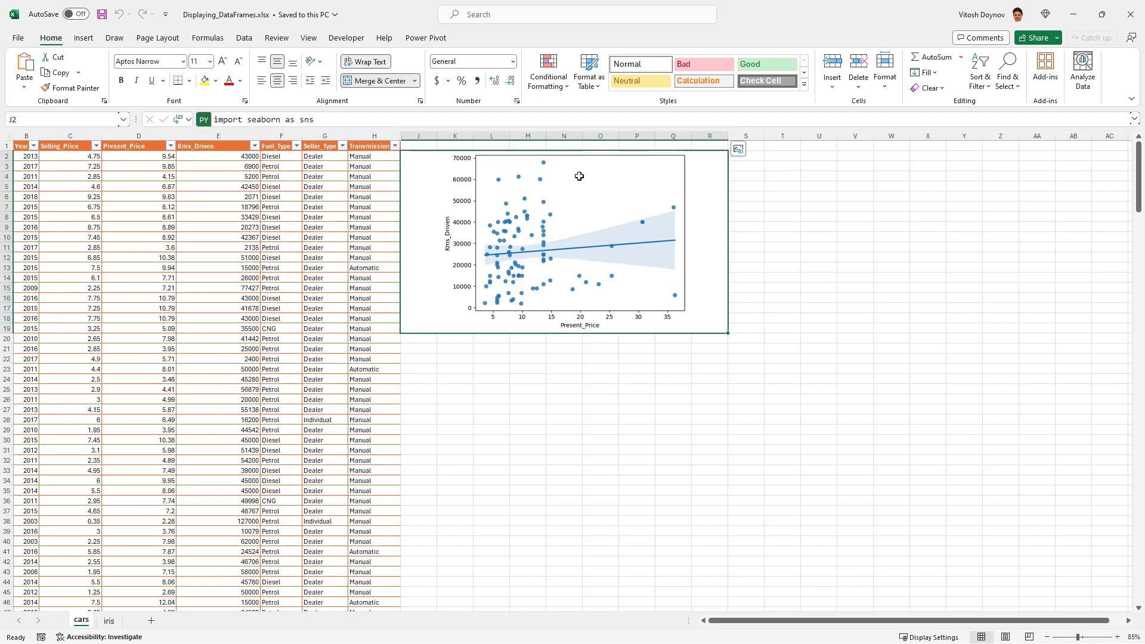
{"action": "mouse_move", "coordinate": [458, 172]}
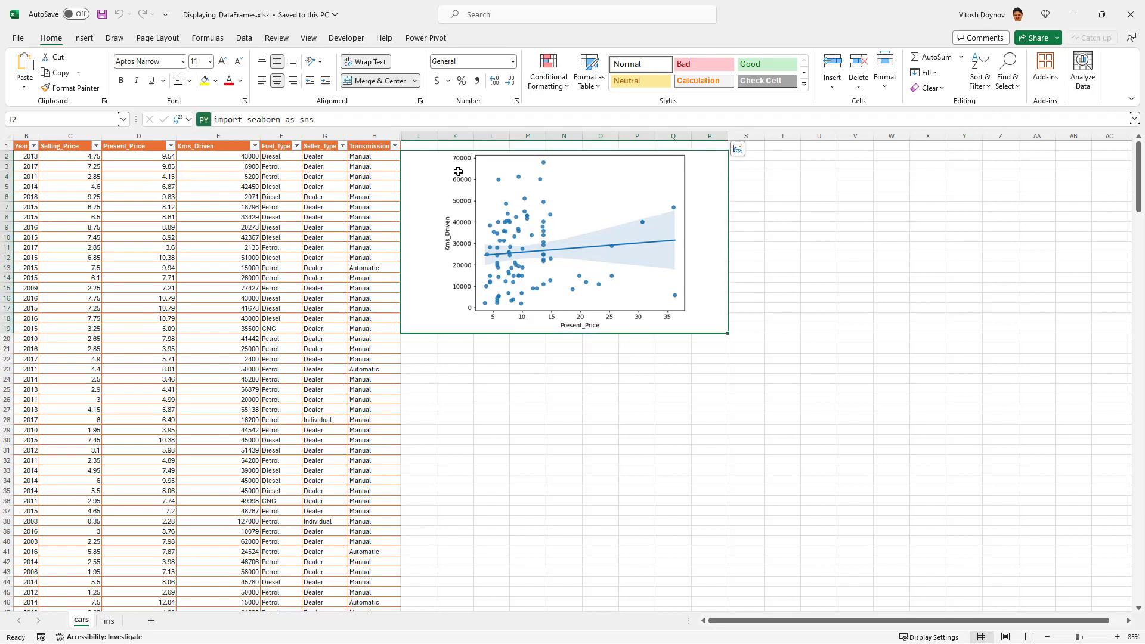
{"action": "mouse_move", "coordinate": [388, 82]}
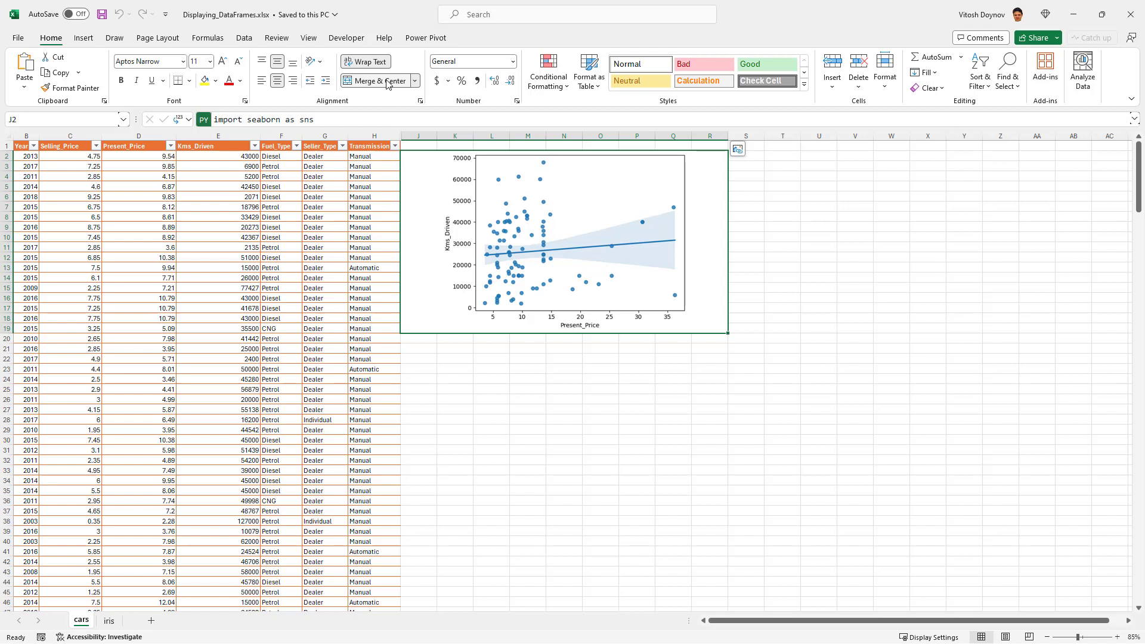
{"action": "left_click", "coordinate": [457, 176]}
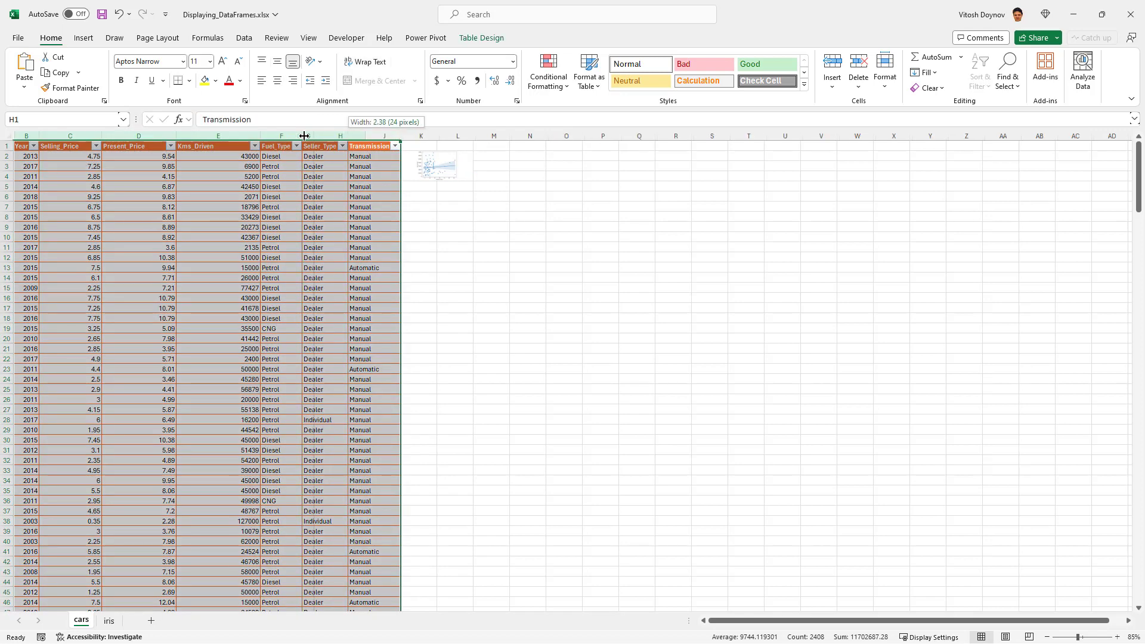
{"action": "left_click_drag", "start_coordinate": [304, 136], "coordinate": [73, 136]}
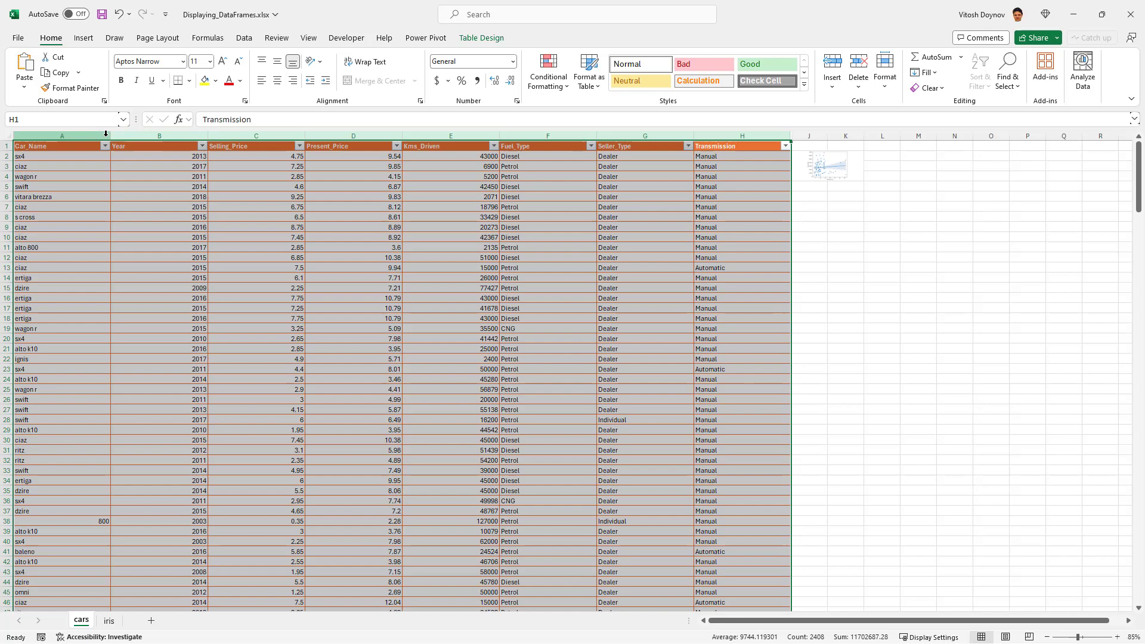
{"action": "left_click", "coordinate": [742, 136]}
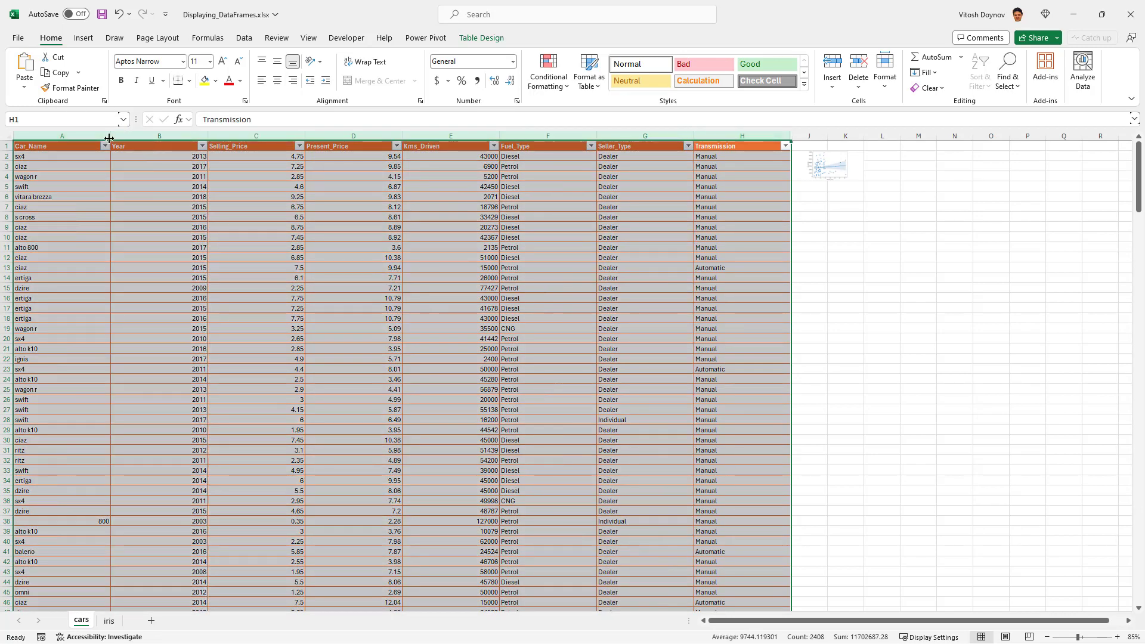
Select empty cell L2 beside the table and scroll the sheet back to the right
{"action": "left_click", "coordinate": [520, 155]}
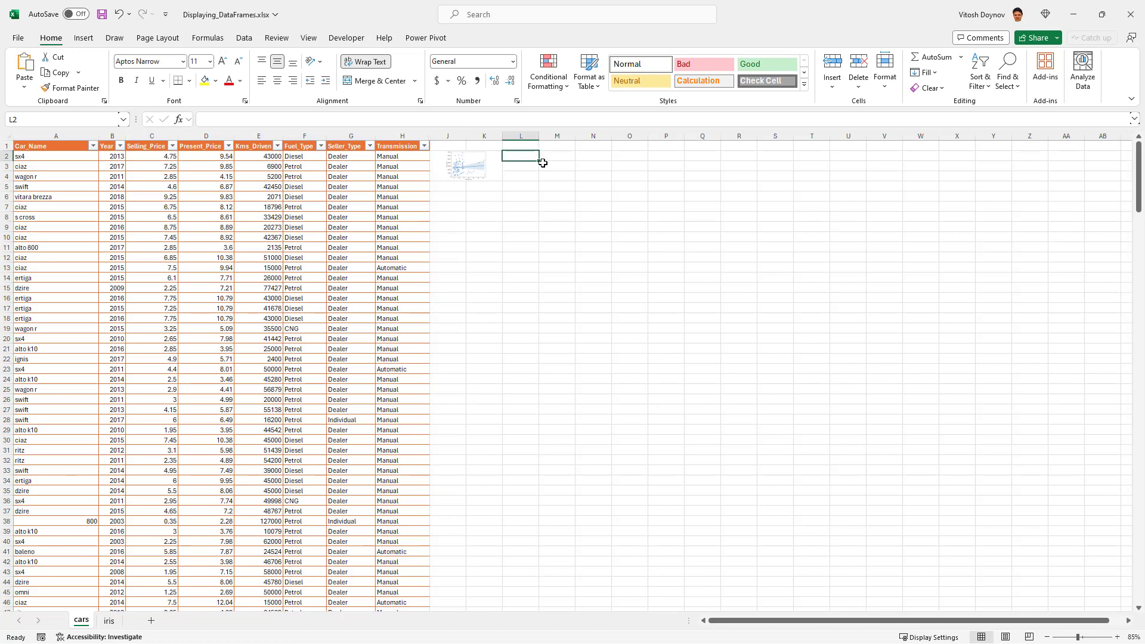
{"action": "scroll", "scroll_direction": "right", "scroll_amount": 3}
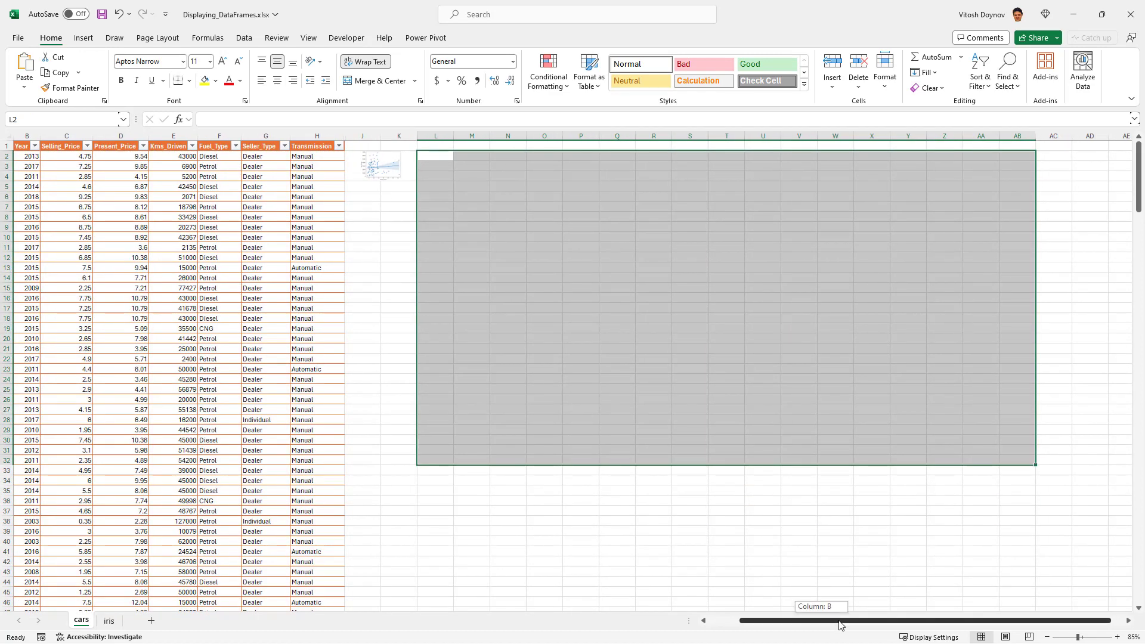
{"action": "scroll", "scroll_direction": "right", "scroll_amount": 3}
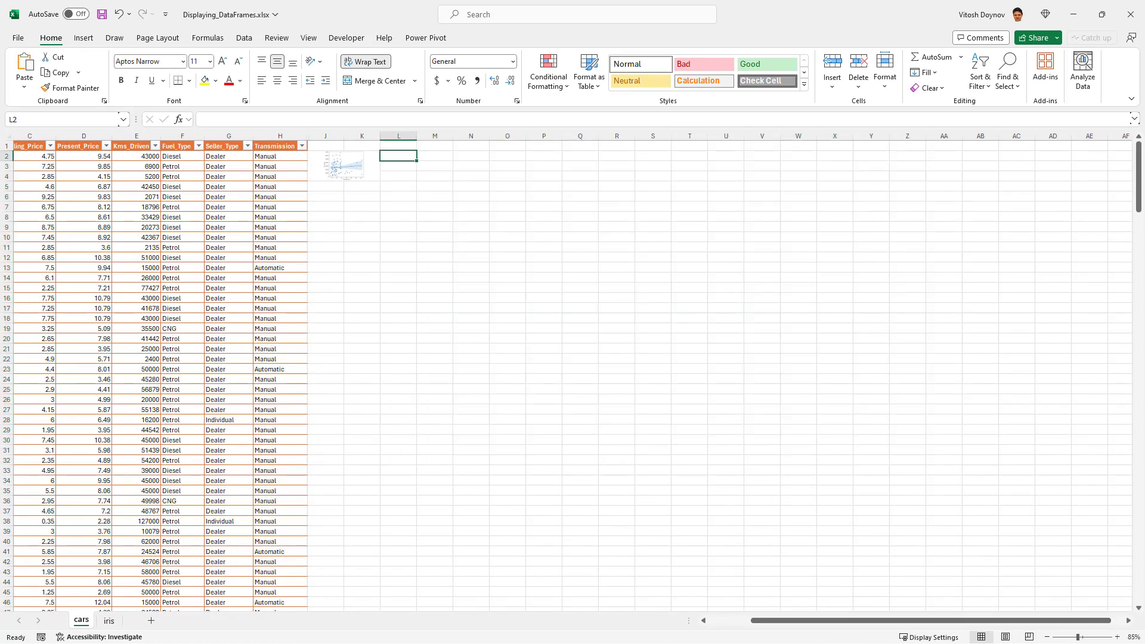
Enter a Python formula =PY returning cars_df in cell M2
{"action": "left_click", "coordinate": [435, 155]}
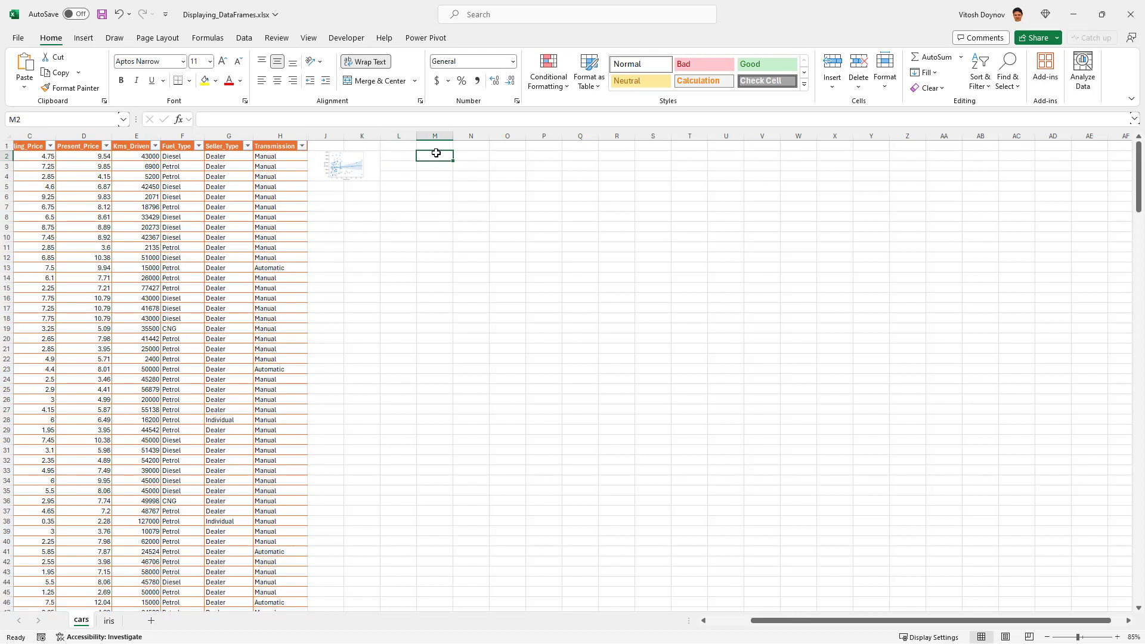
{"action": "type", "text": "=PY"}
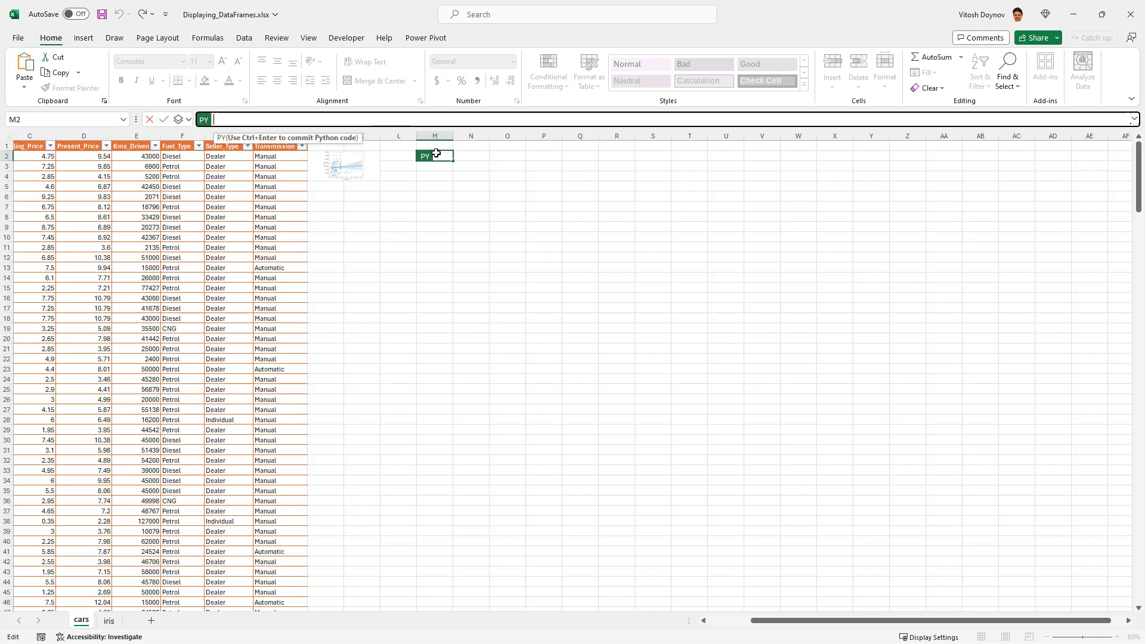
{"action": "type", "text": "cars"}
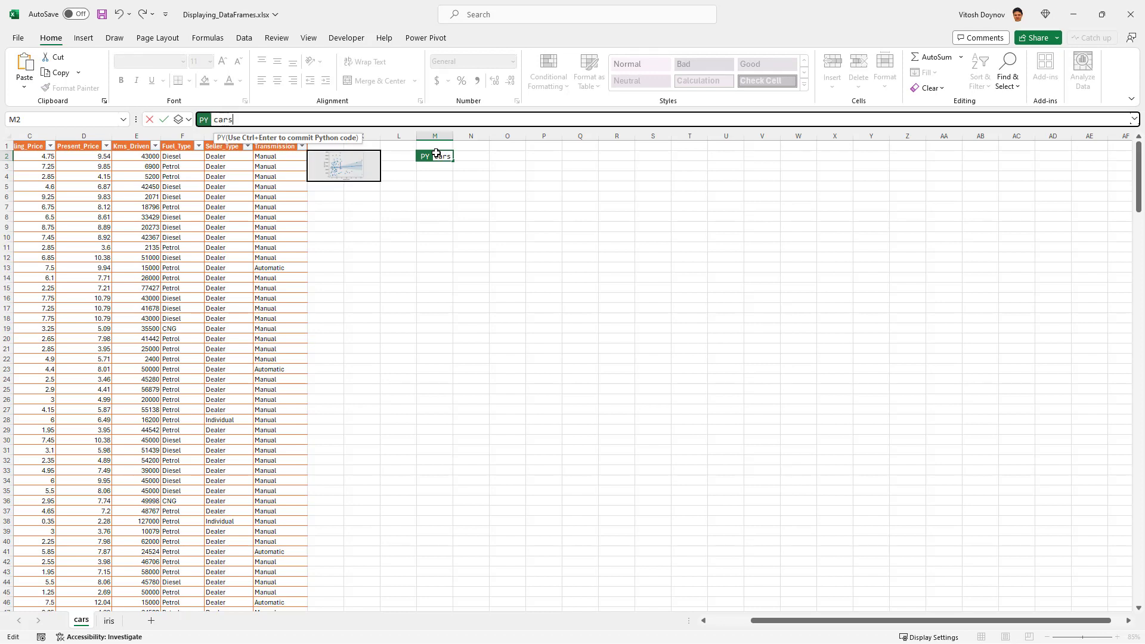
{"action": "type", "text": "_df"}
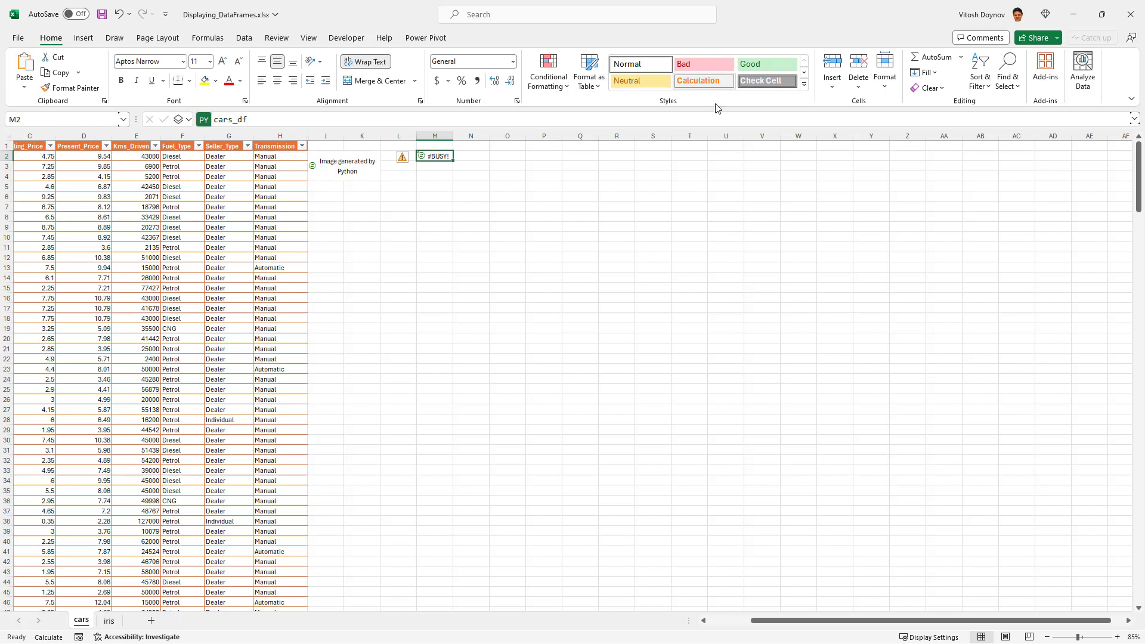
{"action": "mouse_move", "coordinate": [427, 158]}
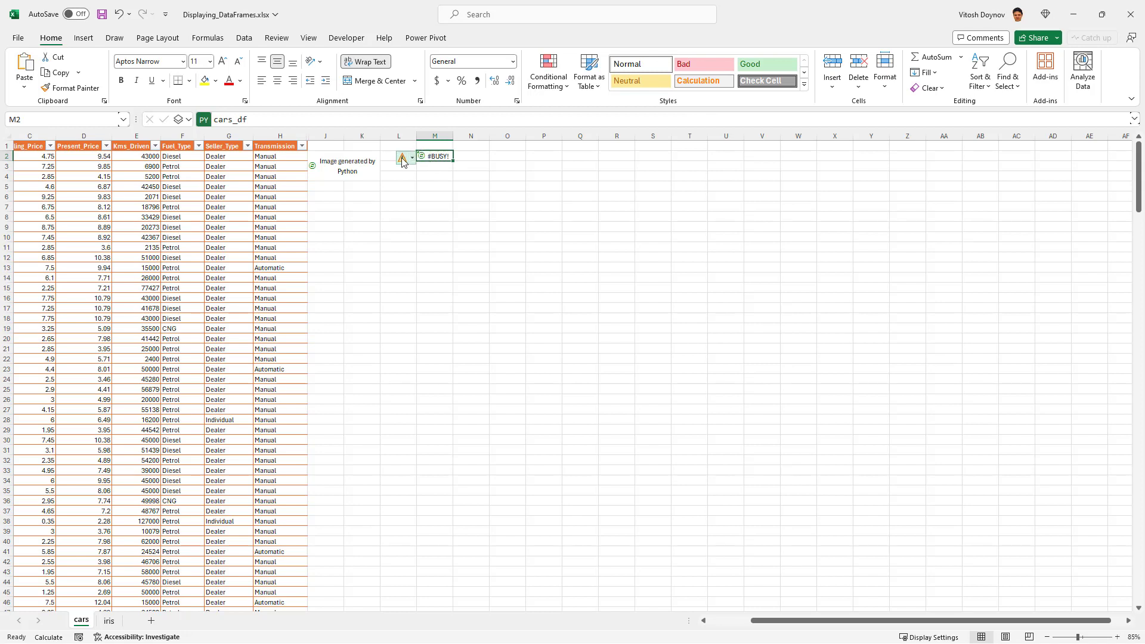
Inspect the #BUSY! error through Show Calculation Steps, close it, and spill the DataFrame as values
{"action": "left_click", "coordinate": [403, 157]}
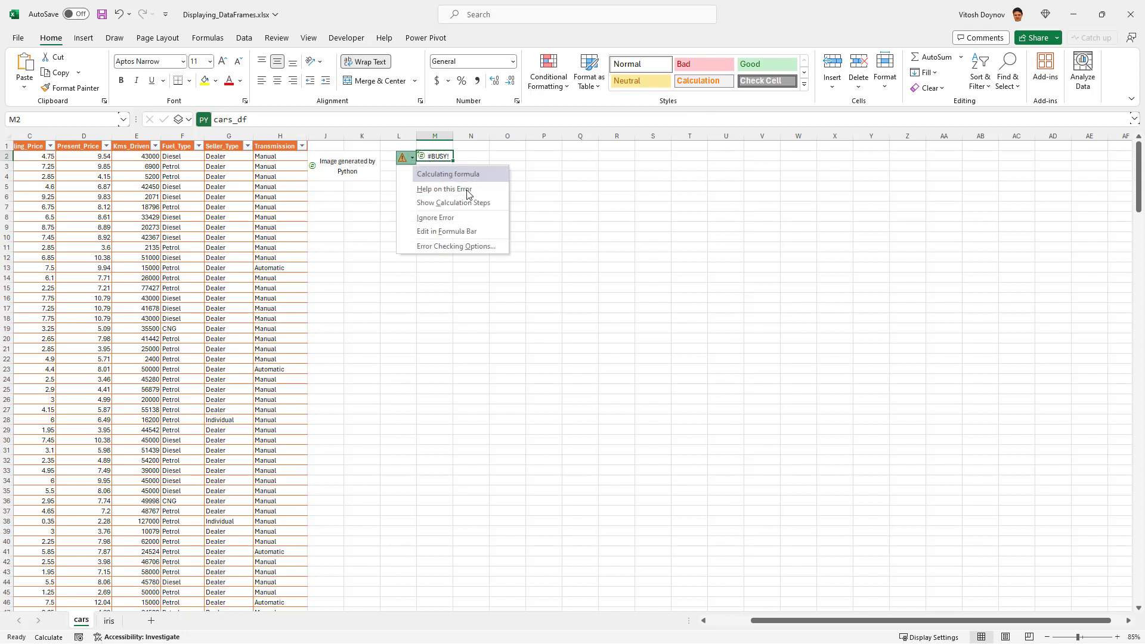
{"action": "left_click", "coordinate": [453, 203]}
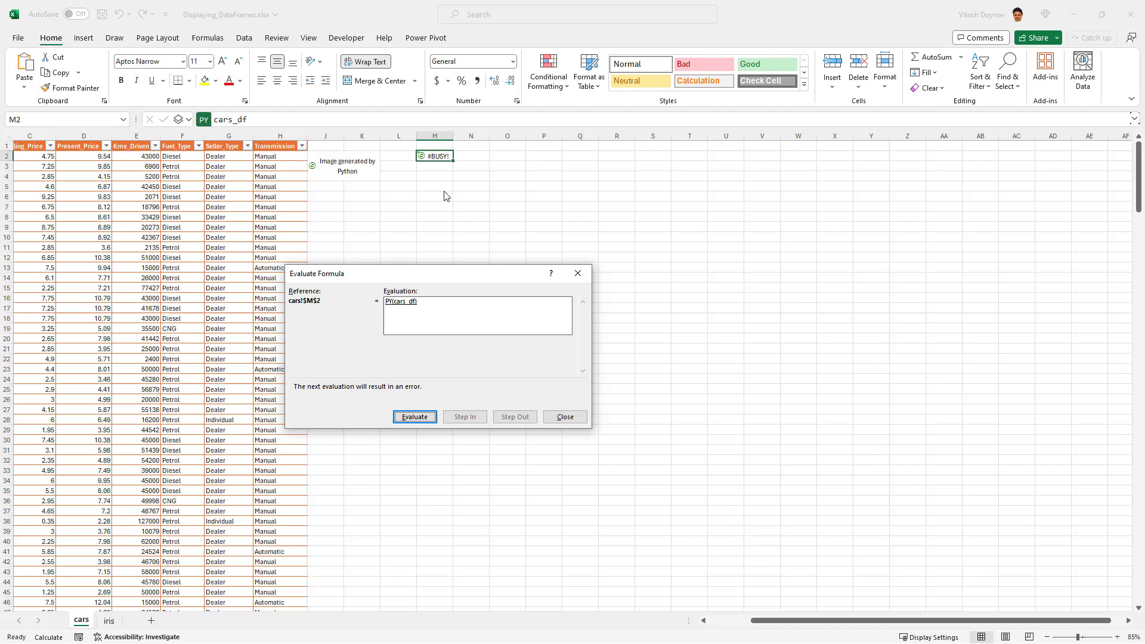
{"action": "left_click", "coordinate": [414, 416]}
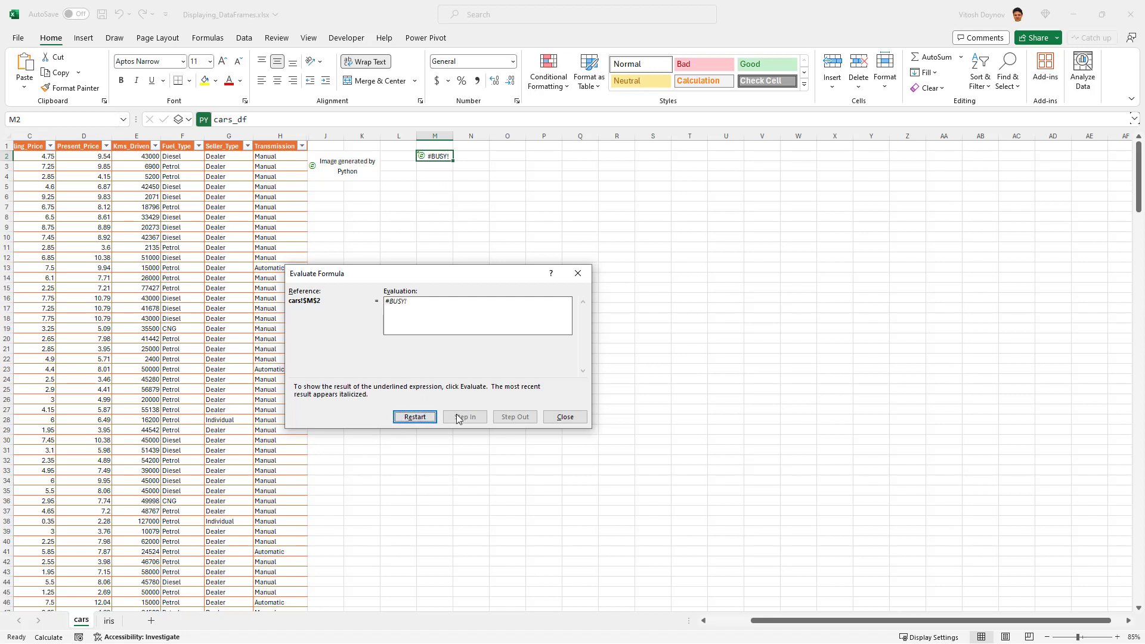
{"action": "left_click", "coordinate": [564, 418]}
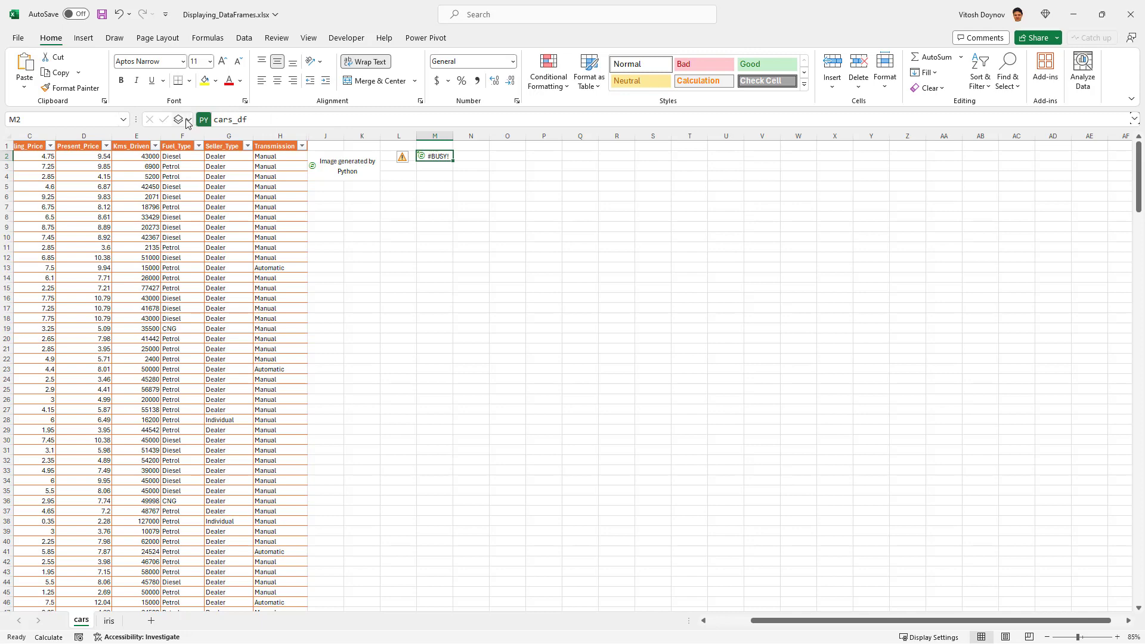
{"action": "left_click", "coordinate": [188, 120]}
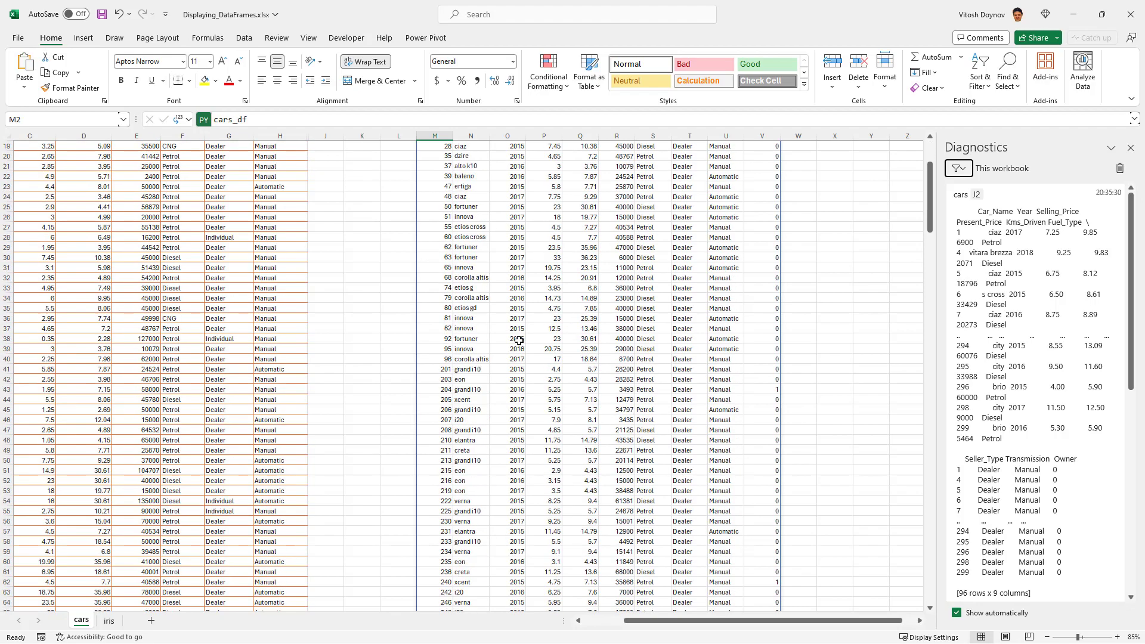
Scroll through the spilled cars DataFrame rows and return to the Python cell M2
{"action": "scroll", "scroll_direction": "up", "scroll_amount": 3}
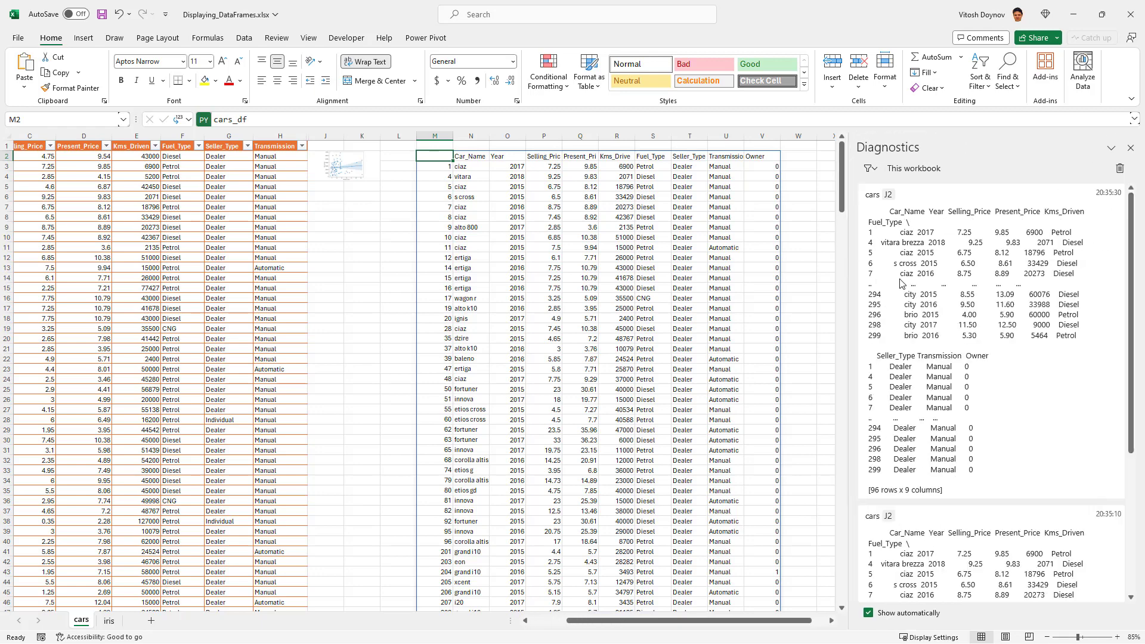
{"action": "scroll", "scroll_direction": "down", "scroll_amount": 3}
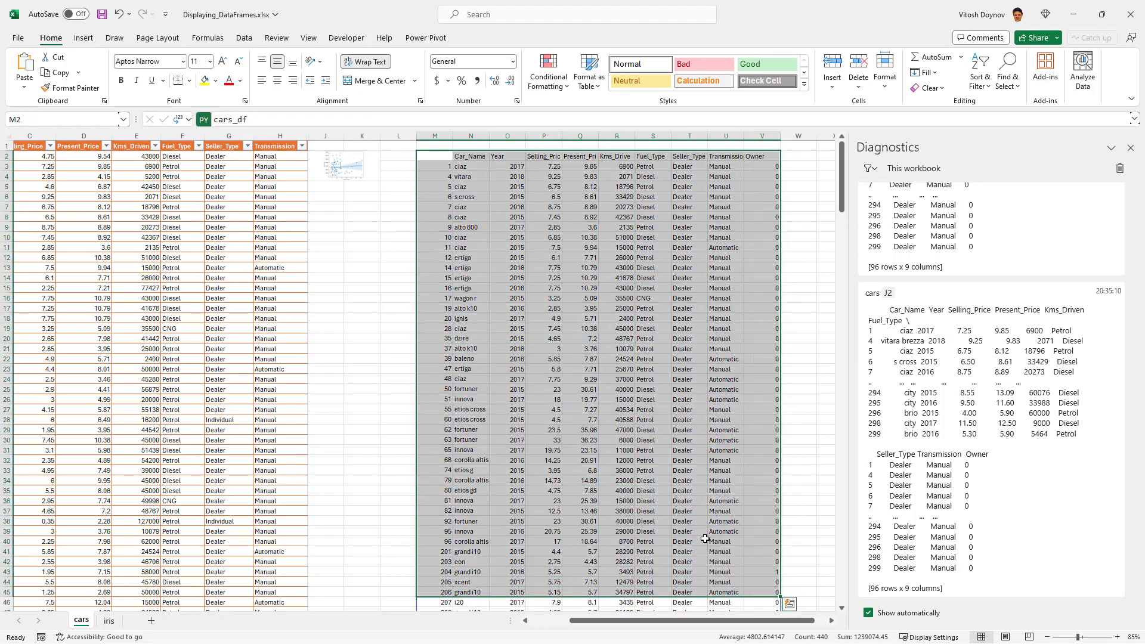
{"action": "scroll", "scroll_direction": "down", "scroll_amount": 3}
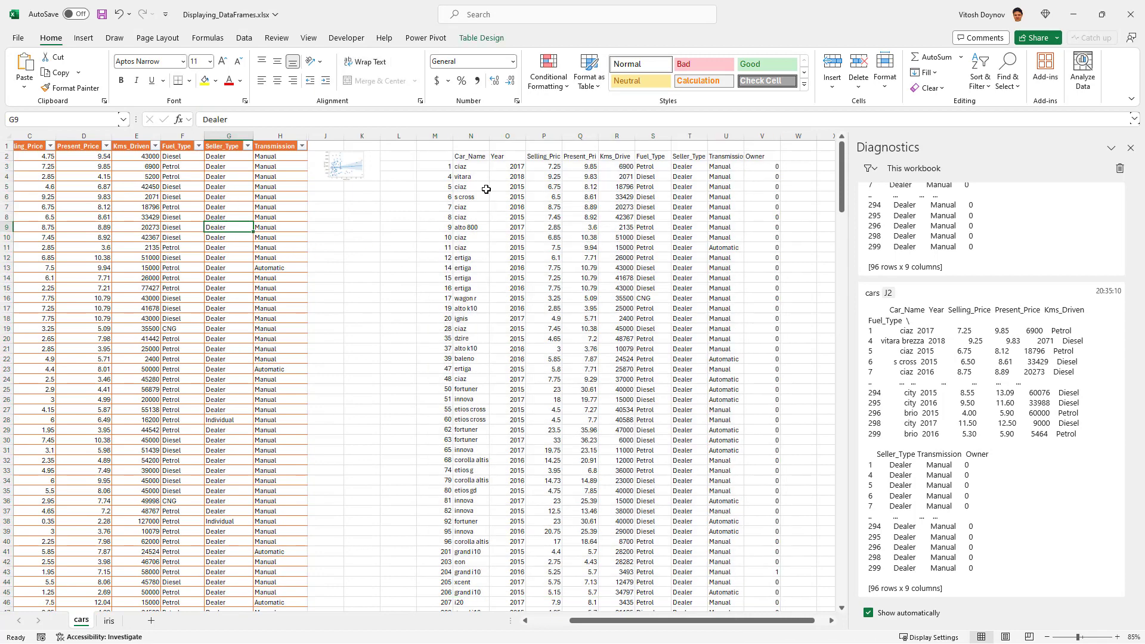
{"action": "left_click", "coordinate": [434, 155]}
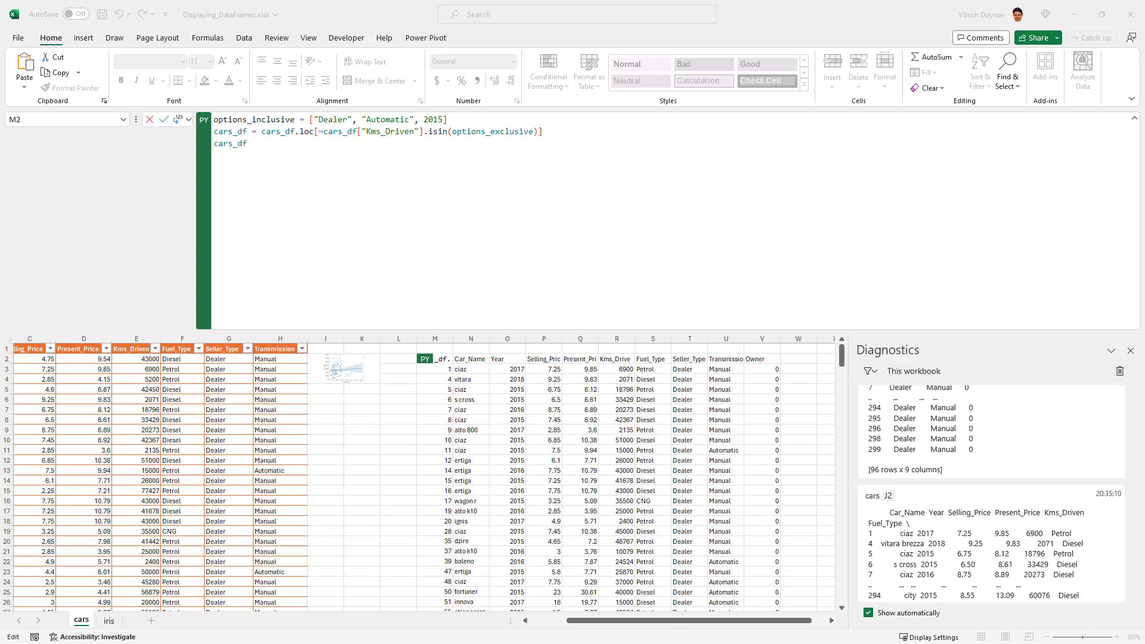
{"action": "mouse_move", "coordinate": [362, 272]}
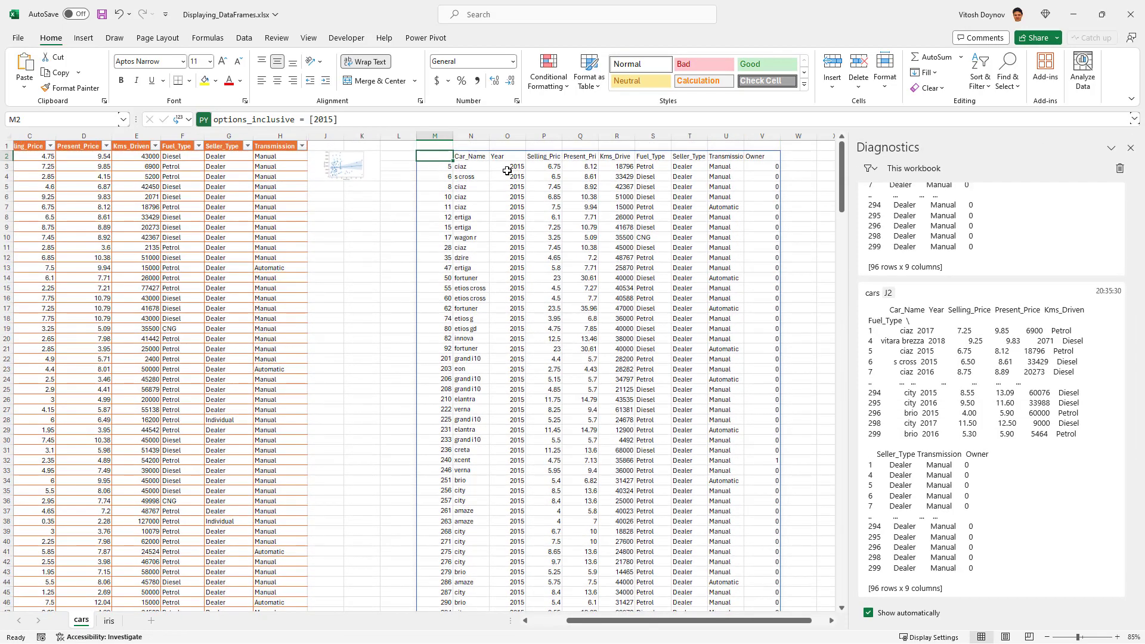
{"action": "left_click", "coordinate": [507, 461]}
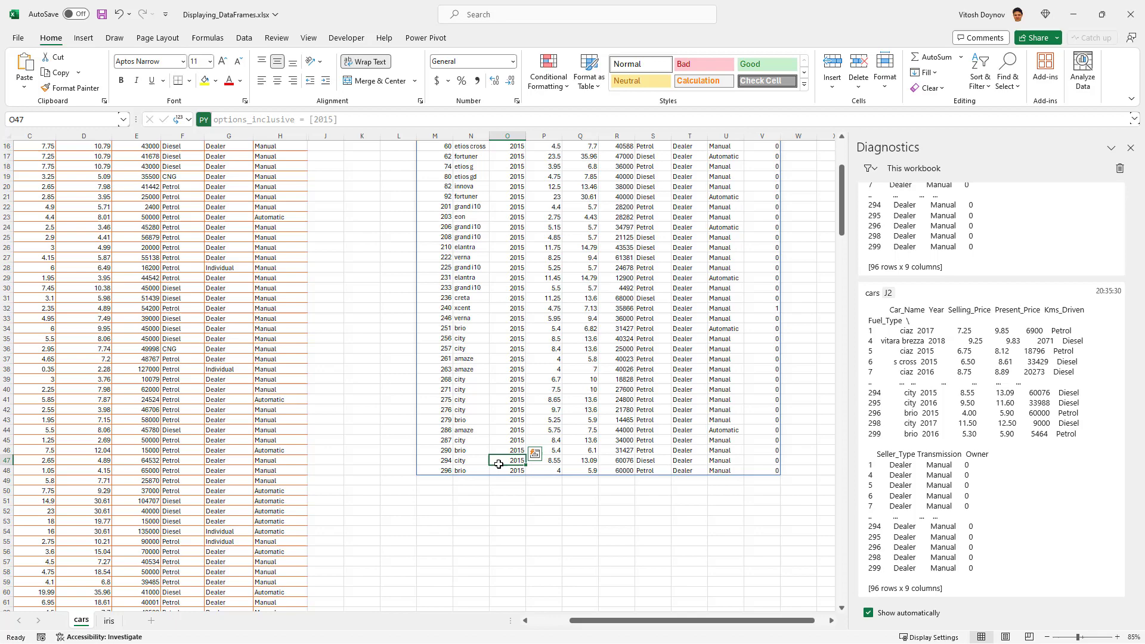
{"action": "scroll", "scroll_direction": "up", "scroll_amount": 3}
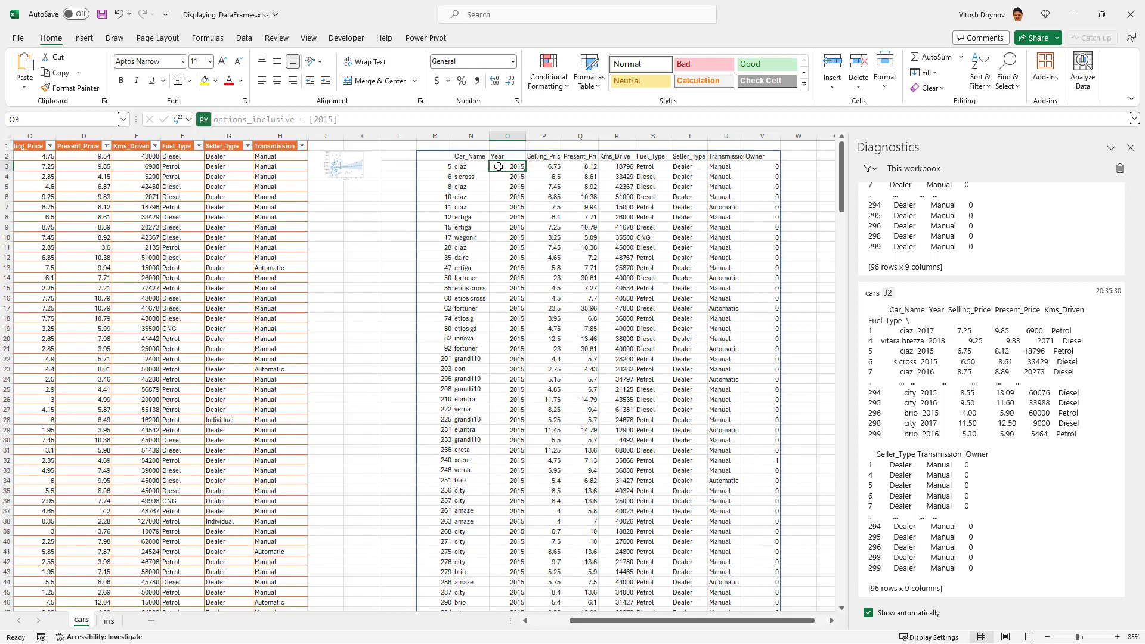
{"action": "left_click", "coordinate": [507, 155]}
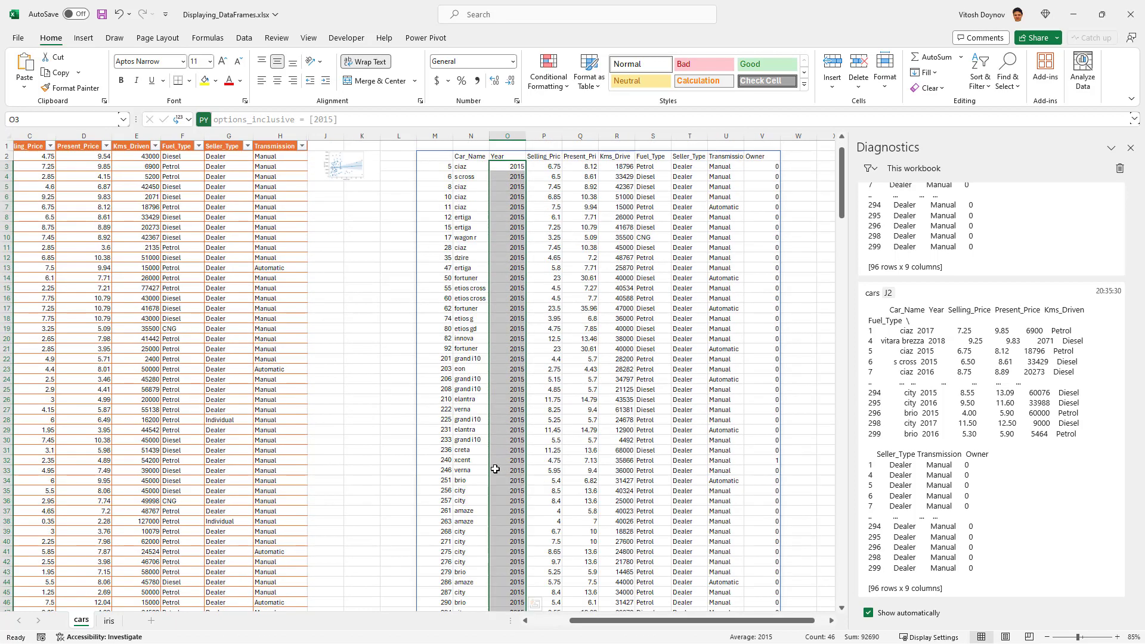
{"action": "left_click", "coordinate": [1131, 119]}
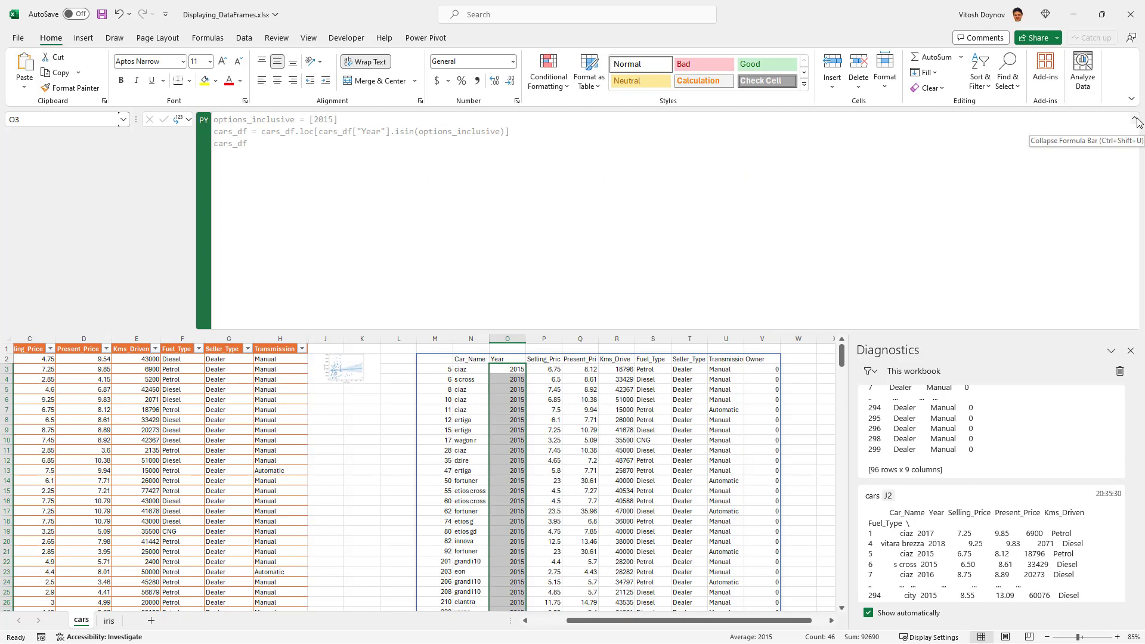
{"action": "left_click", "coordinate": [1136, 119]}
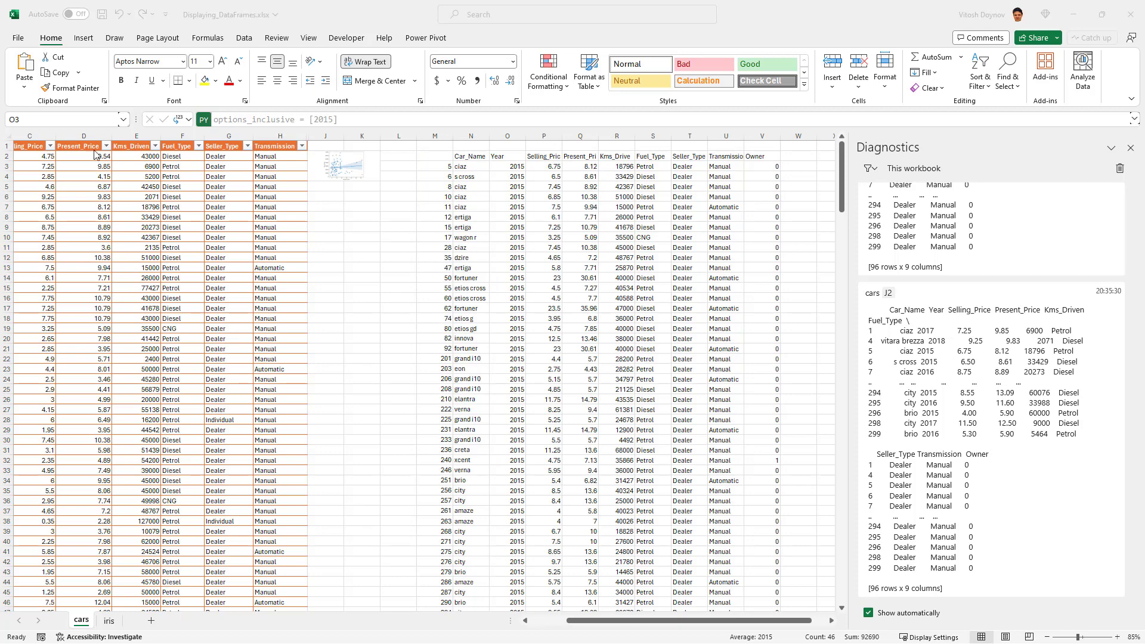
{"action": "left_click", "coordinate": [434, 155]}
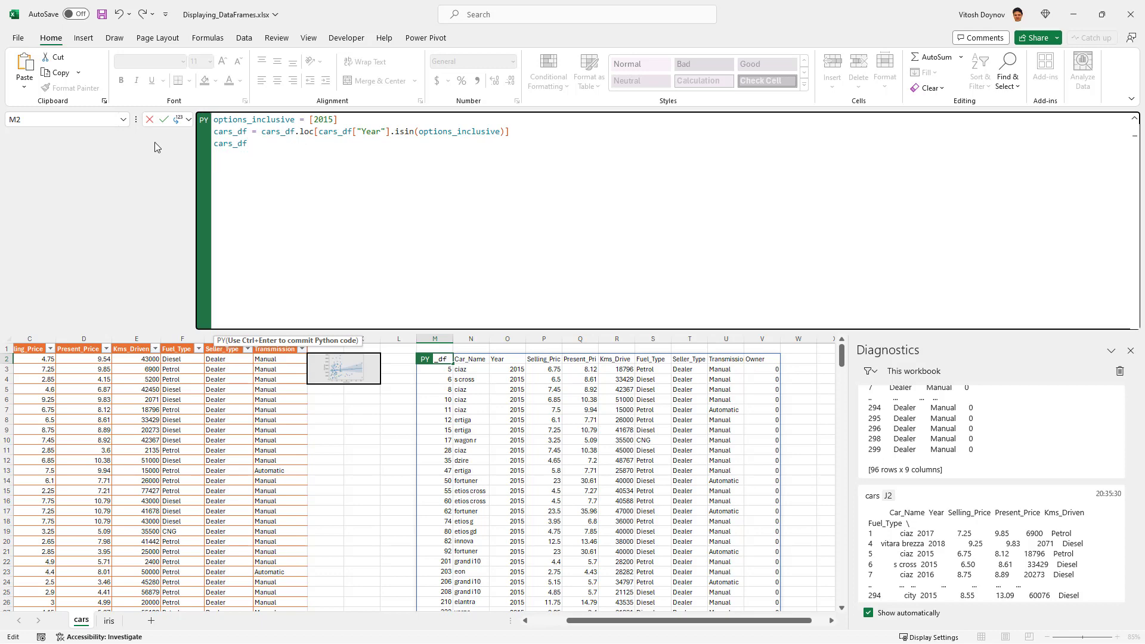
Slice cars_df["Car_Name"][:5] so the cell spills the first five 2015 car names
{"action": "left_click", "coordinate": [470, 380]}
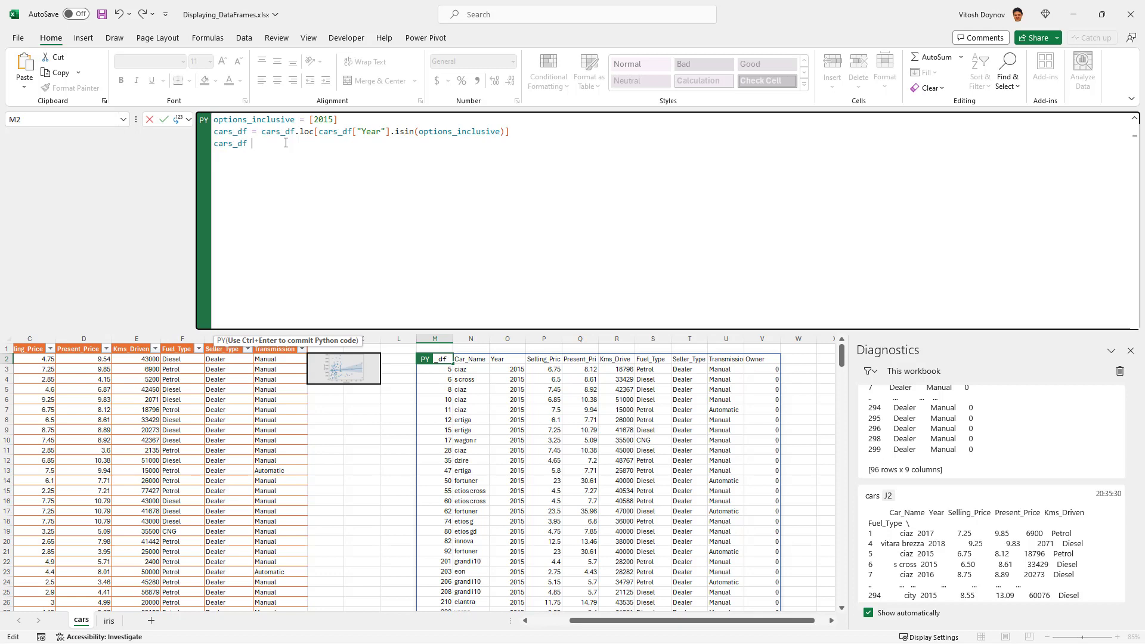
{"action": "type", "text": "[\"Car_"}
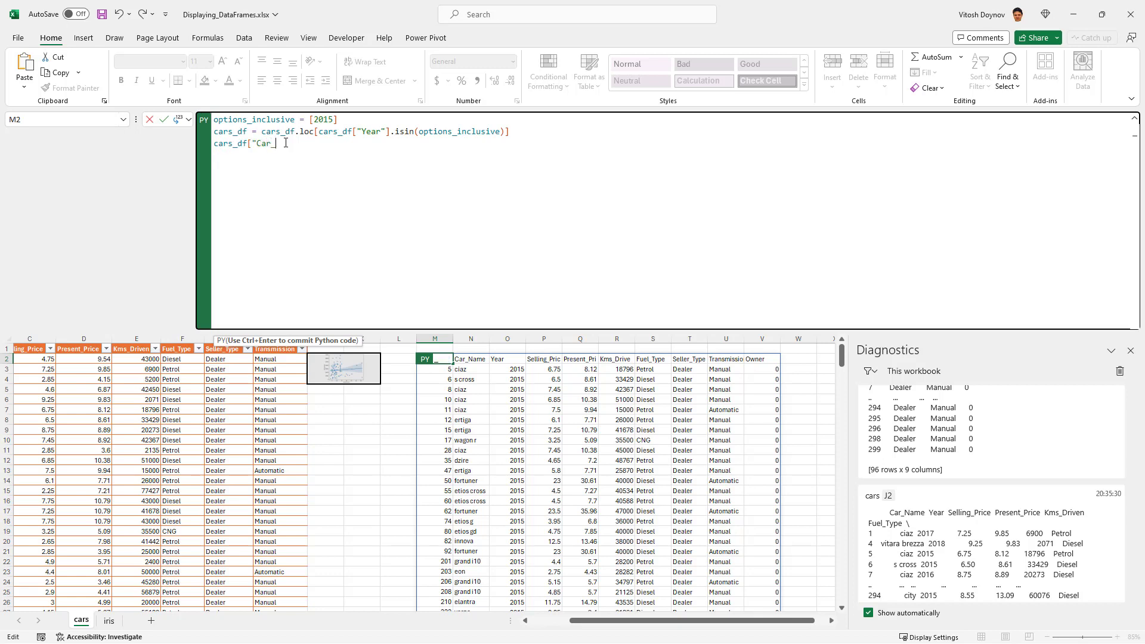
{"action": "type", "text": "Name\""}
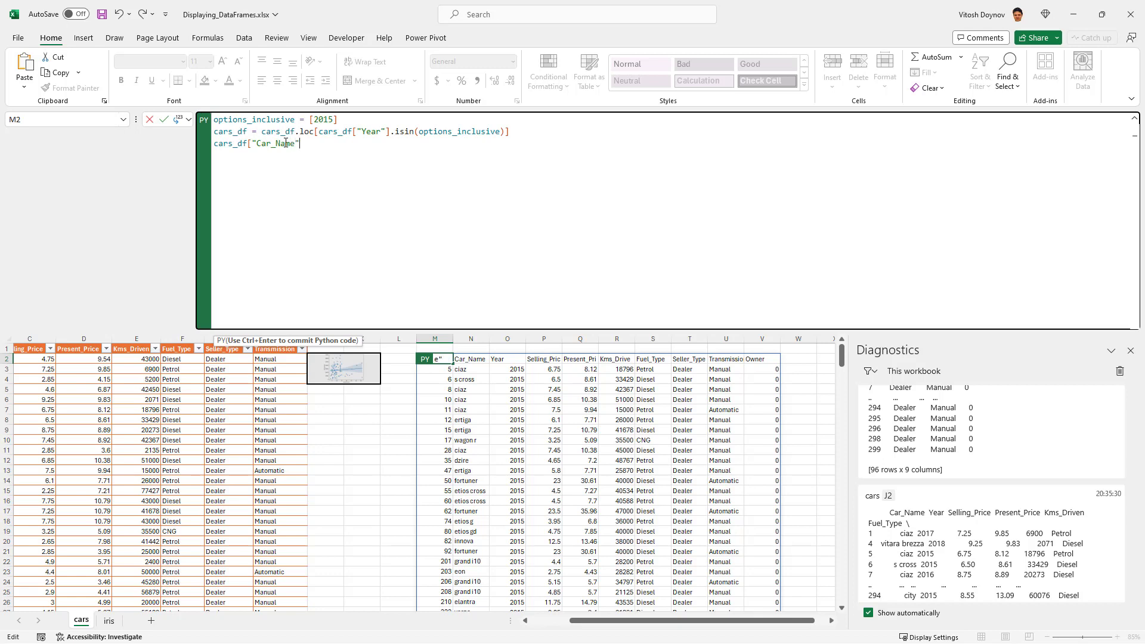
{"action": "type", "text": "["}
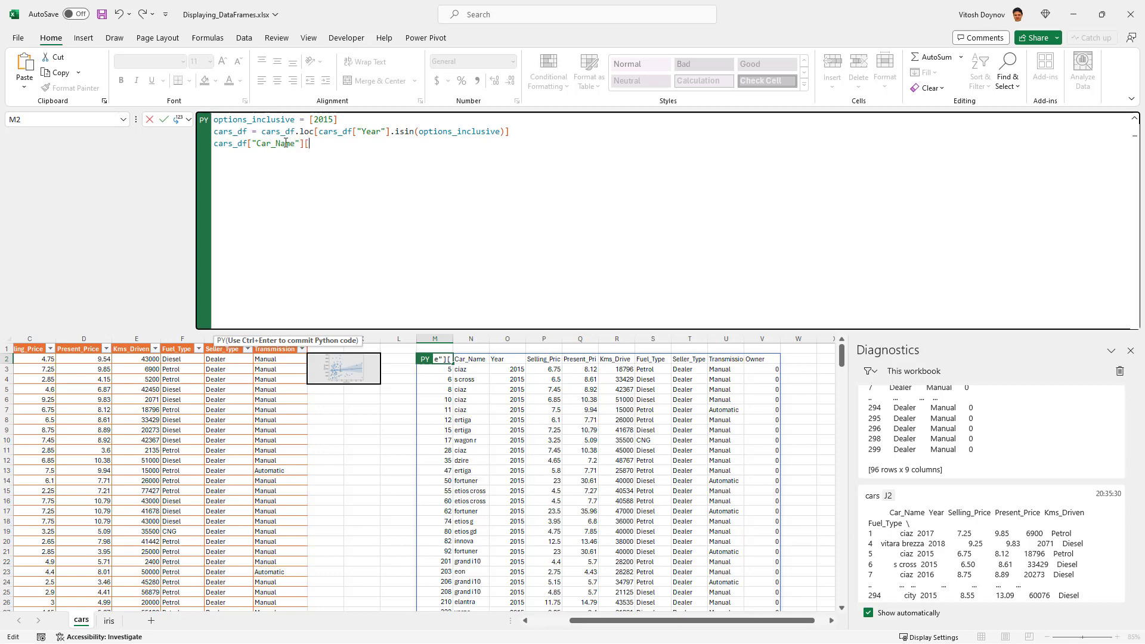
{"action": "type", "text": ":5"}
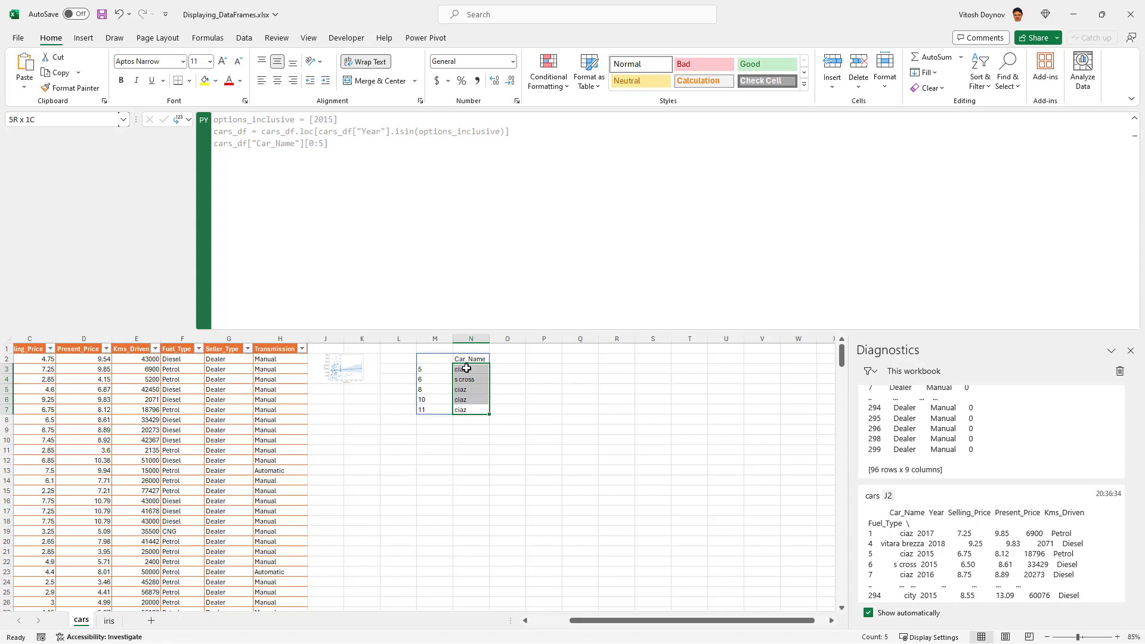
{"action": "left_click", "coordinate": [434, 359]}
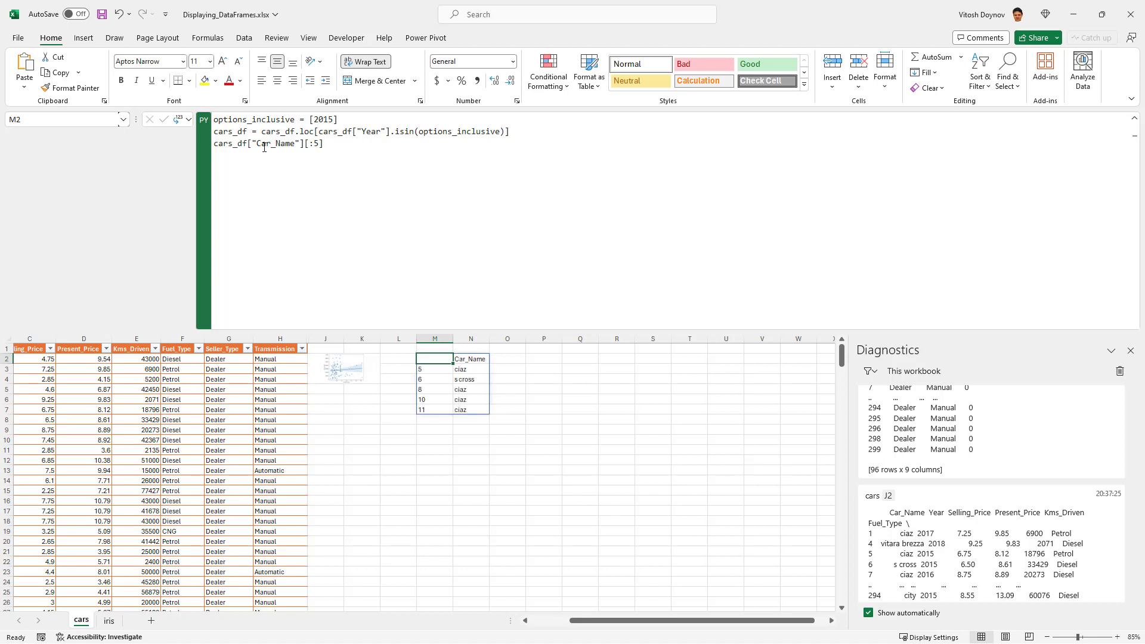
Rewrite the line as cars_df.Car_Name with a slice to 50, then select the slice to replace it
{"action": "double_click", "coordinate": [275, 143]}
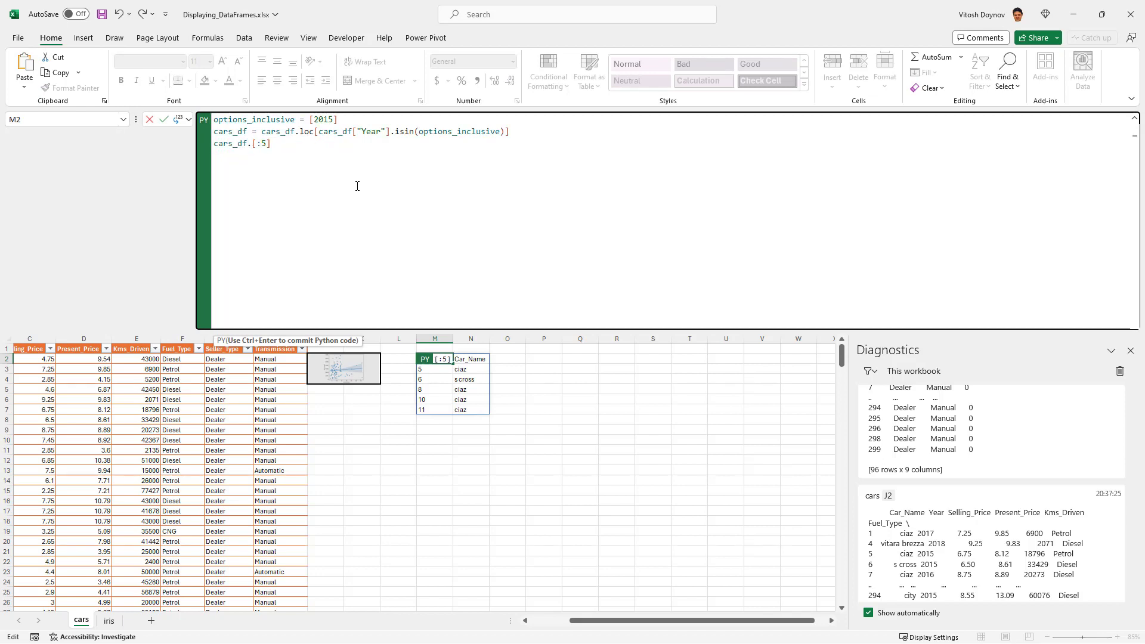
{"action": "type", "text": "CarN"}
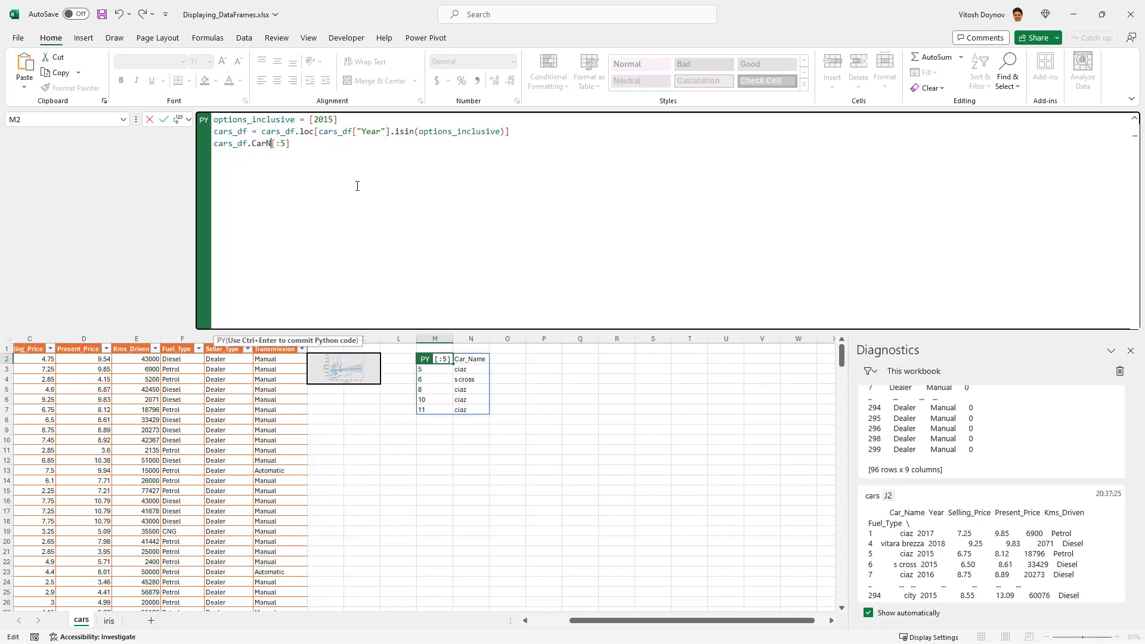
{"action": "key", "text": "ctrl+enter"}
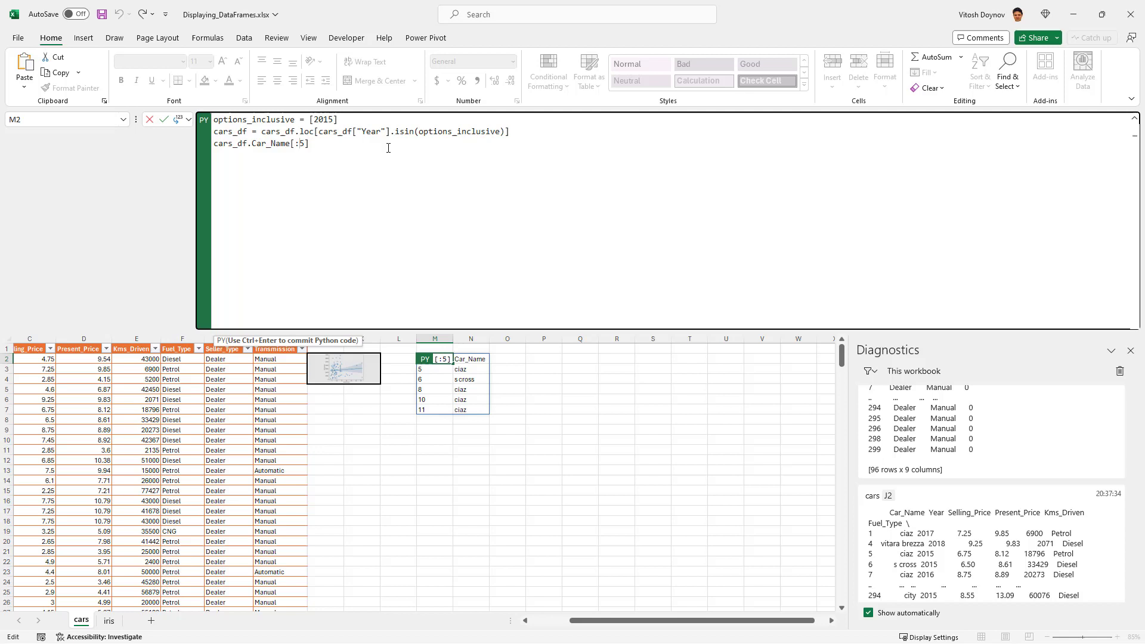
{"action": "type", "text": "50"}
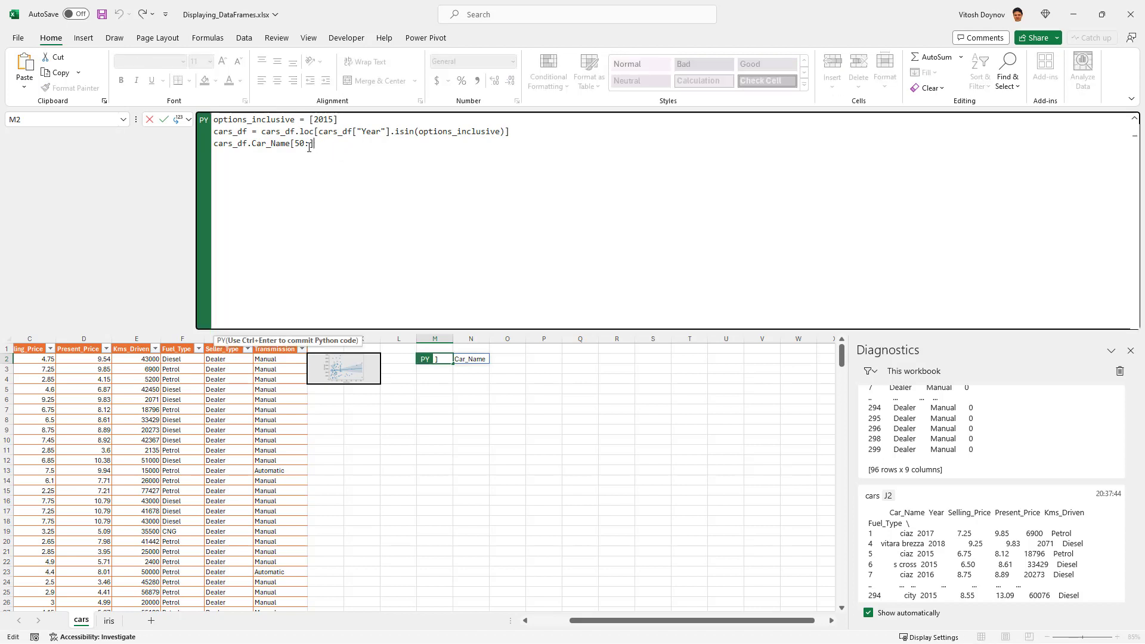
{"action": "double_click", "coordinate": [296, 143]}
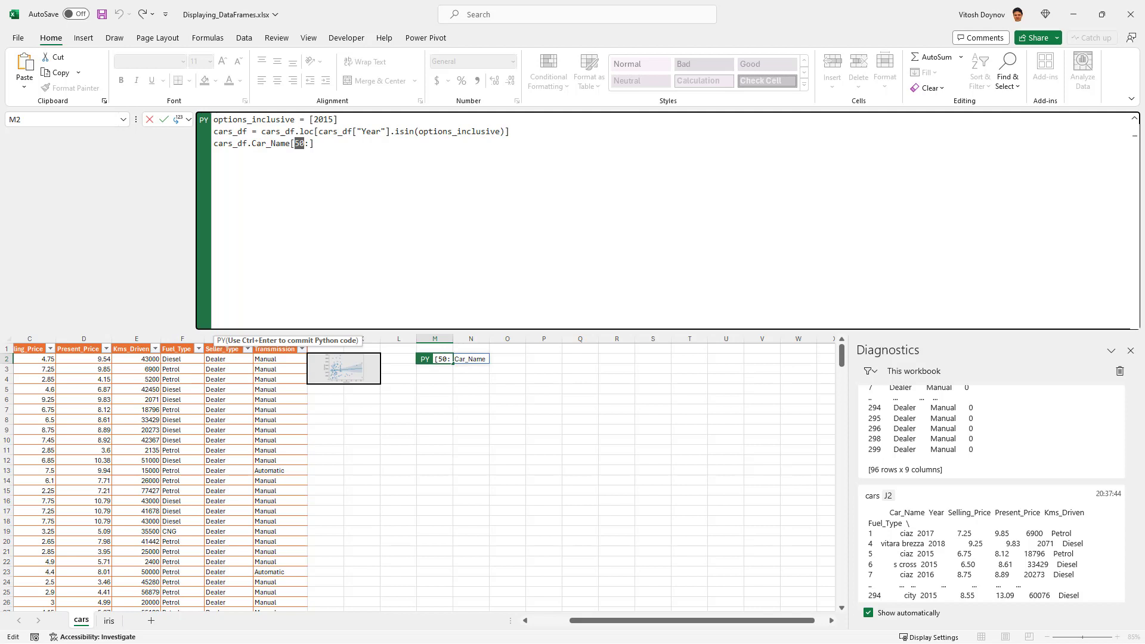
{"action": "left_click", "coordinate": [333, 143]}
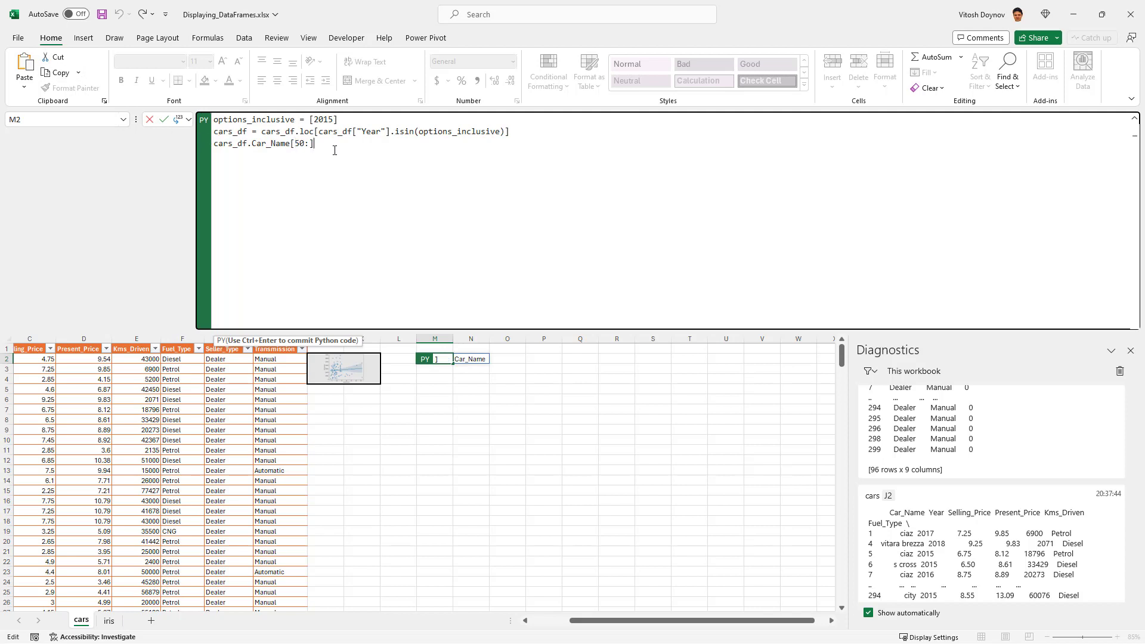
{"action": "double_click", "coordinate": [286, 143]}
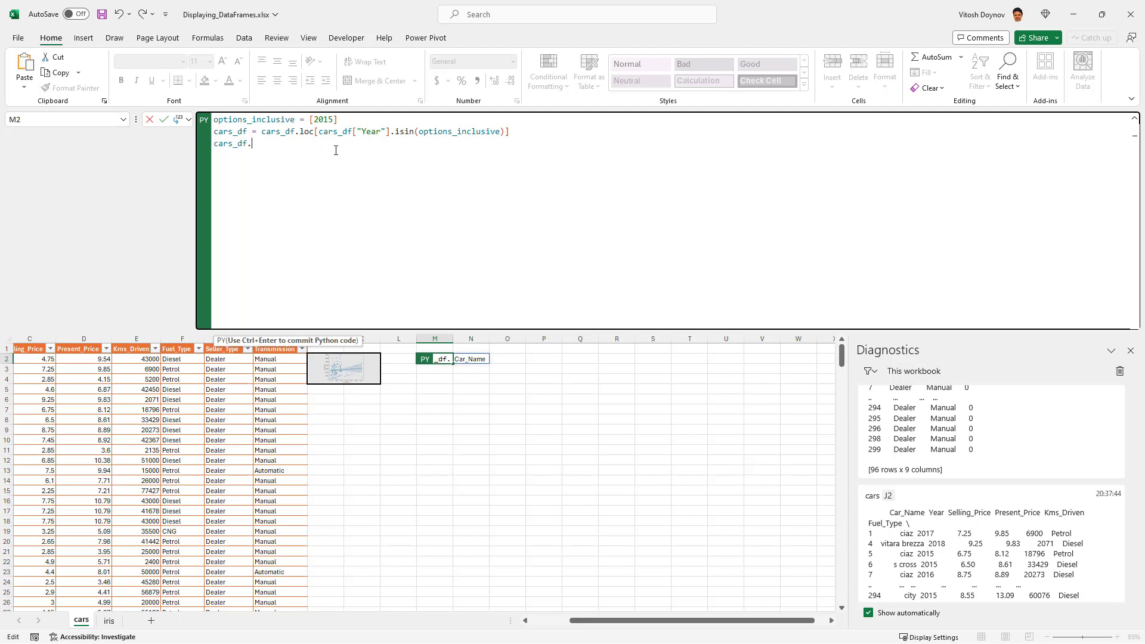
Run cars_df.count() to get the count of values per column
{"action": "type", "text": "count()"}
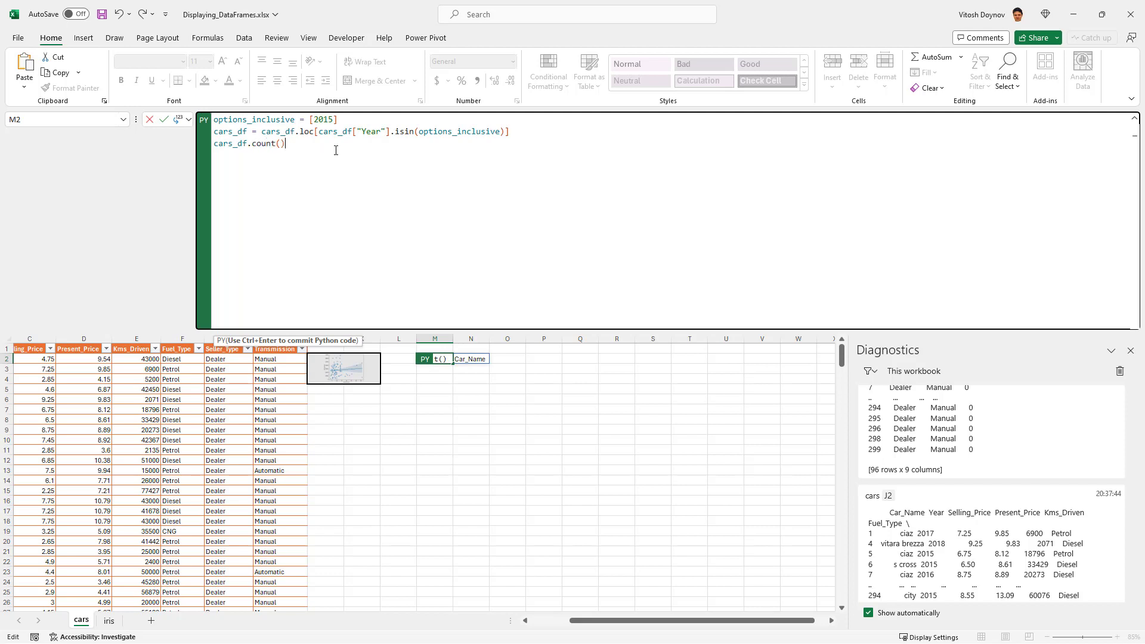
{"action": "key", "text": "ctrl+enter"}
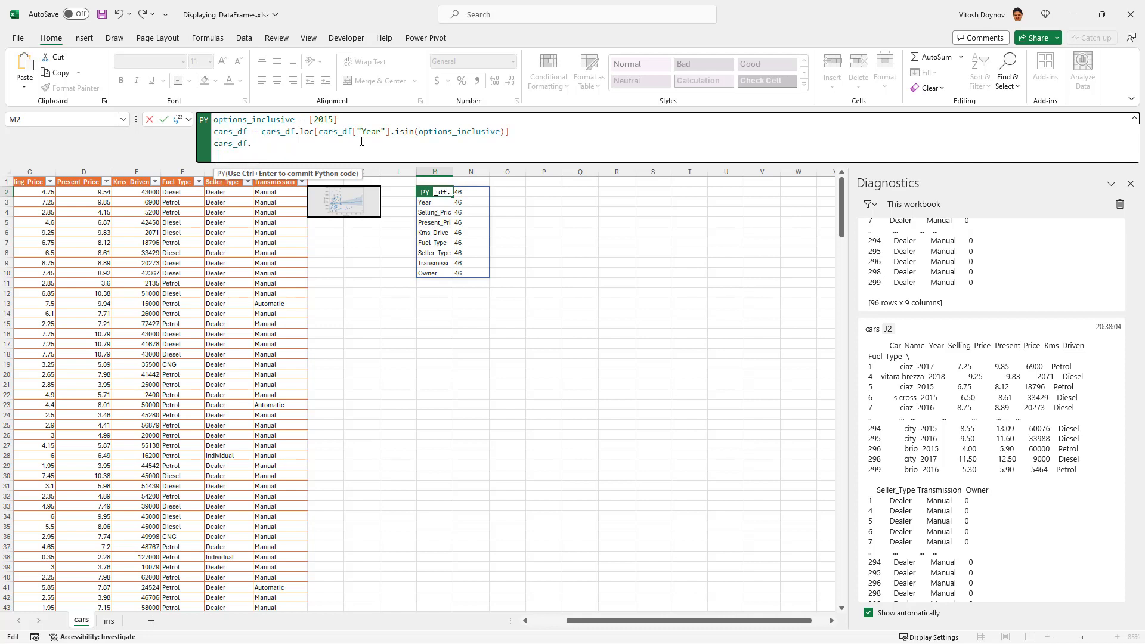
Change the line to cars_df.Car_Name[41:], spilling amaze, city, brio, city, brio
{"action": "type", "text": "Car_Name"}
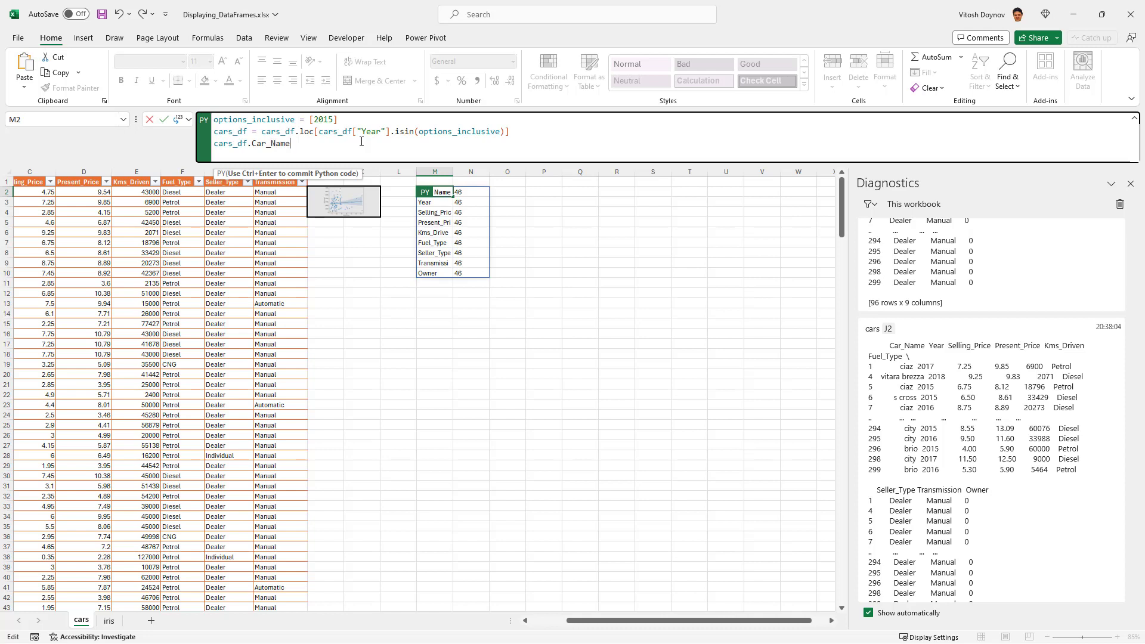
{"action": "type", "text": "[:"}
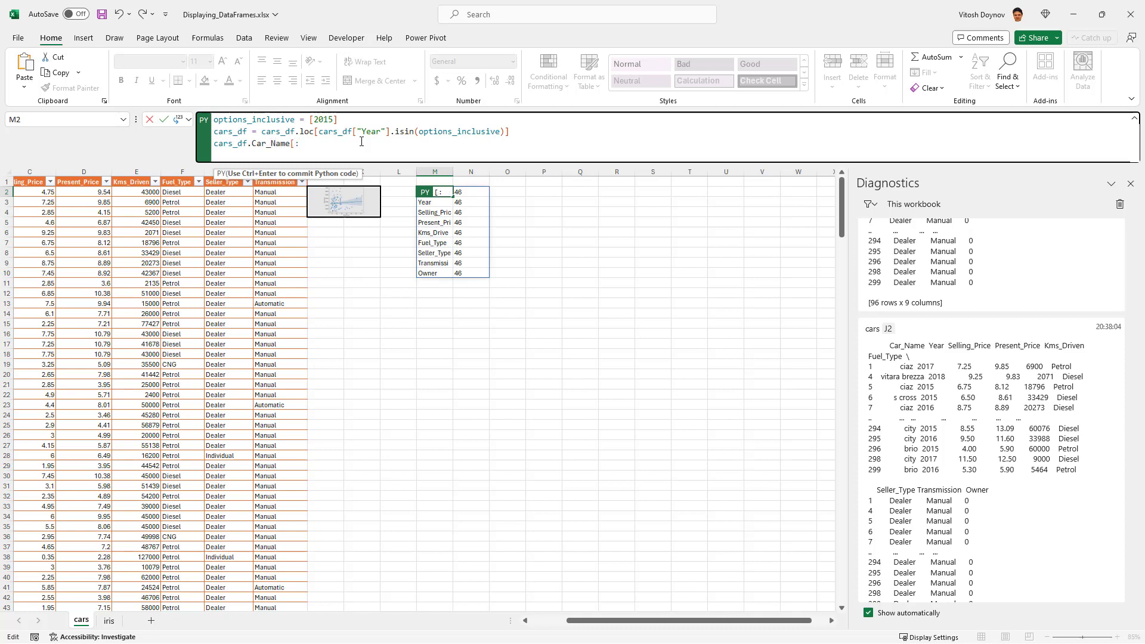
{"action": "key", "text": "Backspace"}
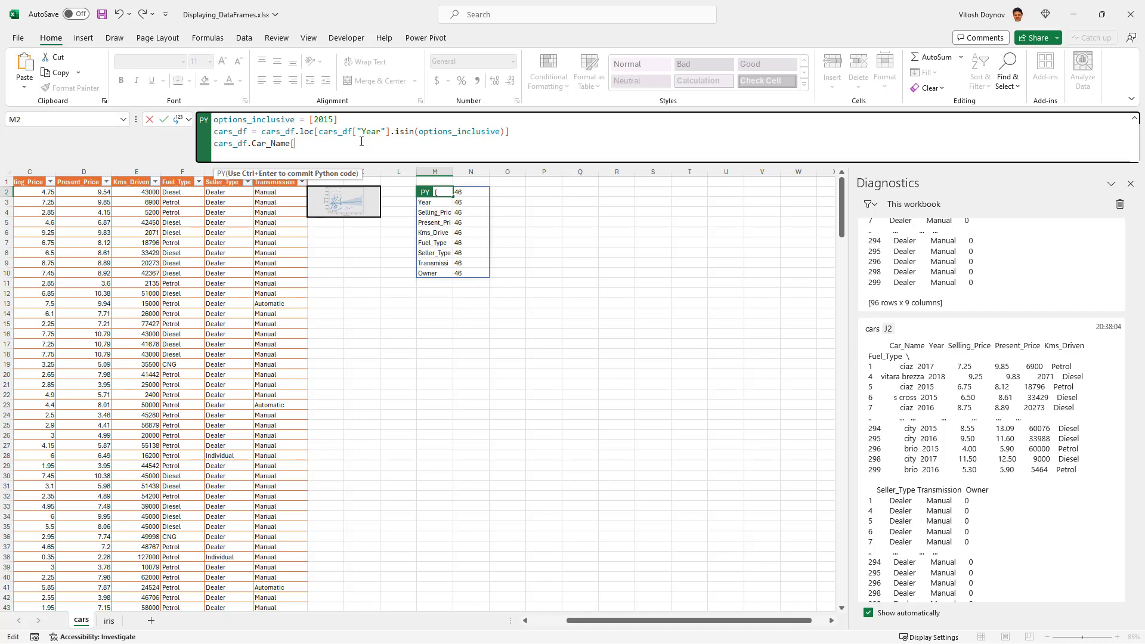
{"action": "type", "text": "41:"}
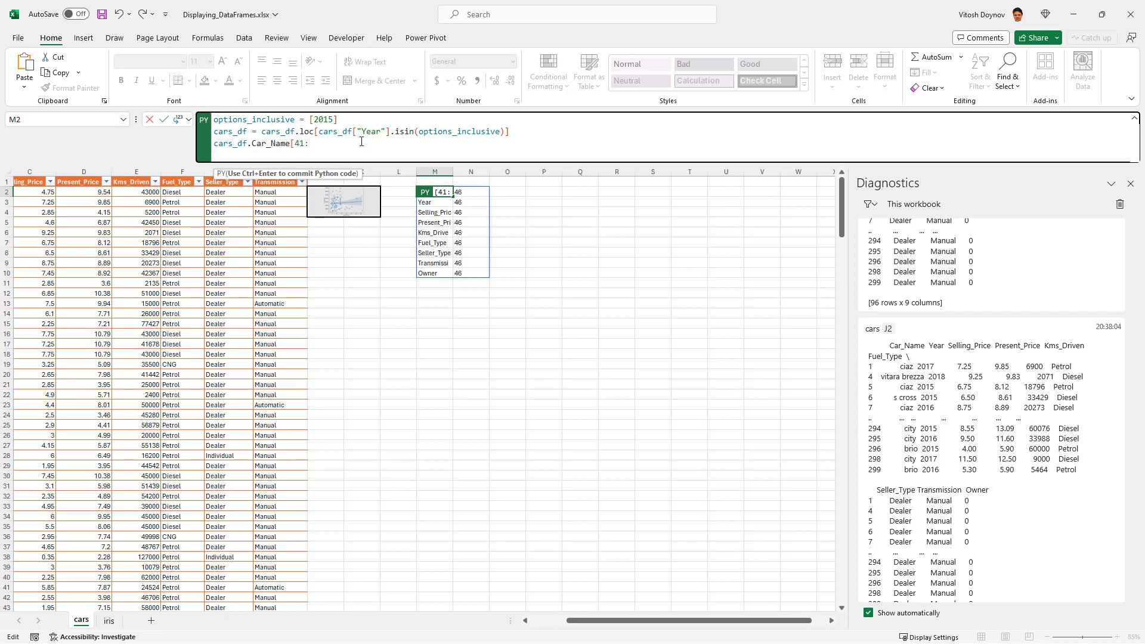
{"action": "key", "text": "ctrl+Return"}
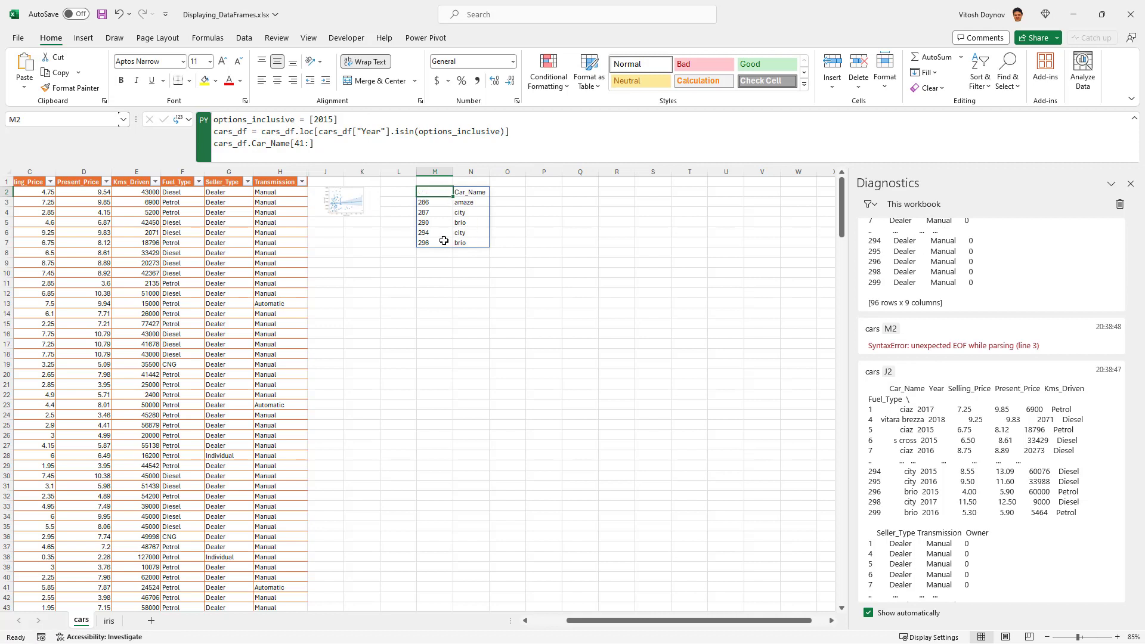
{"action": "left_click", "coordinate": [434, 283]}
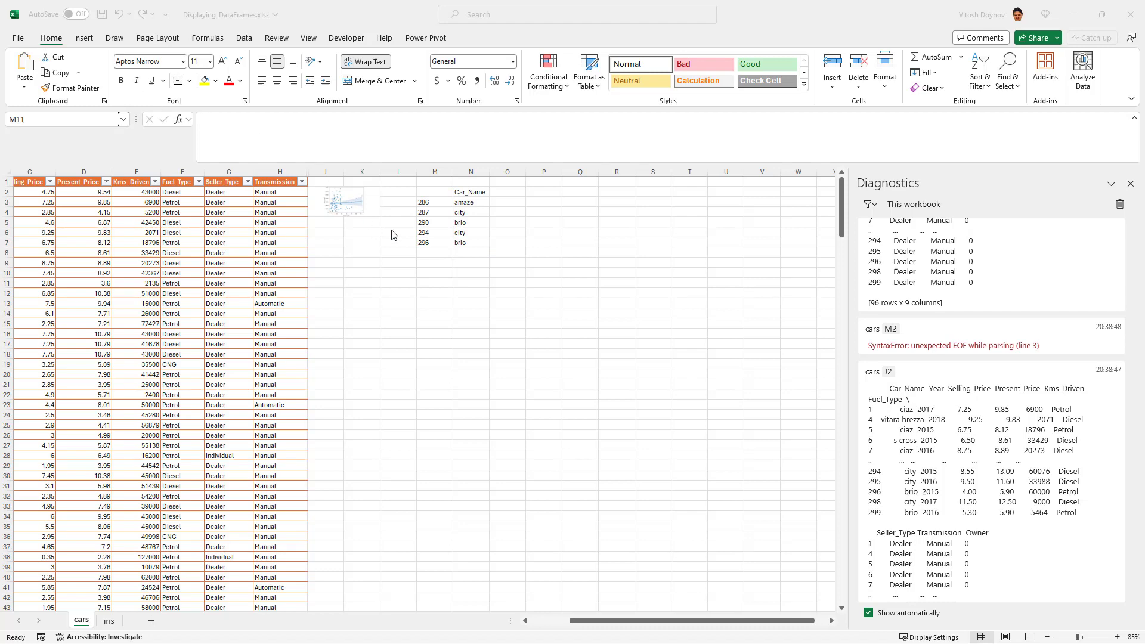
{"action": "left_click", "coordinate": [434, 197]}
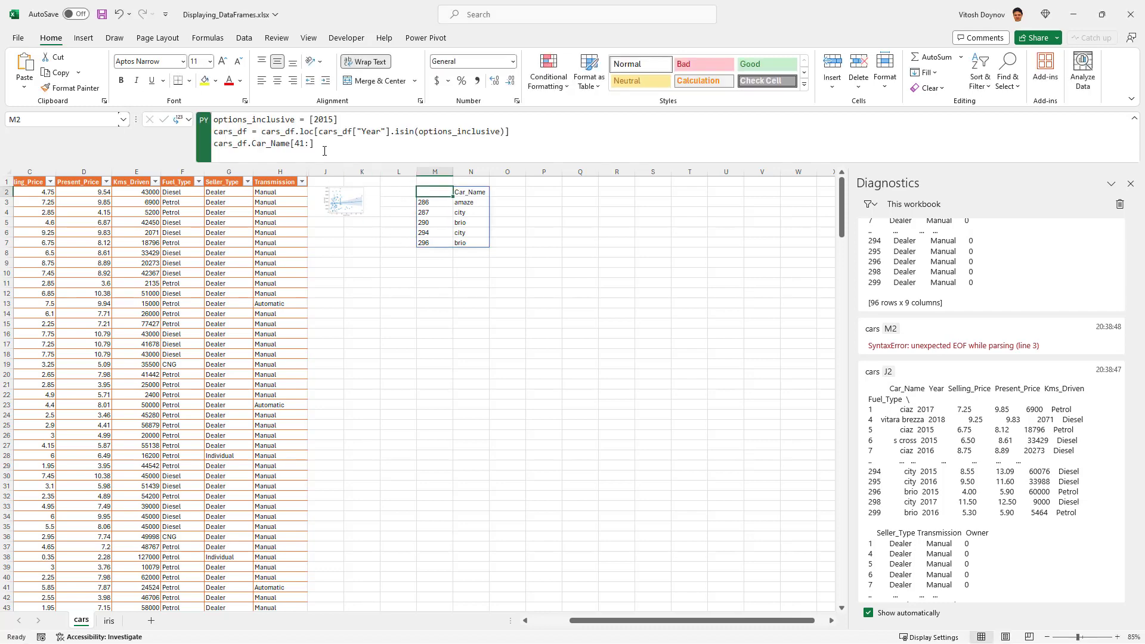
Make the line cars_df.Car_Name[30:].count(), returning 16, and reopen the code
{"action": "type", "text": "."}
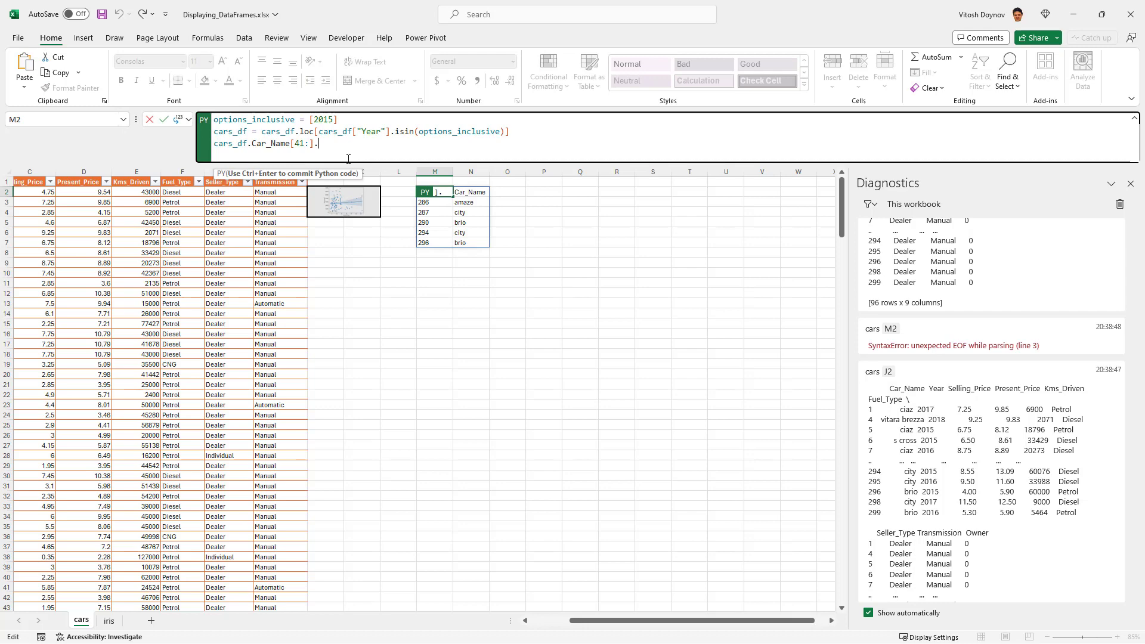
{"action": "type", "text": "count("}
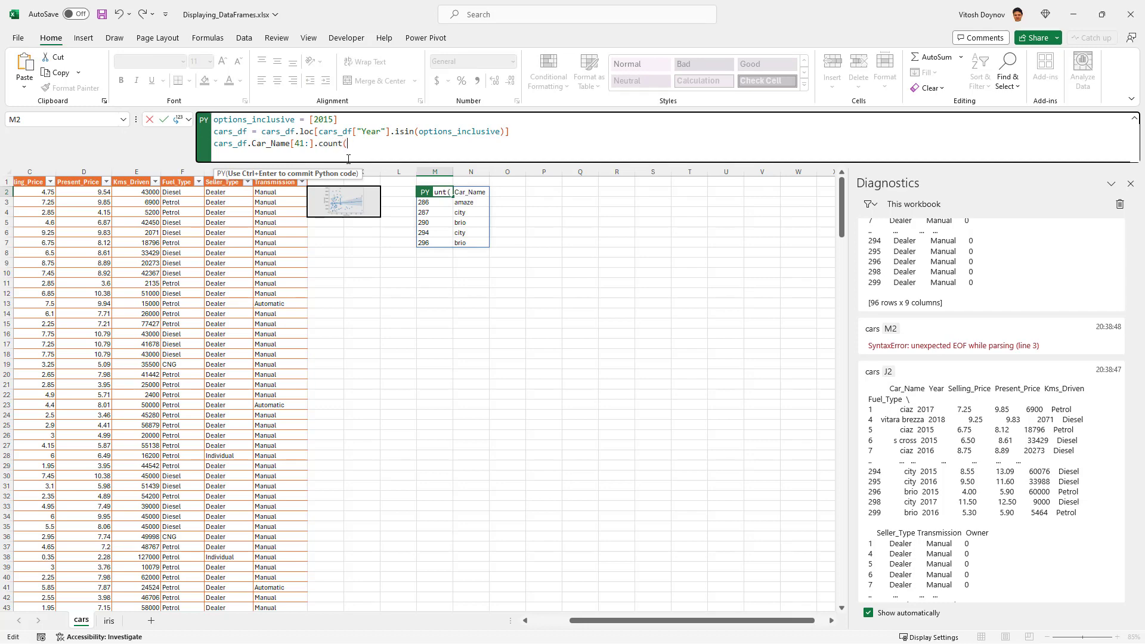
{"action": "key", "text": "ctrl+enter"}
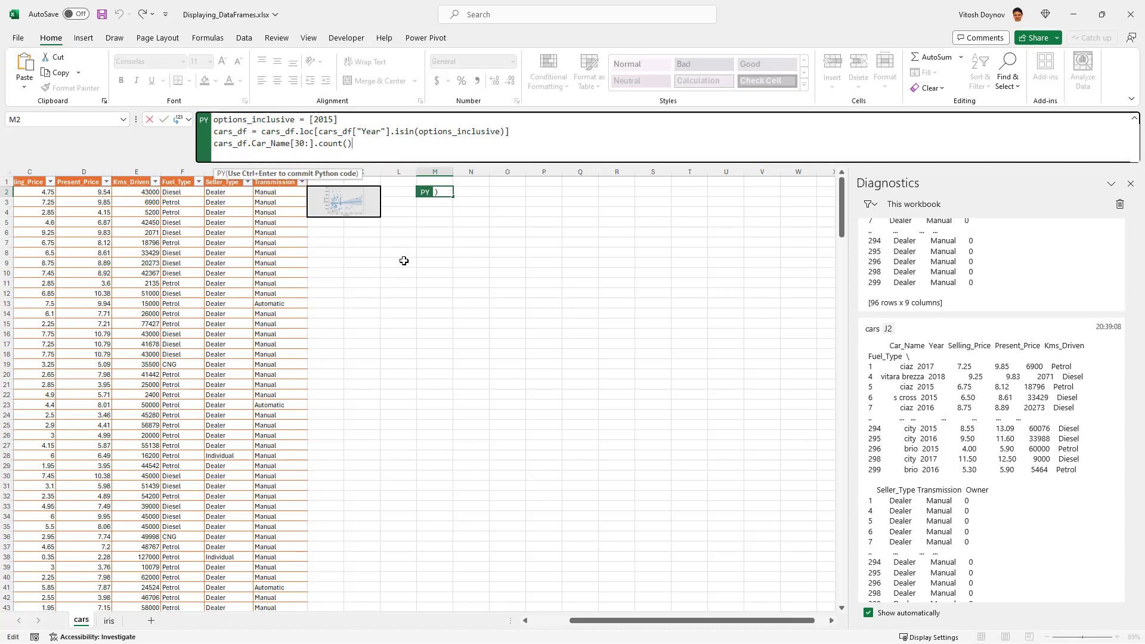
{"action": "key", "text": "ctrl+enter"}
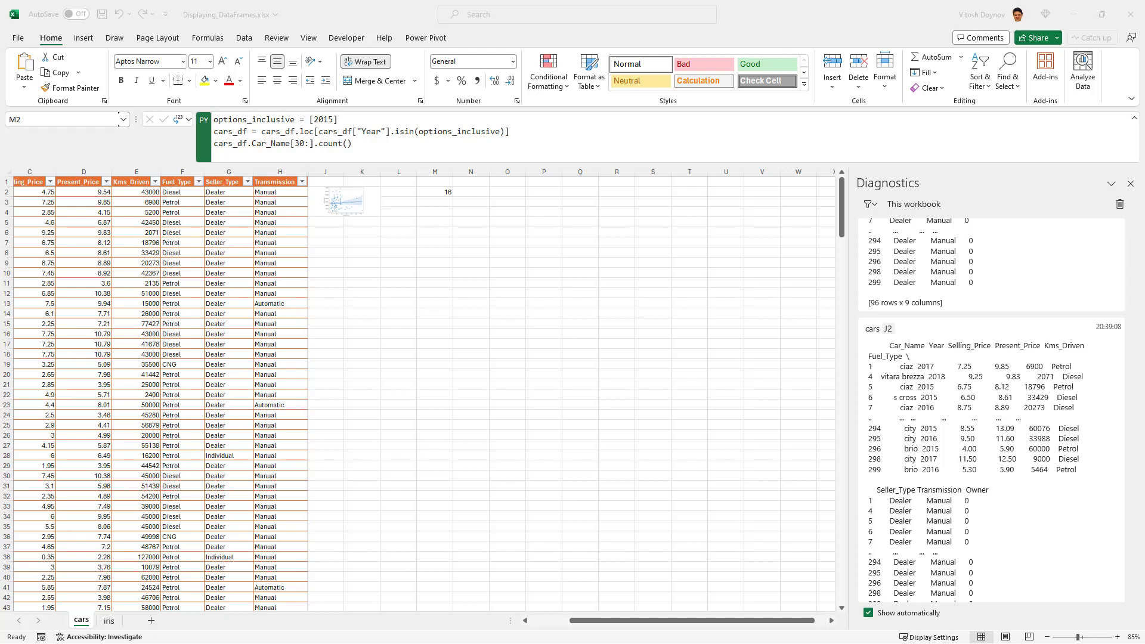
{"action": "left_click", "coordinate": [434, 190]}
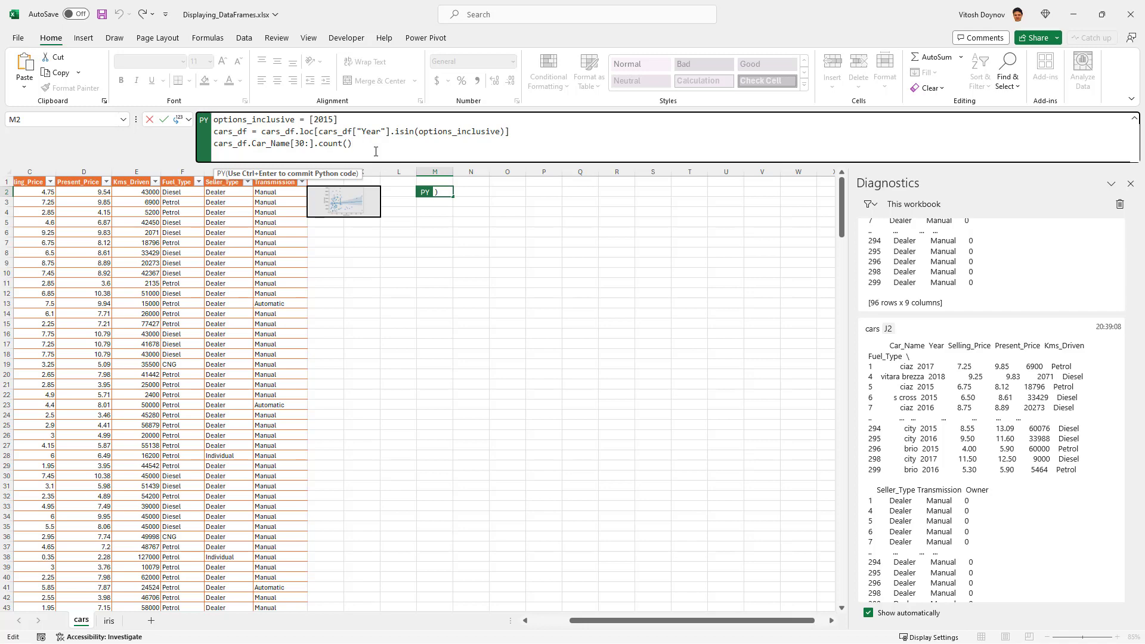
Add cars_df.columns listing the nine column names, then return them as a Python object
{"action": "type", "text": "cars_df.columns"}
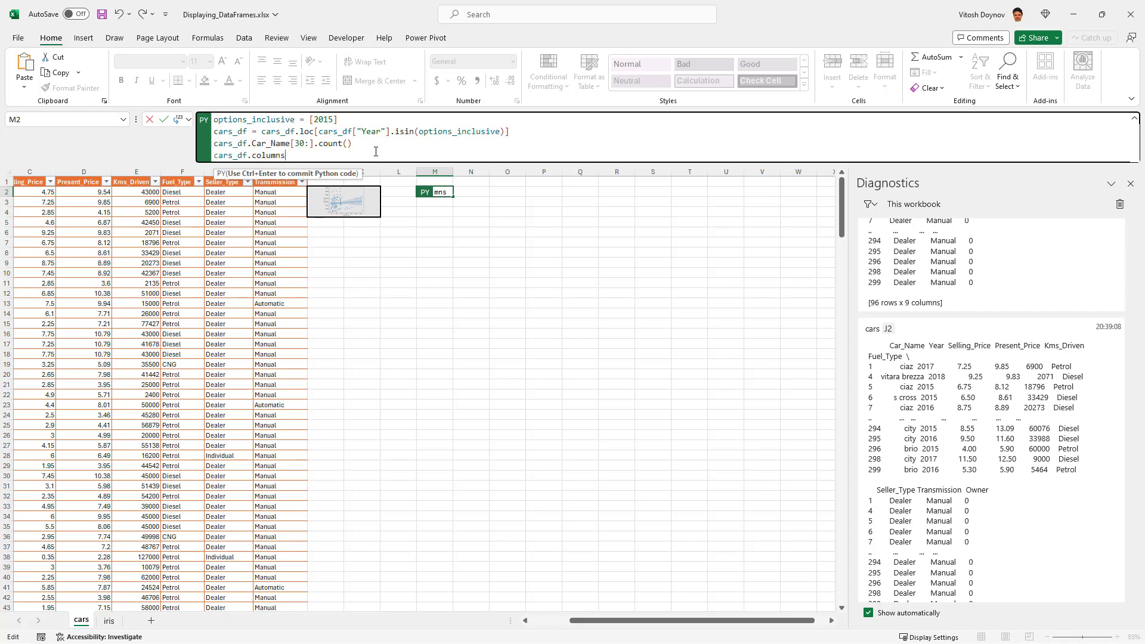
{"action": "key", "text": "ctrl+Return"}
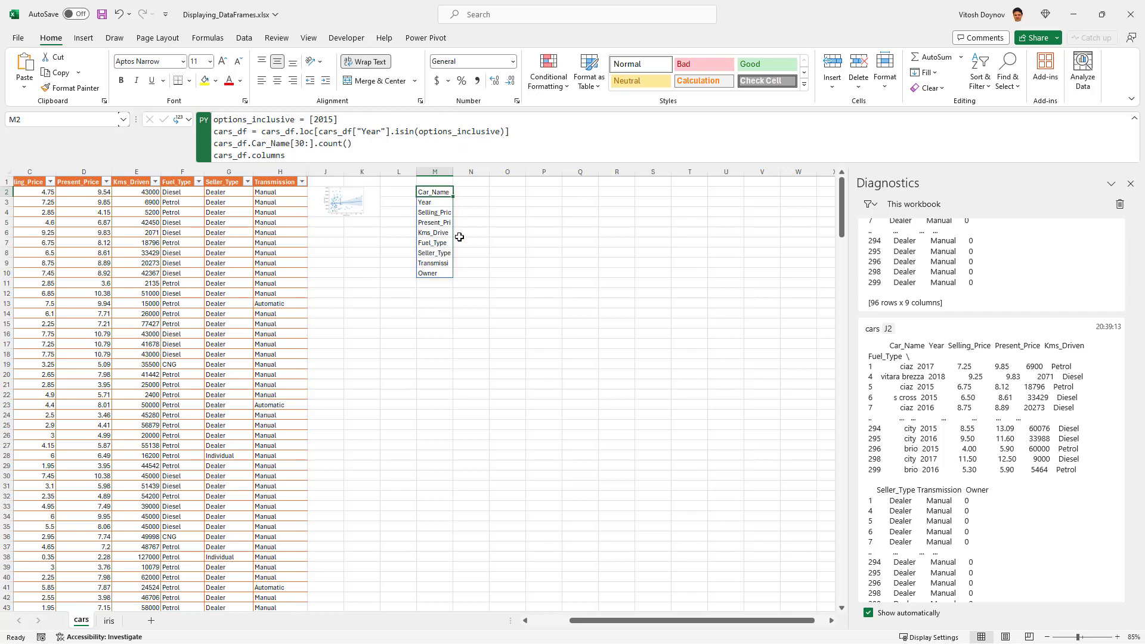
{"action": "left_click", "coordinate": [470, 253]}
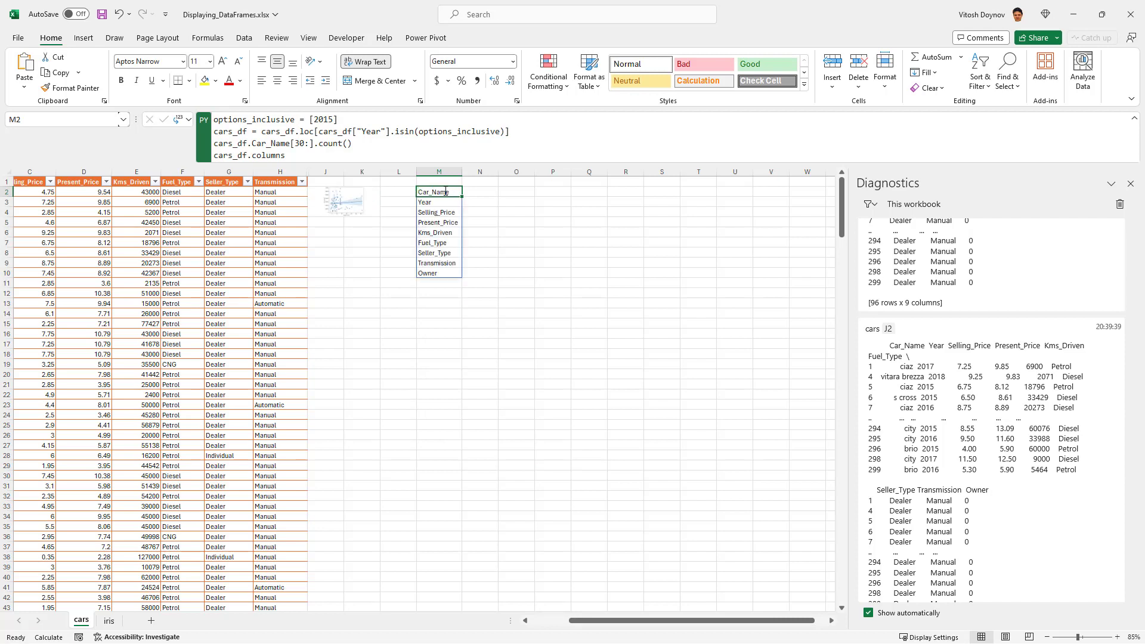
{"action": "left_click", "coordinate": [190, 119]}
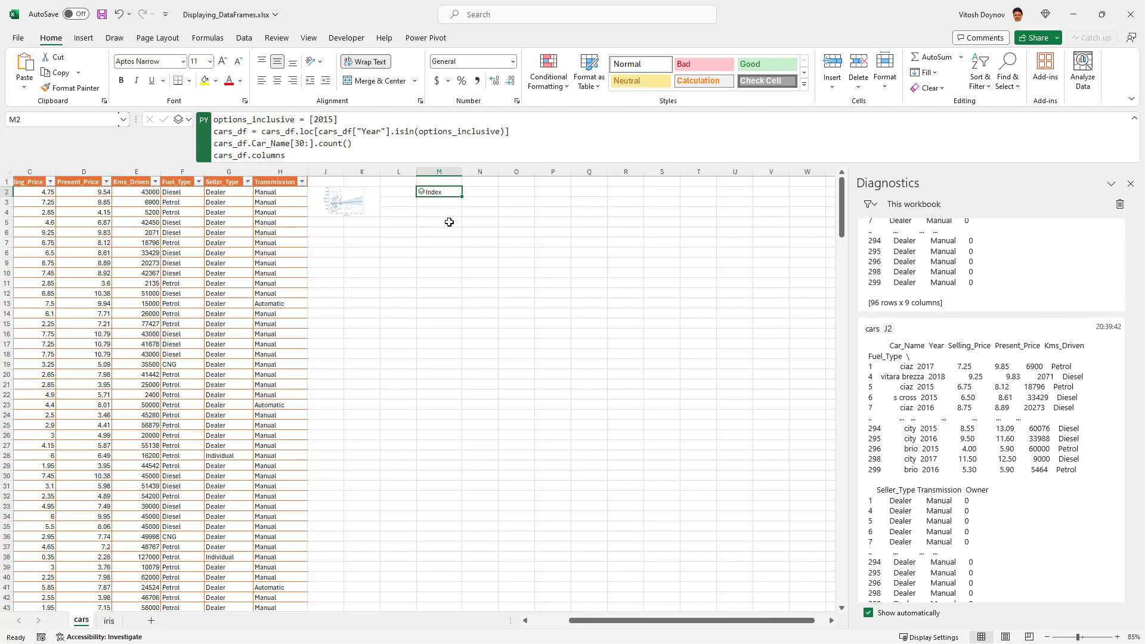
{"action": "left_click", "coordinate": [422, 191]}
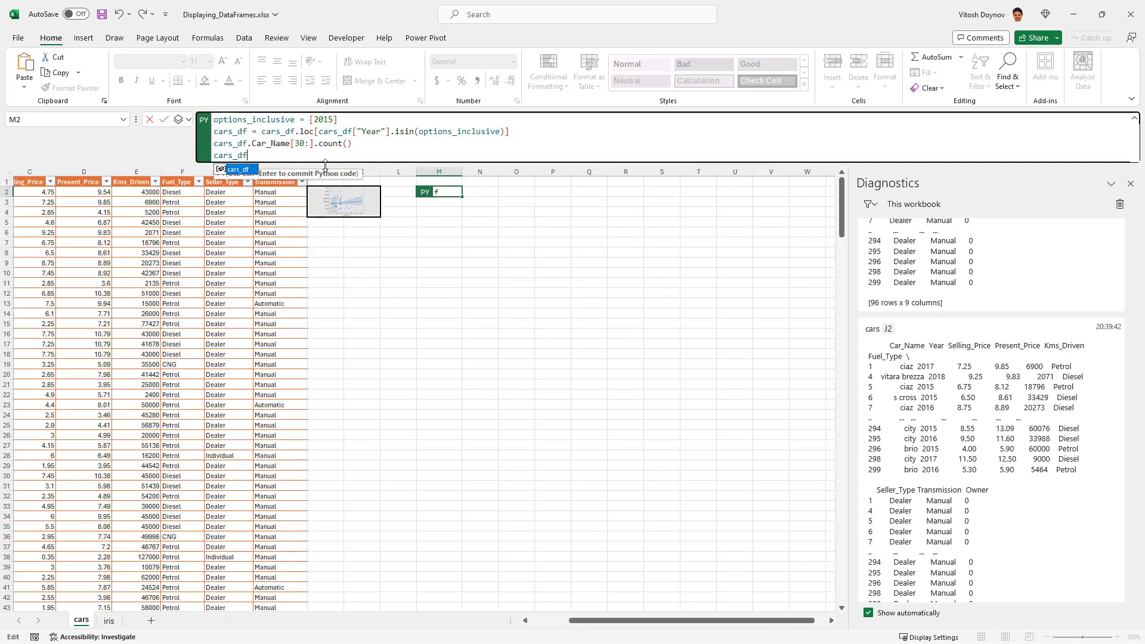
Return cars_df as a single DataFrame object and preview its card contents
{"action": "key", "text": "Return"}
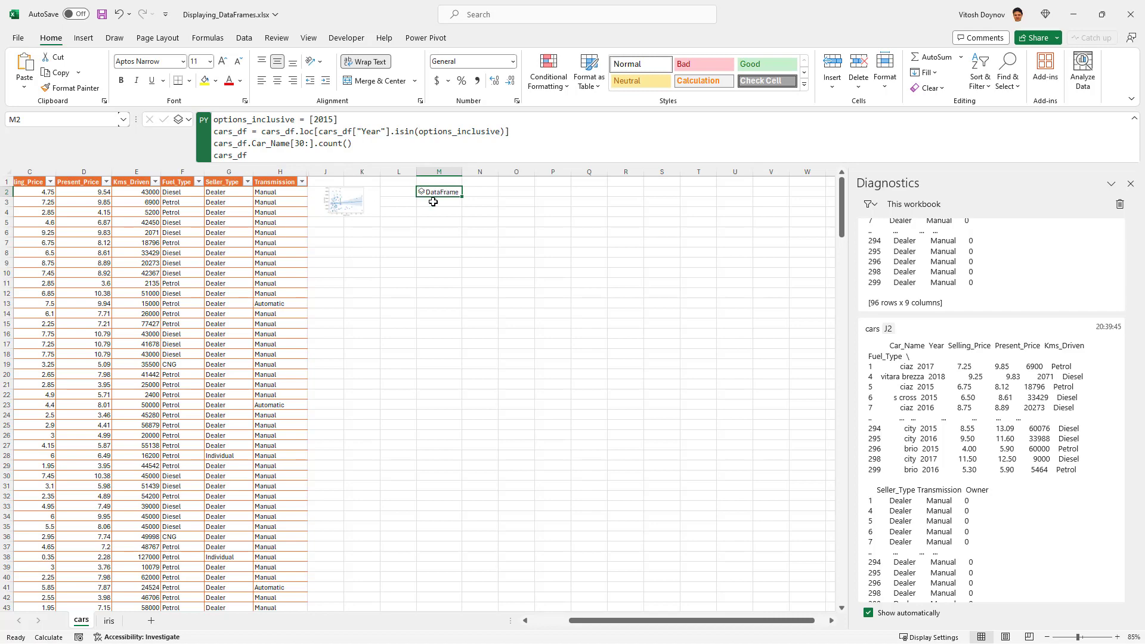
{"action": "left_click", "coordinate": [438, 191]}
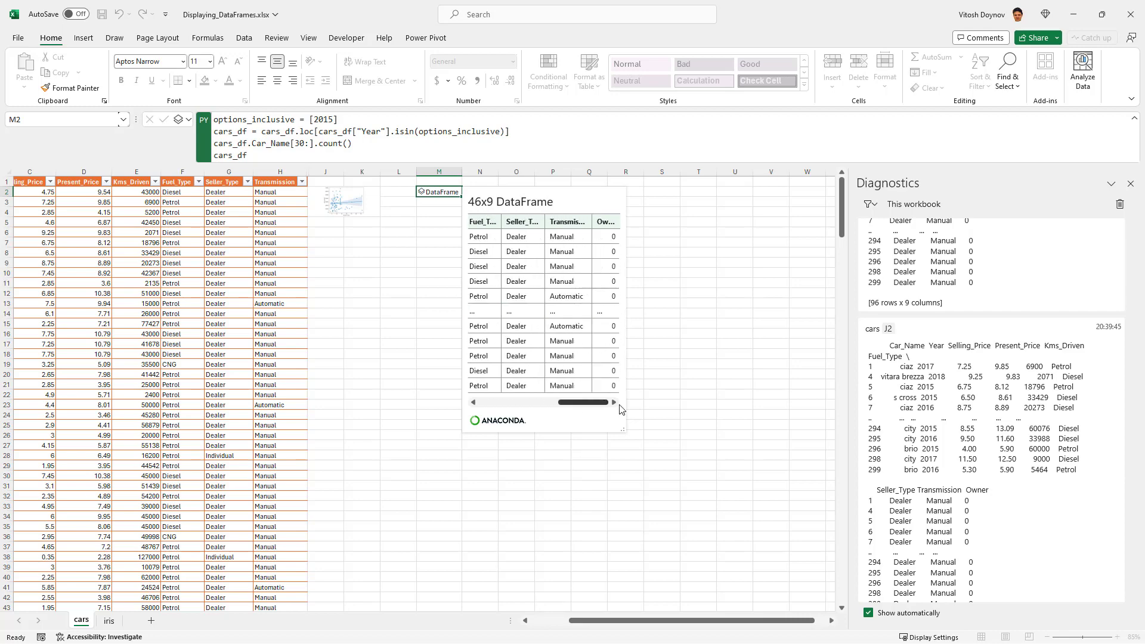
{"action": "scroll", "scroll_direction": "left", "scroll_amount": 3}
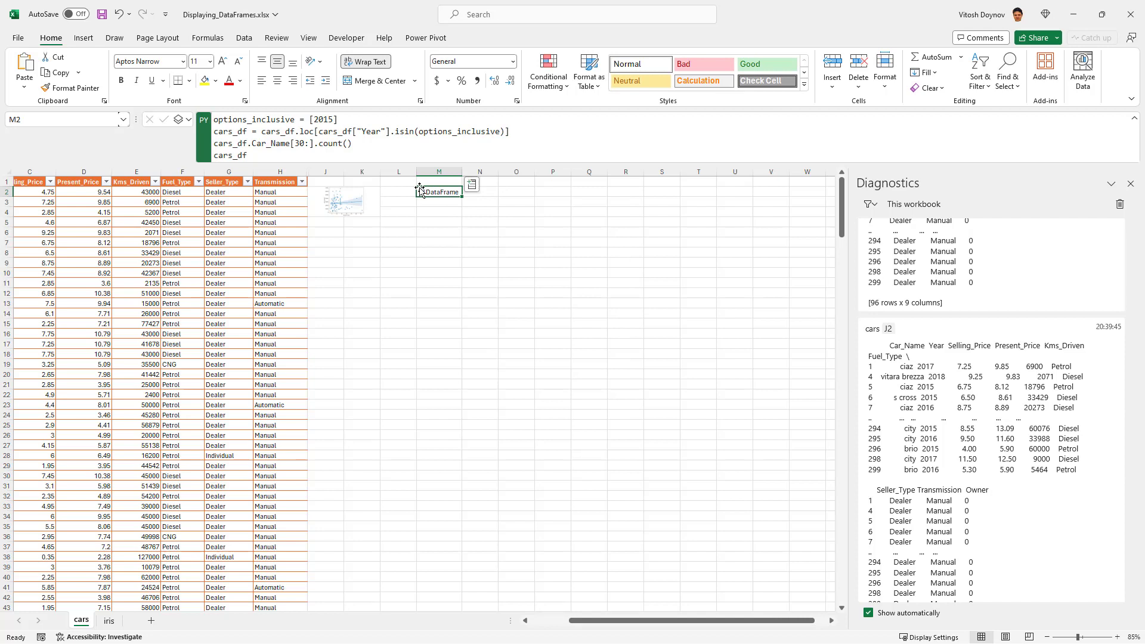
{"action": "left_click", "coordinate": [472, 184]}
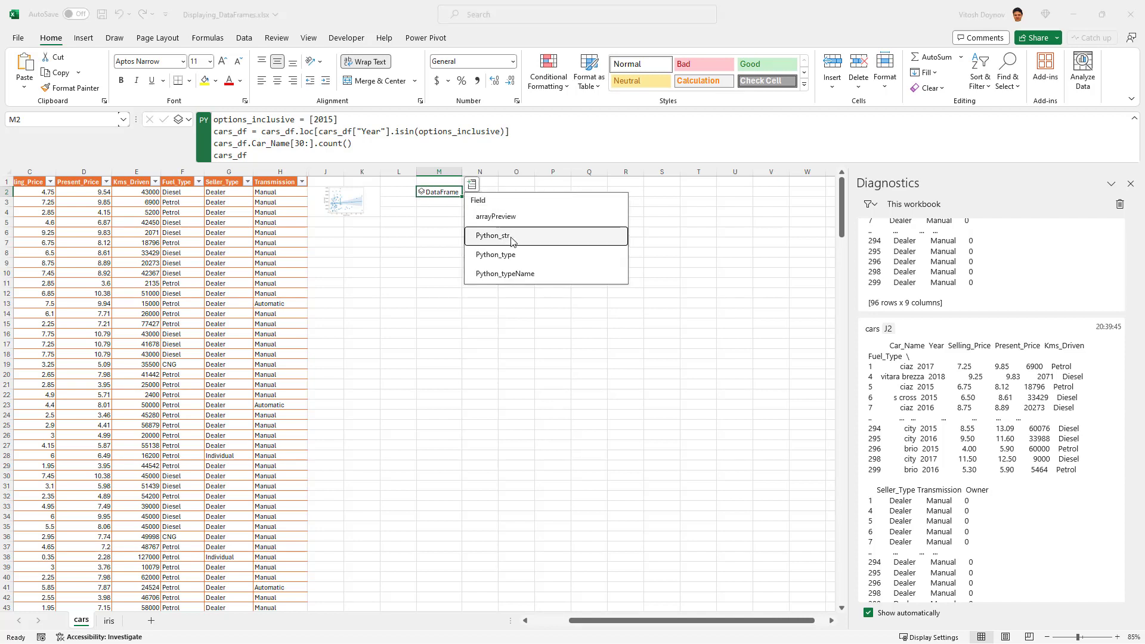
{"action": "mouse_move", "coordinate": [495, 254]}
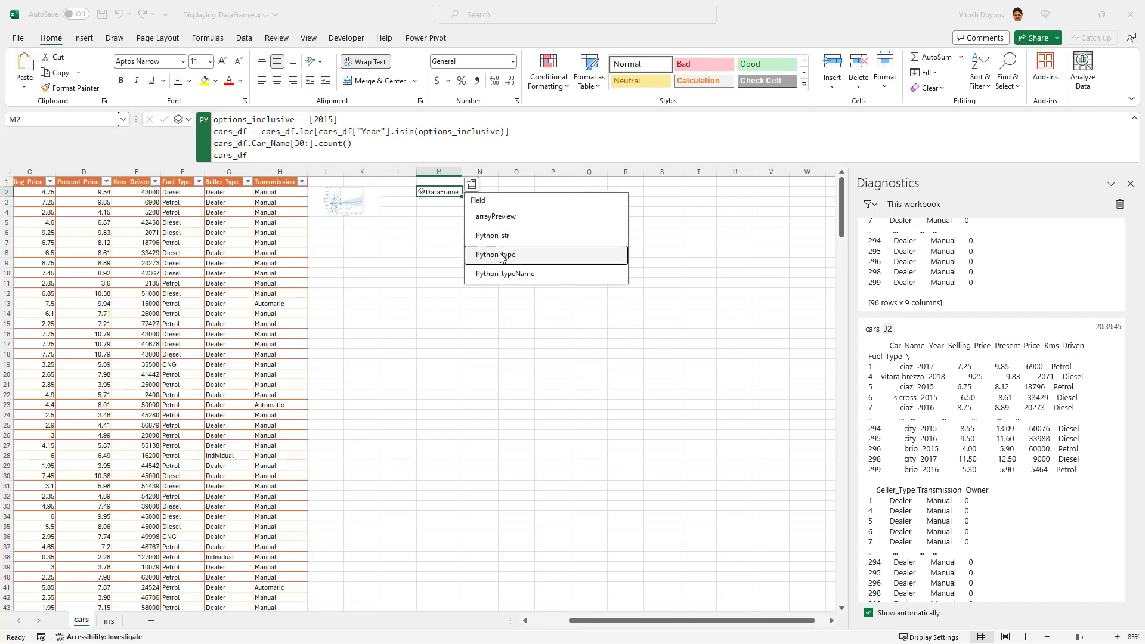
Insert the DataFrame's Python_type and Python_typeName fields into cells, then remove them
{"action": "left_click", "coordinate": [496, 255]}
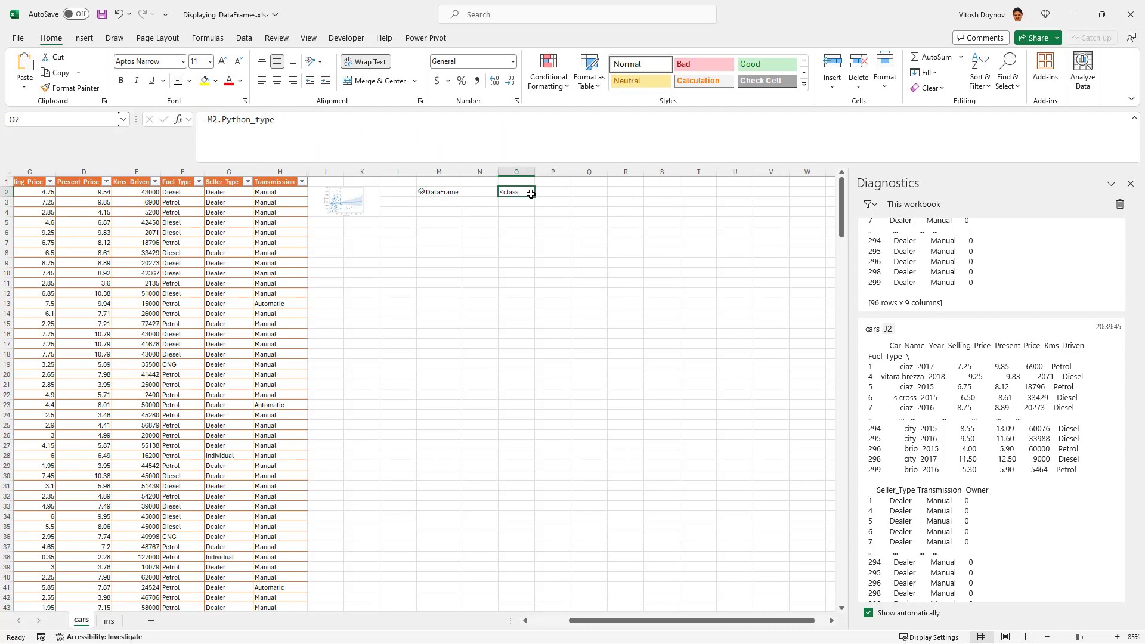
{"action": "left_click", "coordinate": [440, 191]}
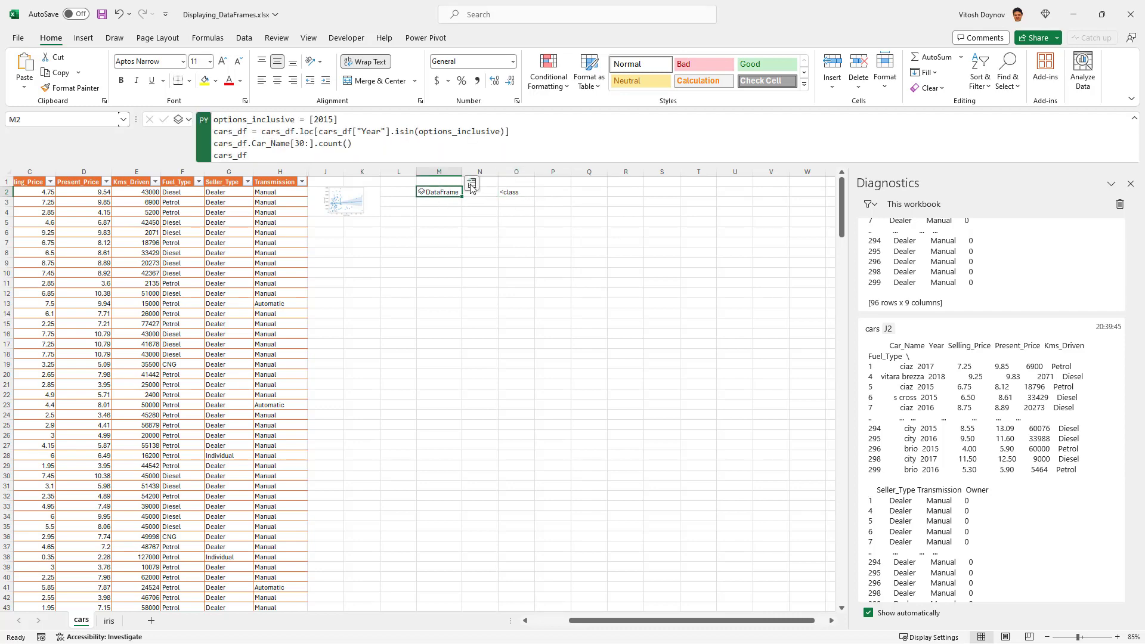
{"action": "left_click", "coordinate": [553, 191]}
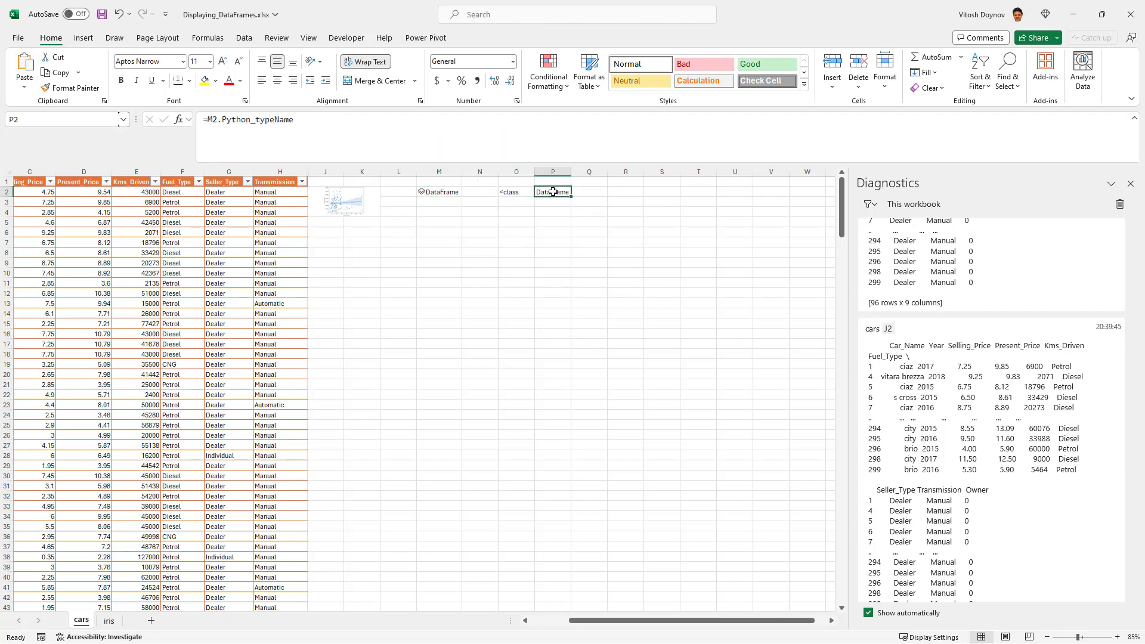
{"action": "left_click", "coordinate": [515, 191]}
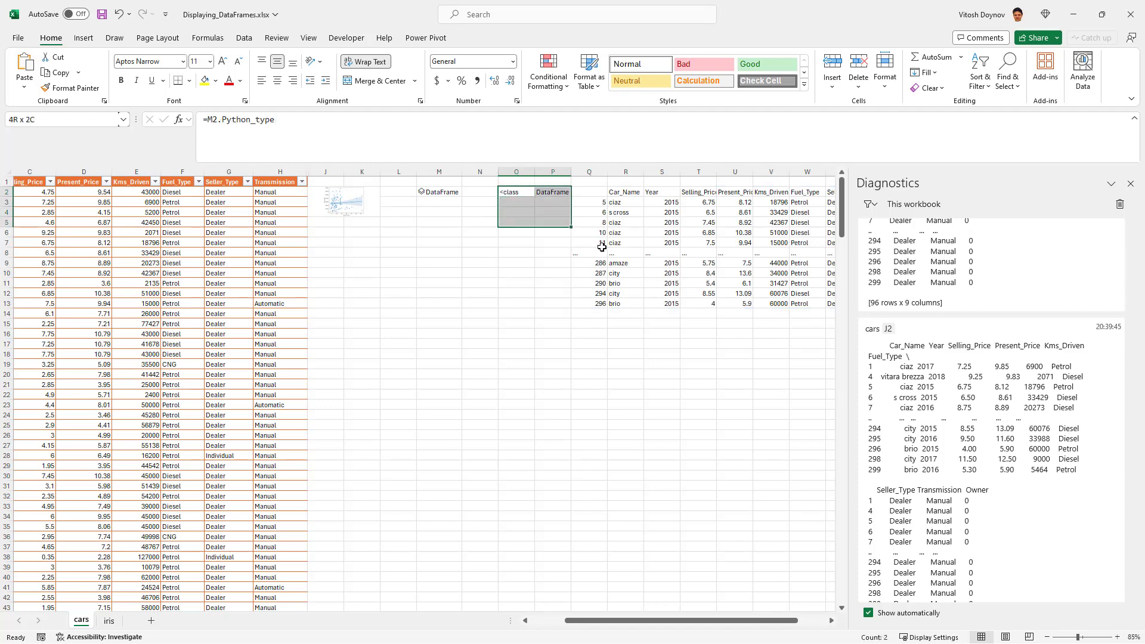
{"action": "left_click", "coordinate": [589, 253]}
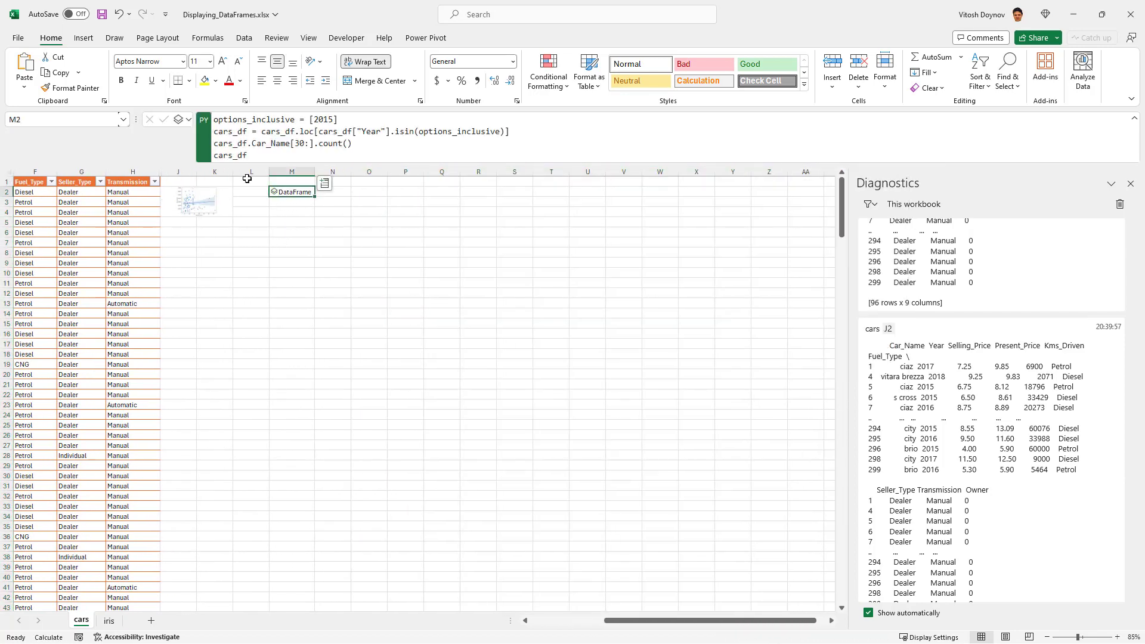
Switch the Python output to Excel Value and delete blocking cell N2 to clear #SPILL!
{"action": "left_click", "coordinate": [182, 119]}
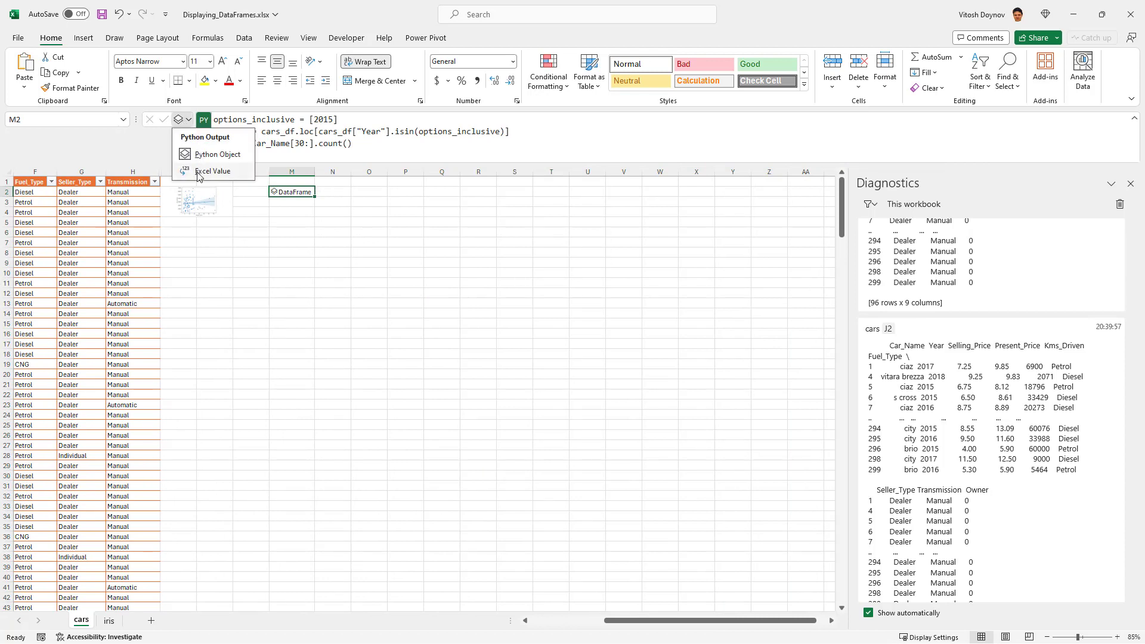
{"action": "left_click", "coordinate": [214, 170]}
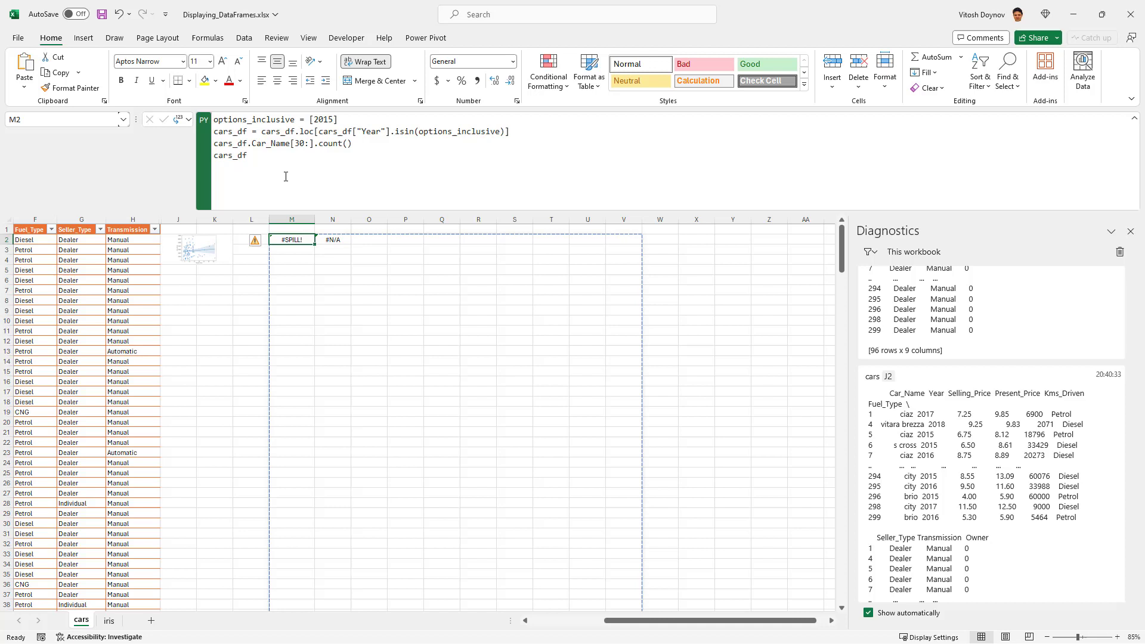
{"action": "left_click", "coordinate": [246, 155]}
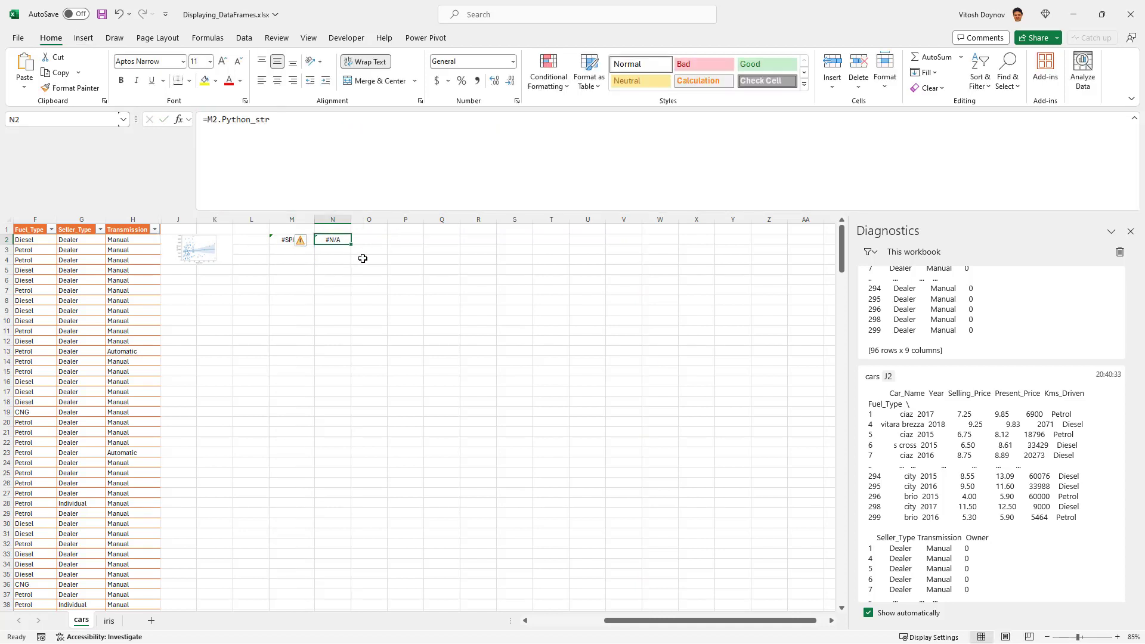
{"action": "left_click", "coordinate": [291, 240]}
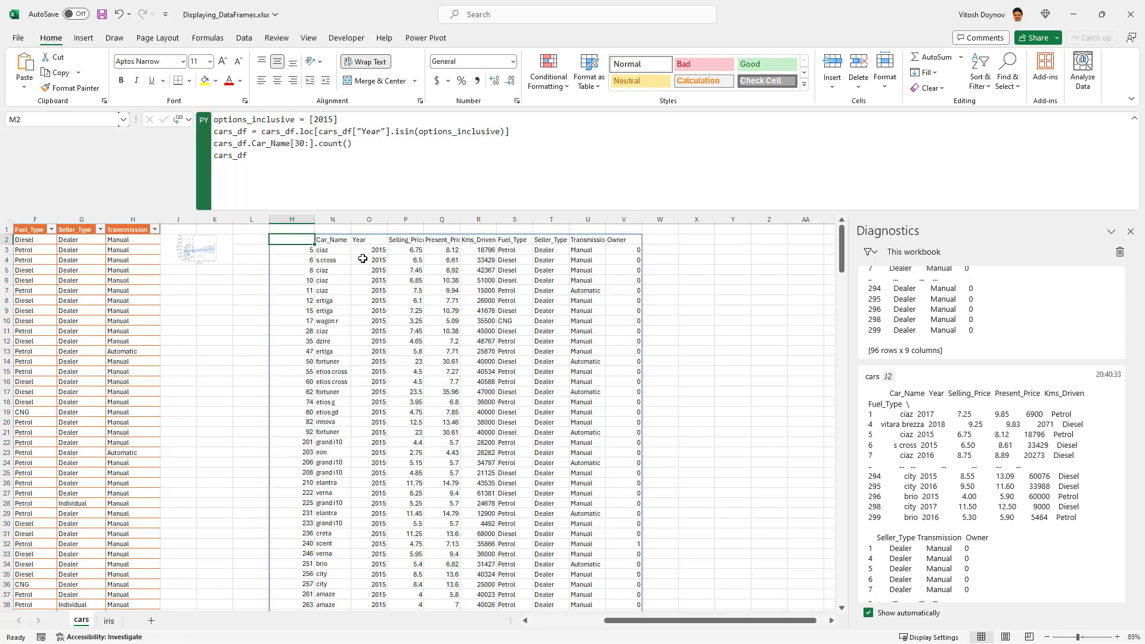
Scroll through the spilled 2015 cars table and start editing the Python cell's last line
{"action": "scroll", "scroll_direction": "down", "scroll_amount": 3}
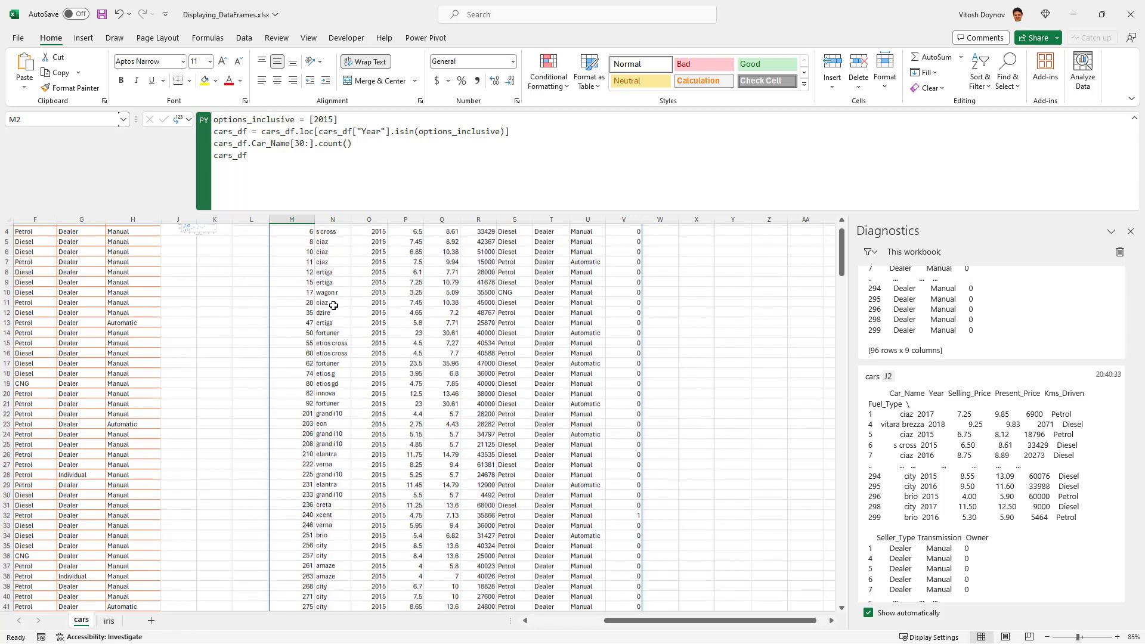
{"action": "scroll", "scroll_direction": "down", "scroll_amount": 3}
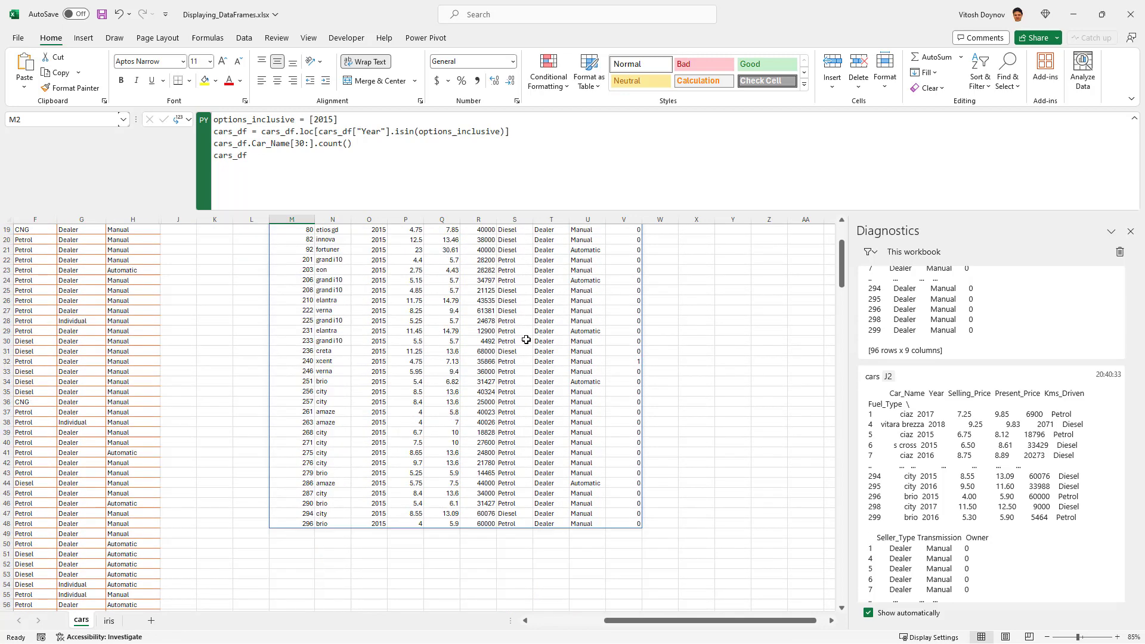
{"action": "scroll", "scroll_direction": "up", "scroll_amount": 3}
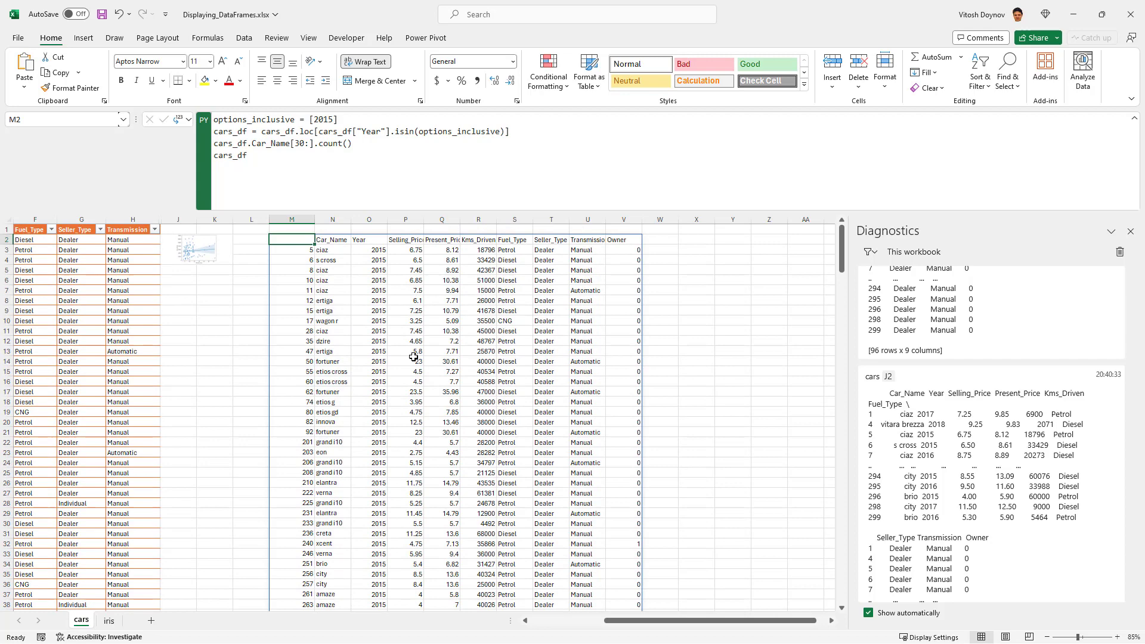
{"action": "left_click", "coordinate": [333, 249]}
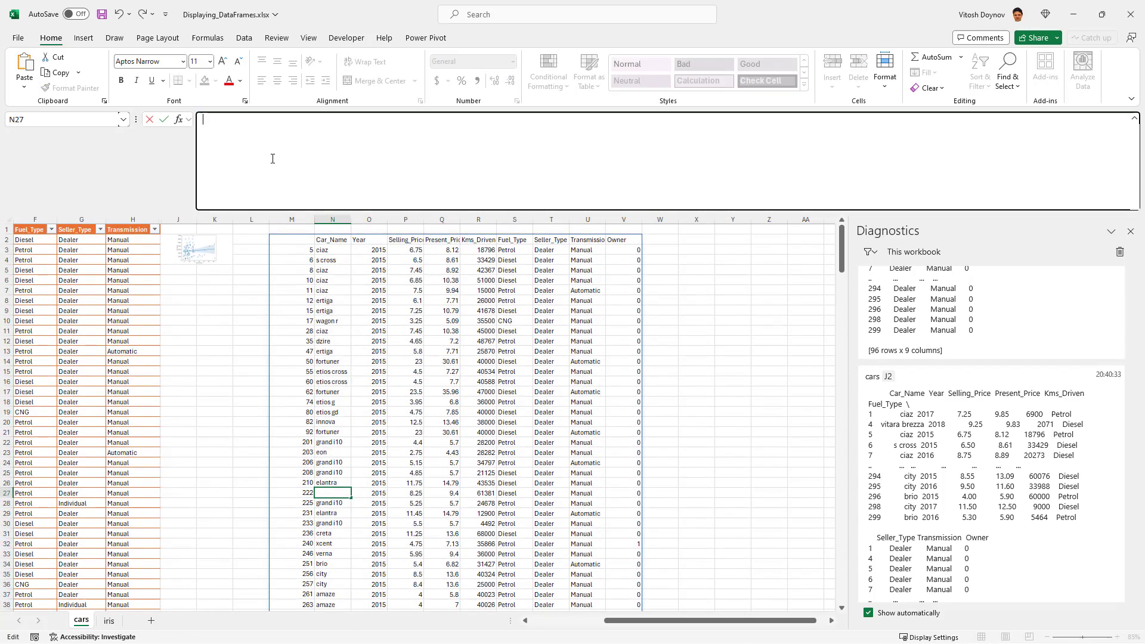
{"action": "left_click", "coordinate": [291, 239]}
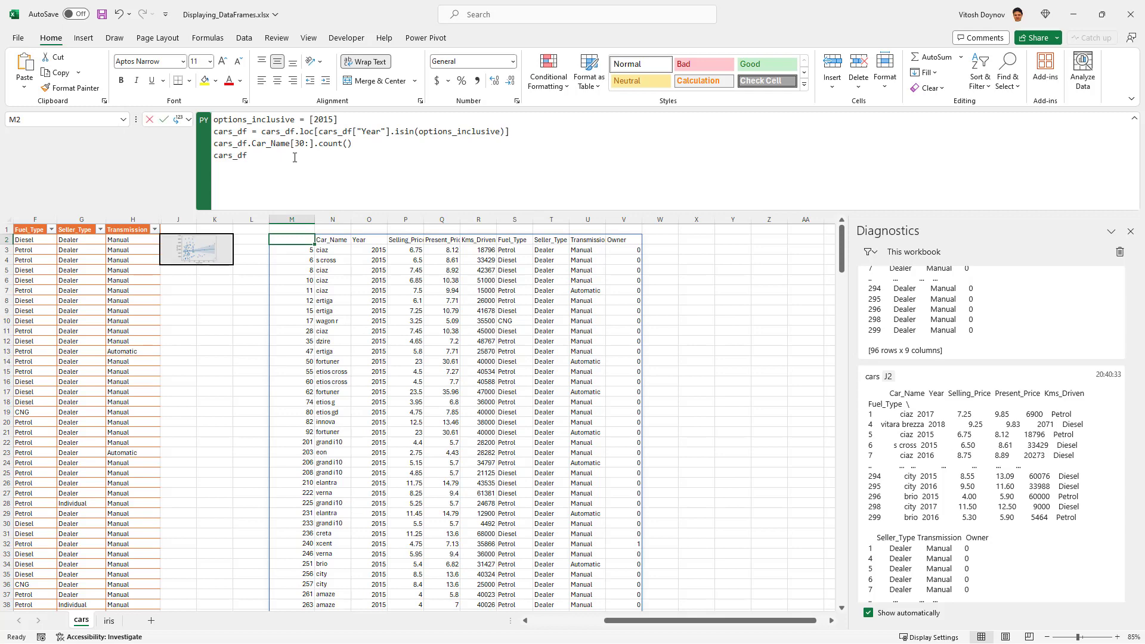
Change the last line to cars_df.Car_Name.unique(), spilling 19 distinct 2015 car names
{"action": "left_click", "coordinate": [296, 155]}
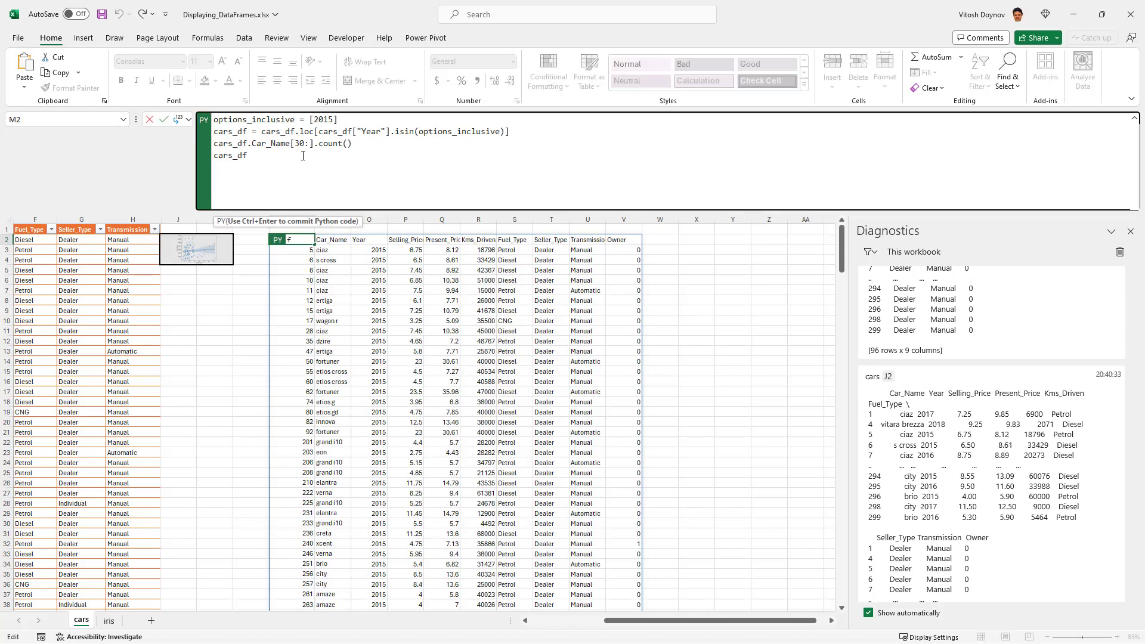
{"action": "type", "text": ".unique("}
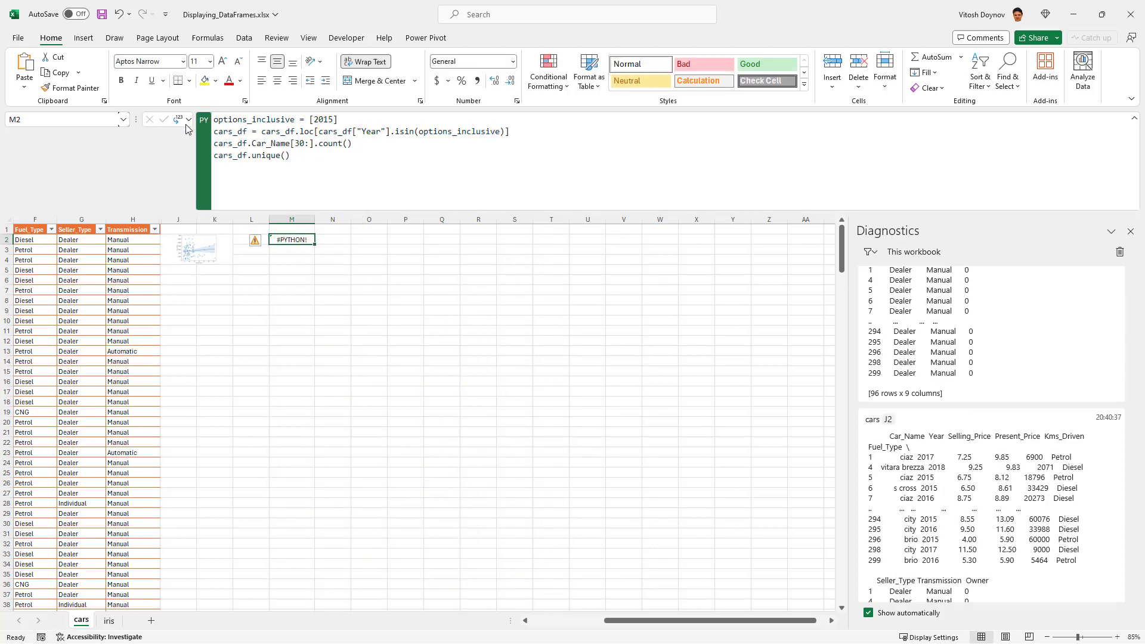
{"action": "mouse_move", "coordinate": [1108, 484]}
{"action": "type", "text": ".Car_Name"}
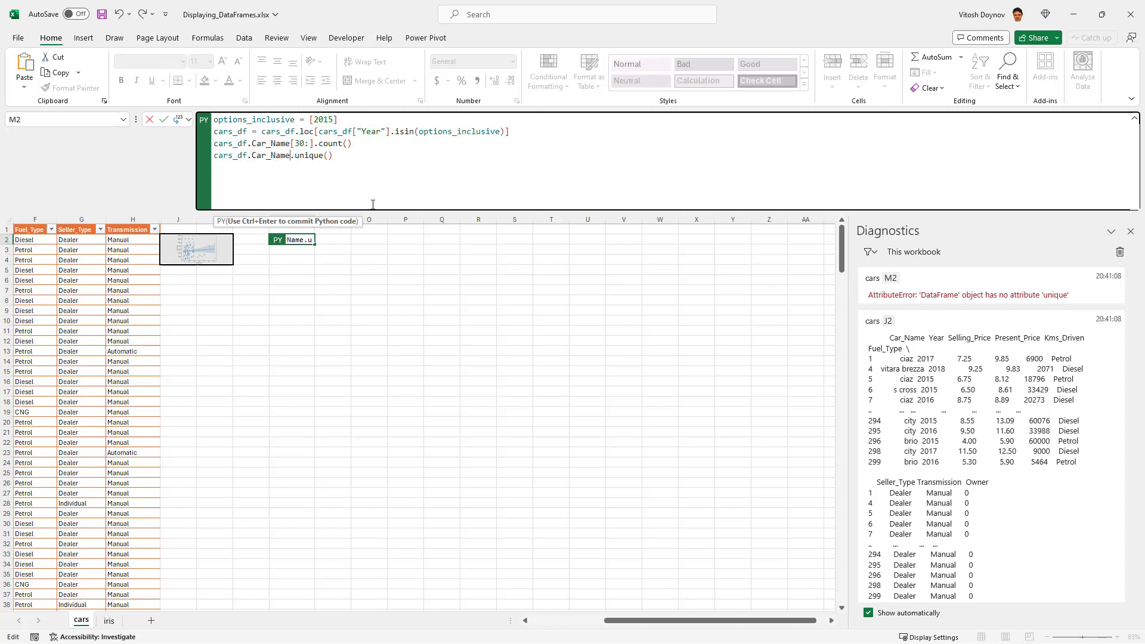
{"action": "key", "text": "ctrl+Enter"}
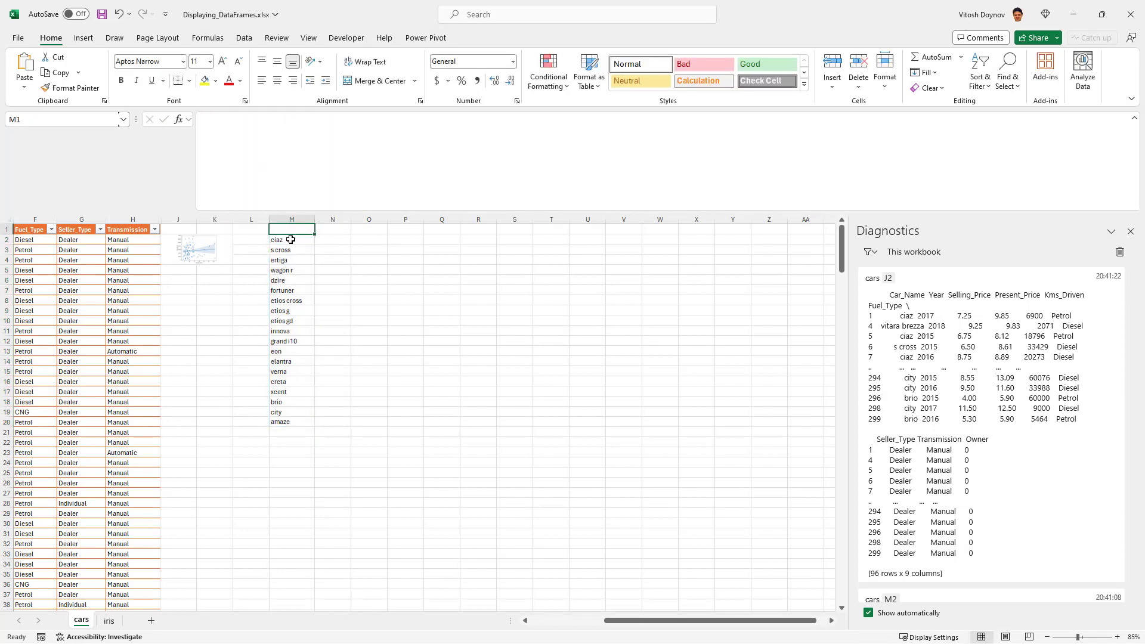
Add cars_df.Car_Name.value_counts() so the cell spills each 2015 car name with its count
{"action": "left_click", "coordinate": [291, 271]}
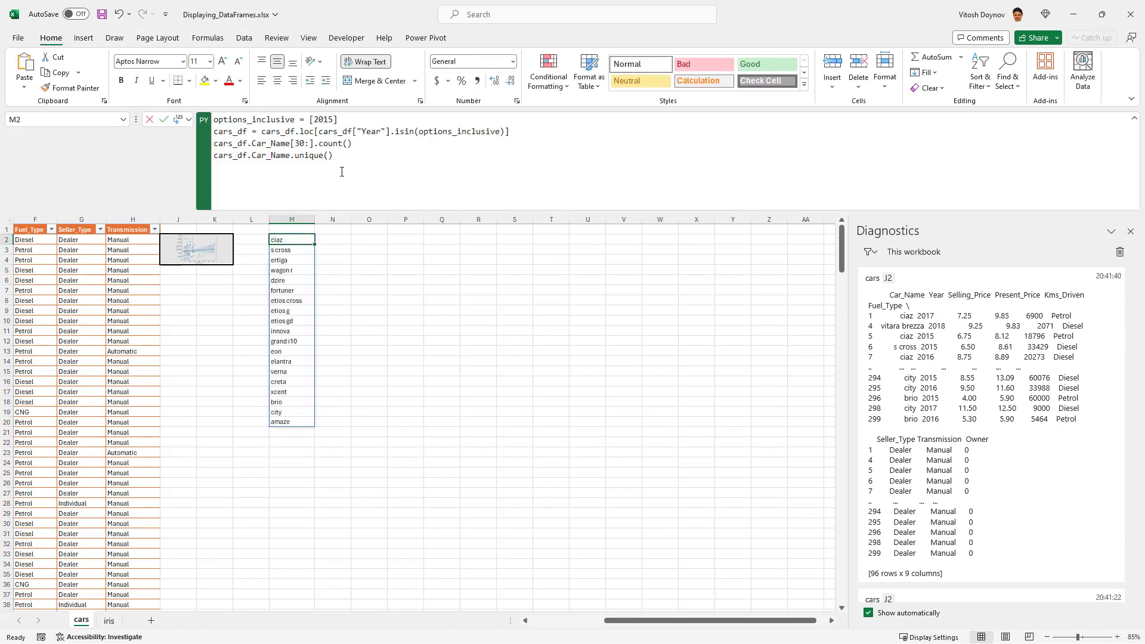
{"action": "left_click", "coordinate": [332, 155]}
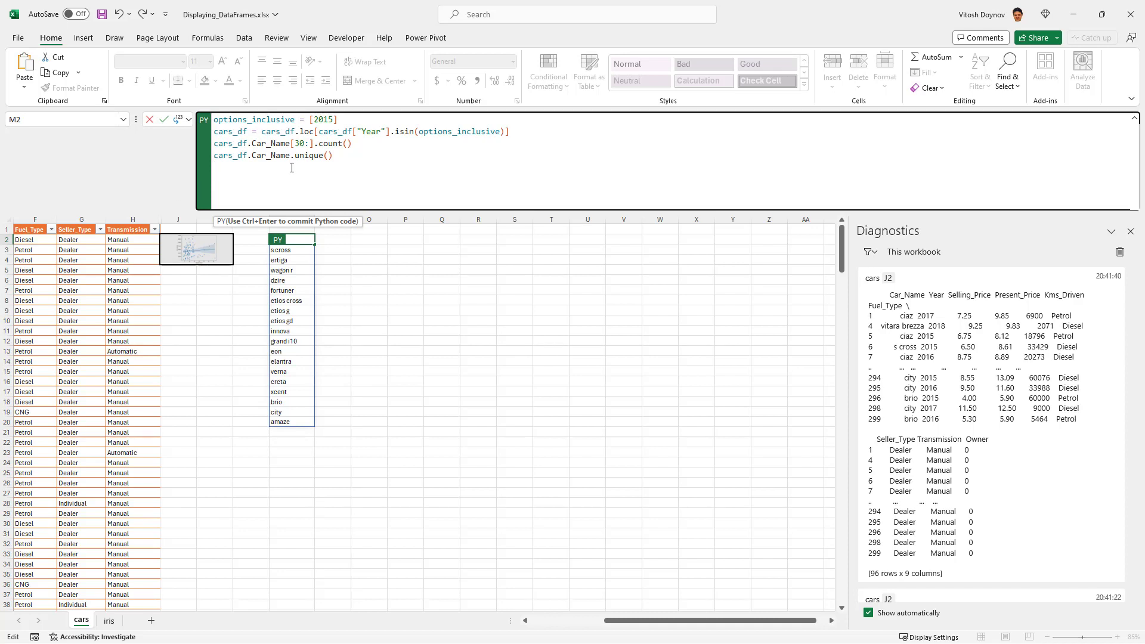
{"action": "type", "text": "cars_df."}
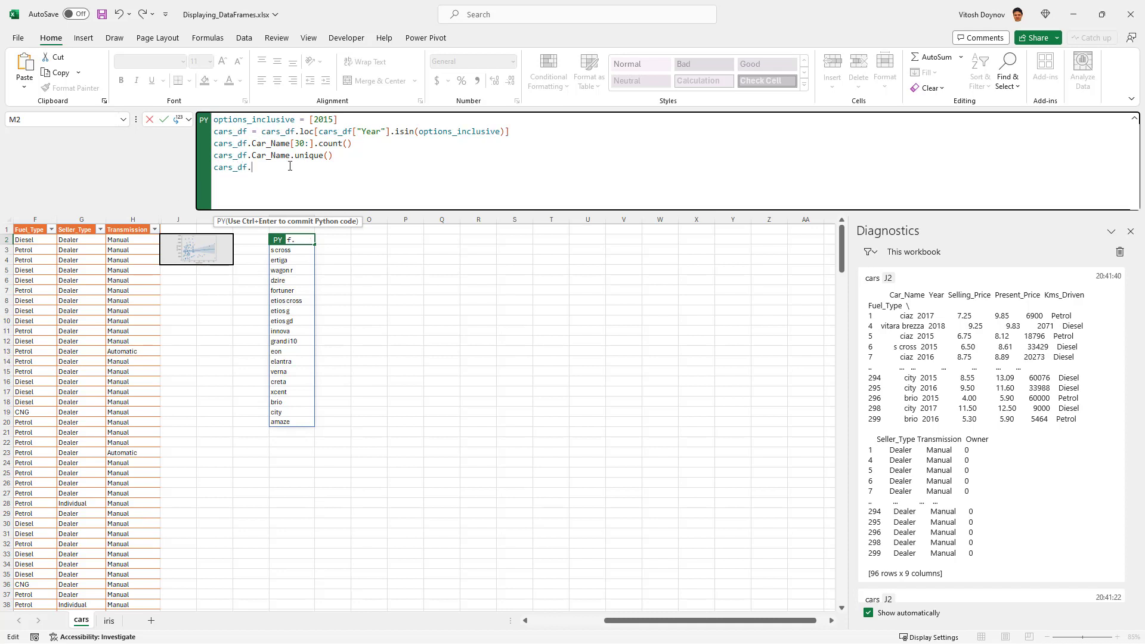
{"action": "type", "text": "Car_Name.value_"}
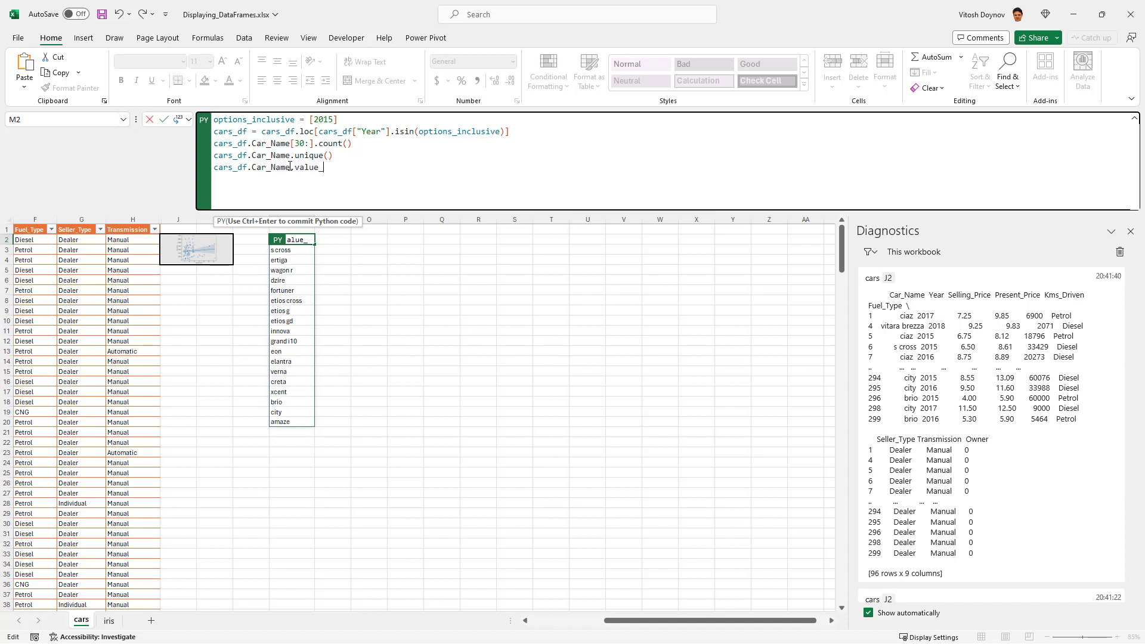
{"action": "type", "text": "counts("}
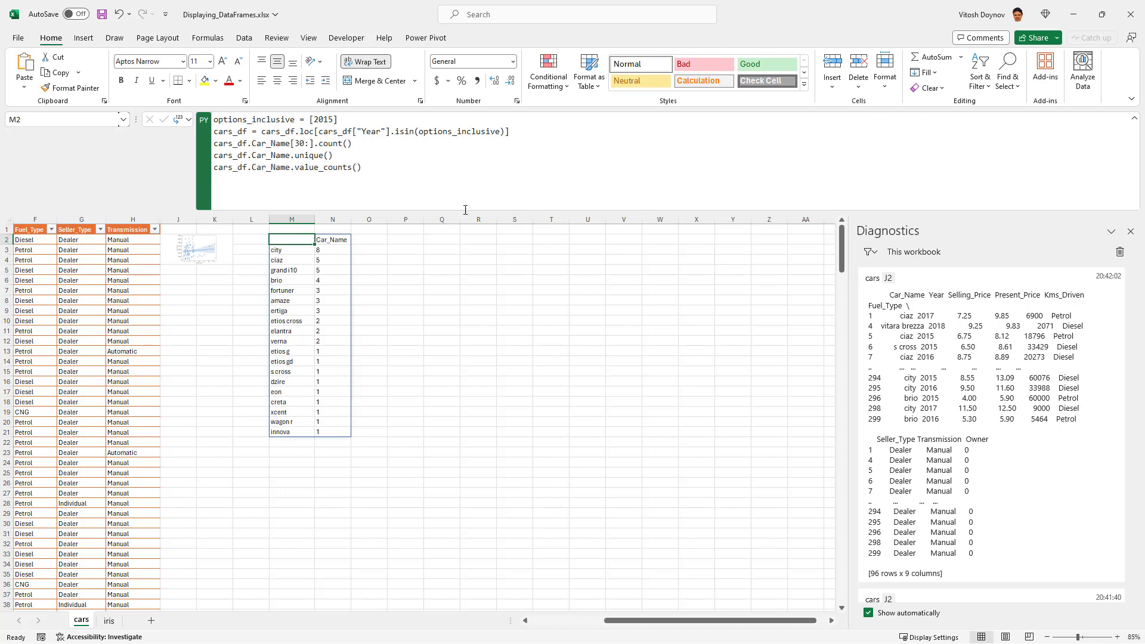
{"action": "mouse_move", "coordinate": [287, 432]}
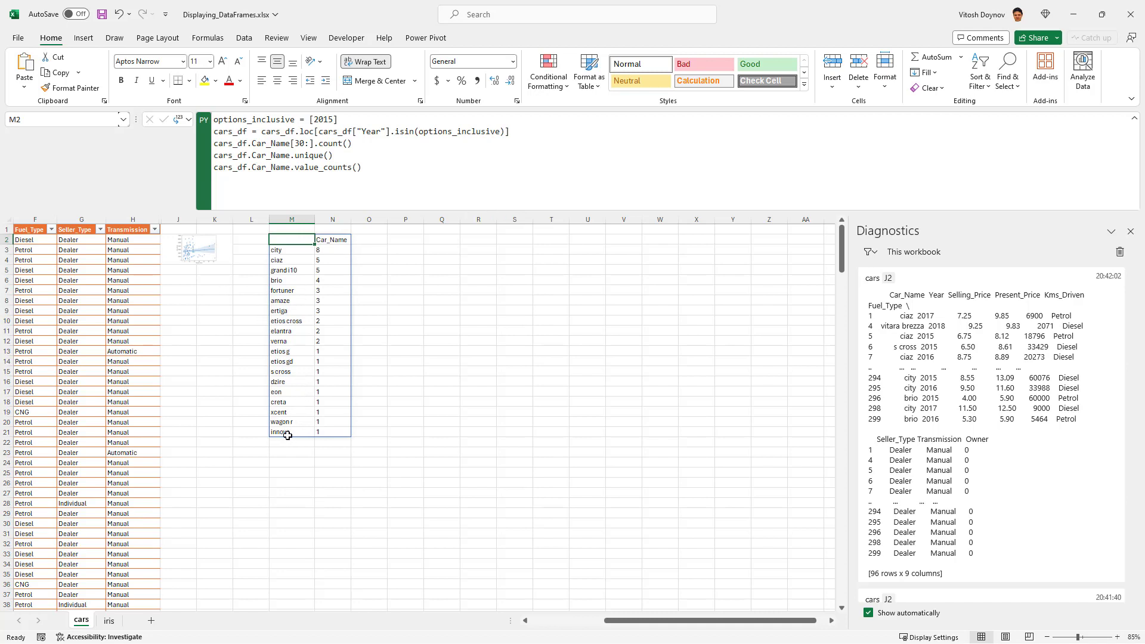
{"action": "mouse_move", "coordinate": [43, 443]}
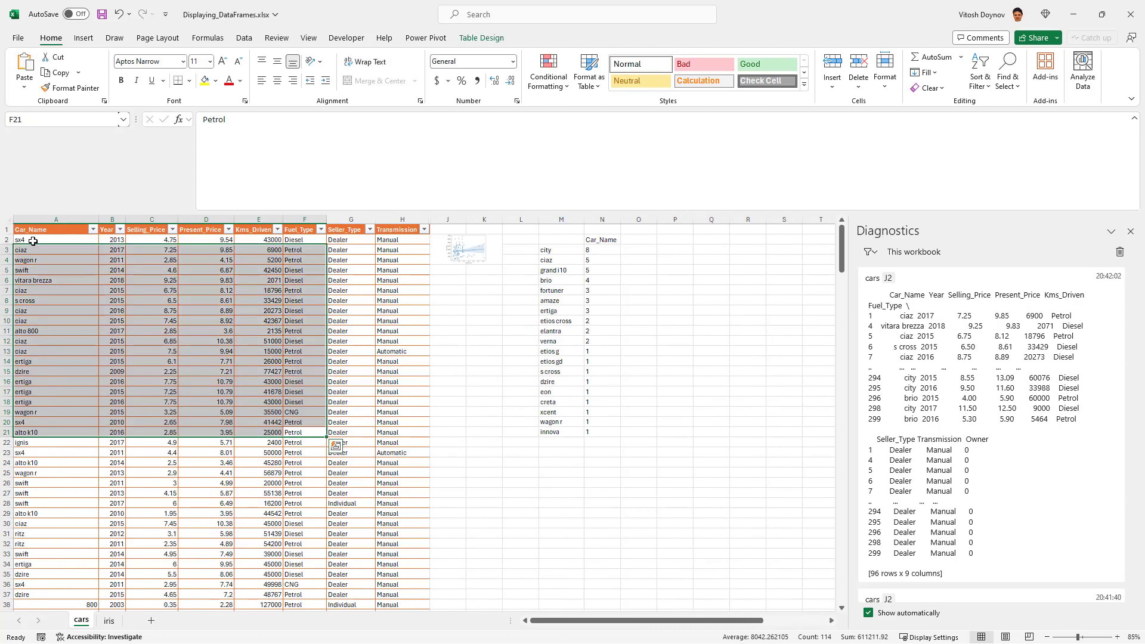
Check the car names in the table, then reopen the Python cell's code in M2
{"action": "left_click", "coordinate": [56, 240]}
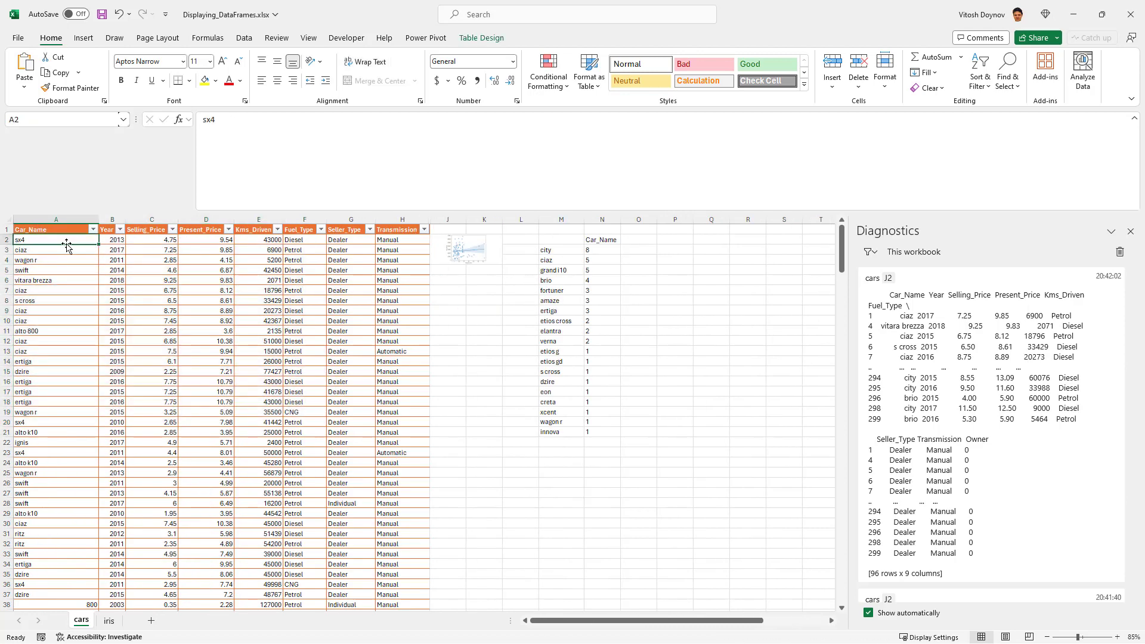
{"action": "left_click", "coordinate": [561, 240]}
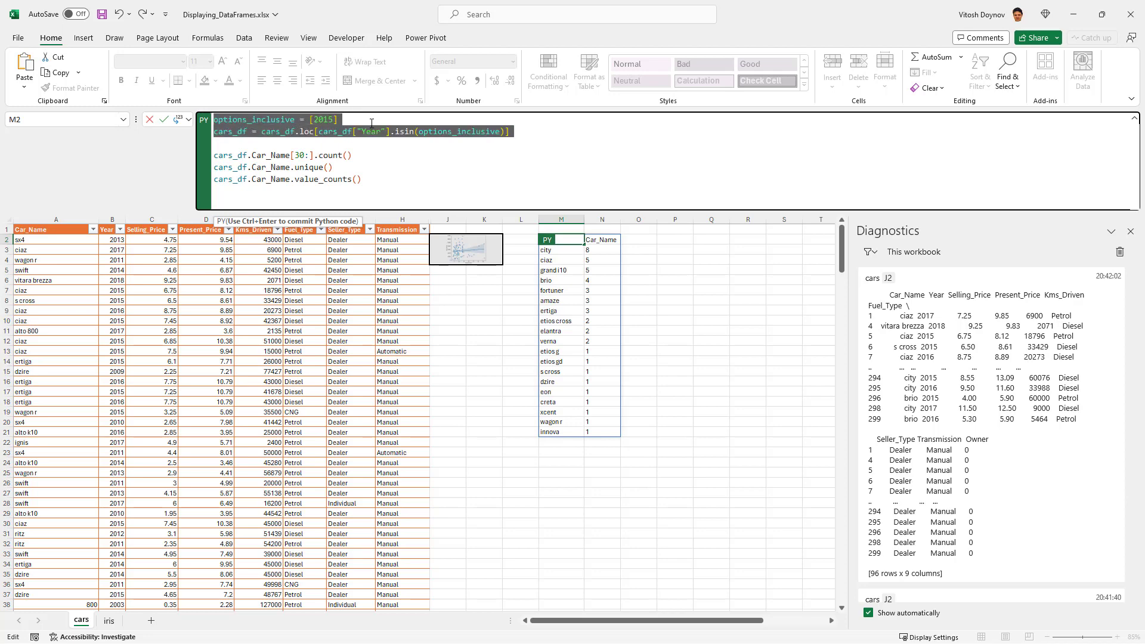
Replace the filter with cars_df = xl("cars_dataset[#All]", headers=True) so counts cover all cars
{"action": "type", "text": "car"}
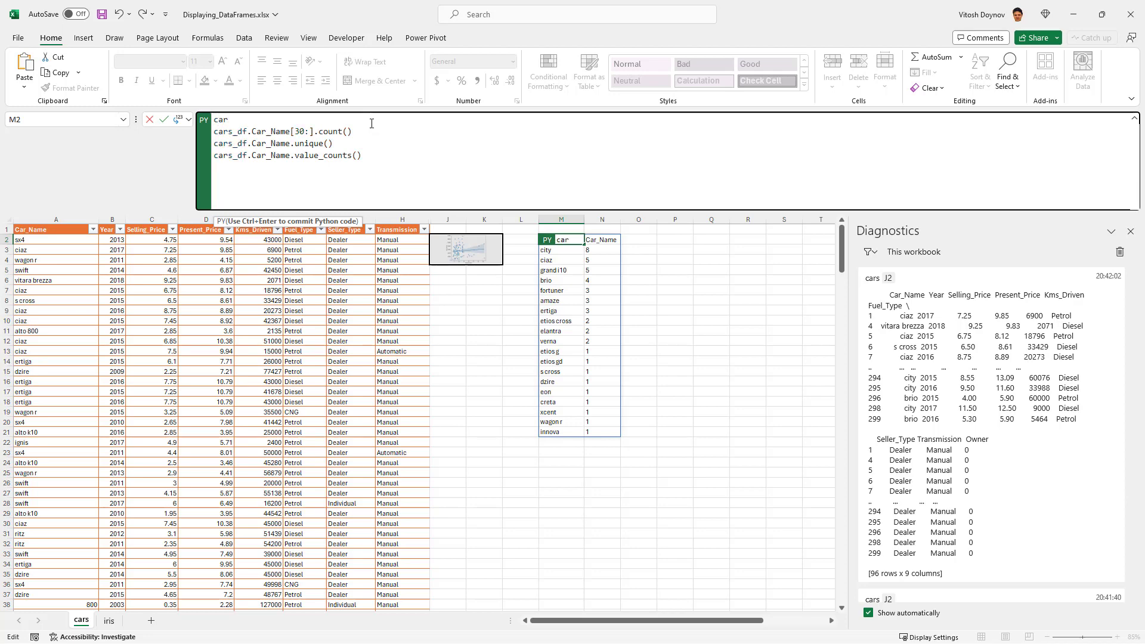
{"action": "type", "text": "s_df ="}
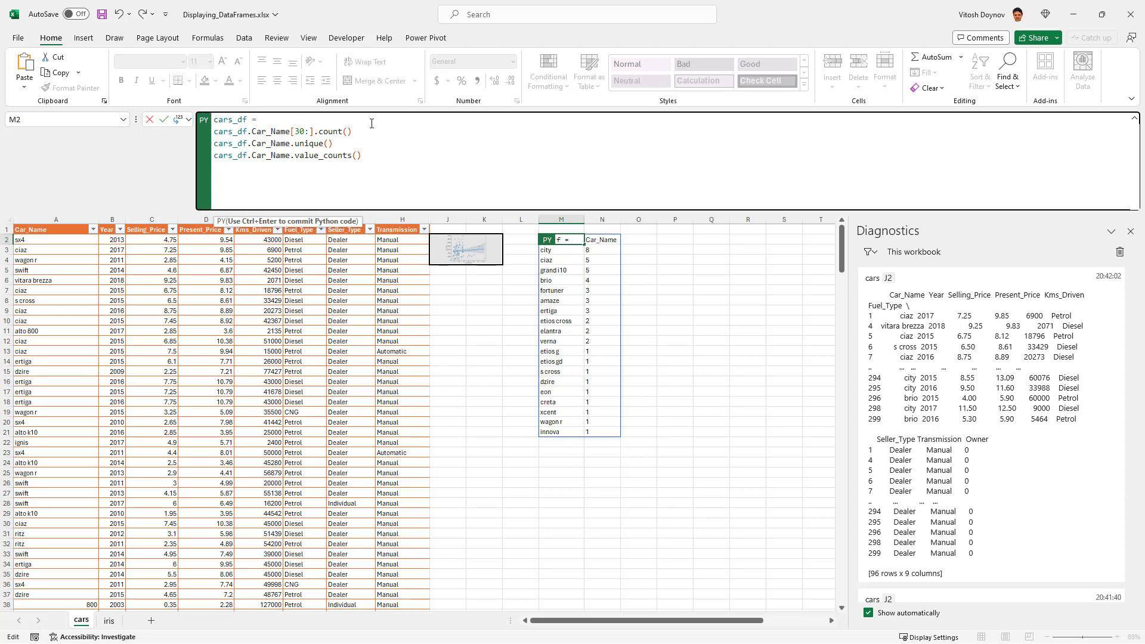
{"action": "type", "text": "xl"}
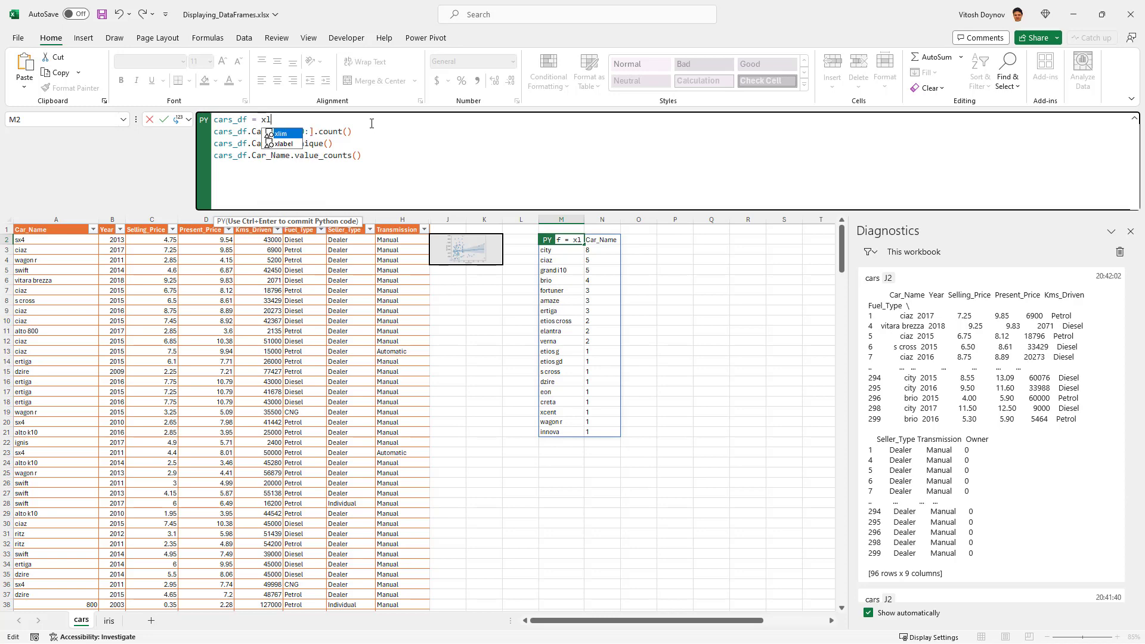
{"action": "type", "text": "(\"cars_dataset\")"}
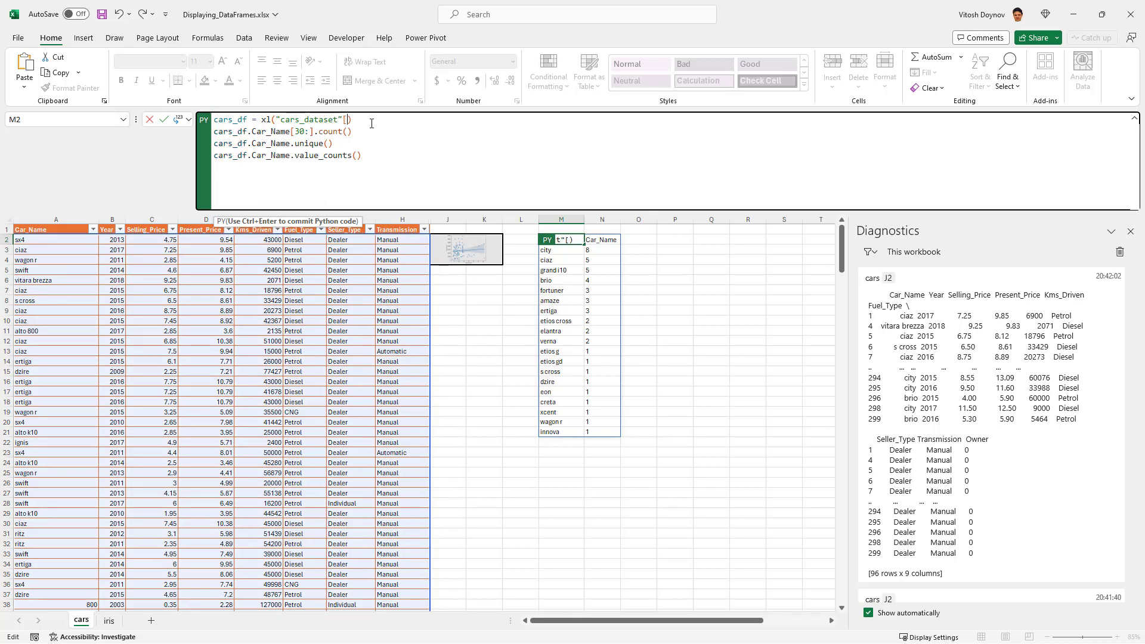
{"action": "type", "text": "#All]"}
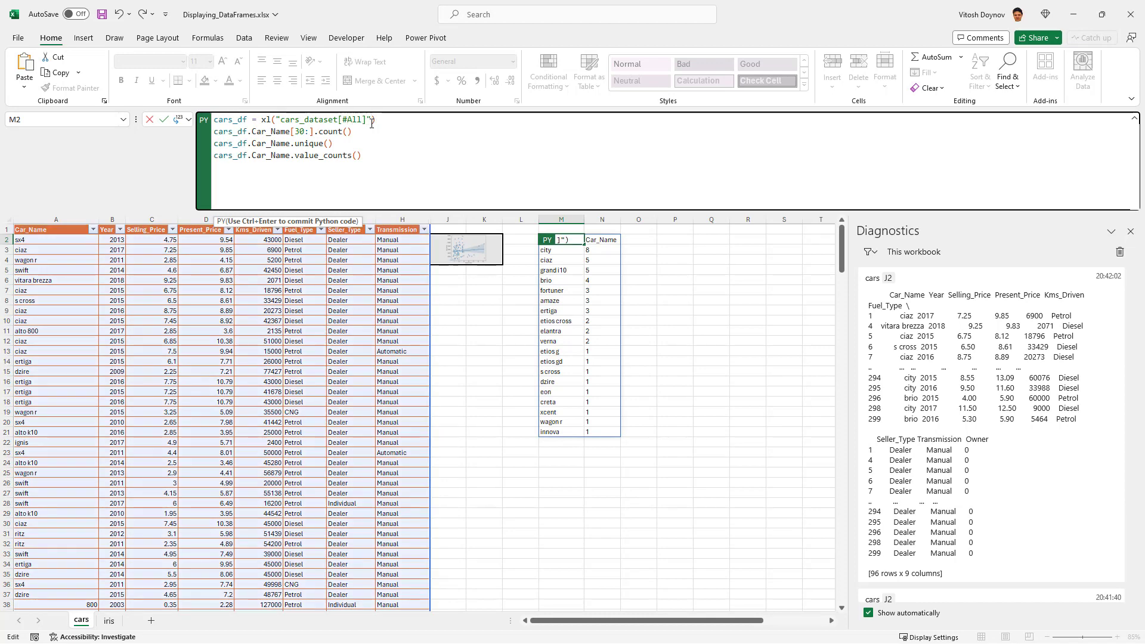
{"action": "left_click", "coordinate": [447, 219]}
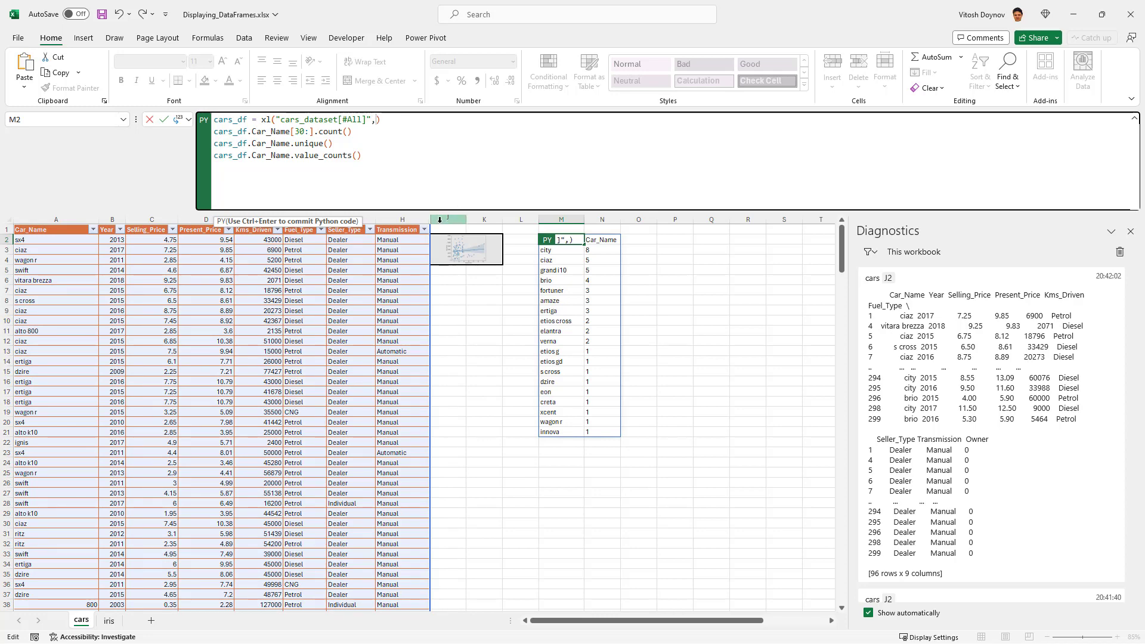
{"action": "type", "text": ",headers = T"}
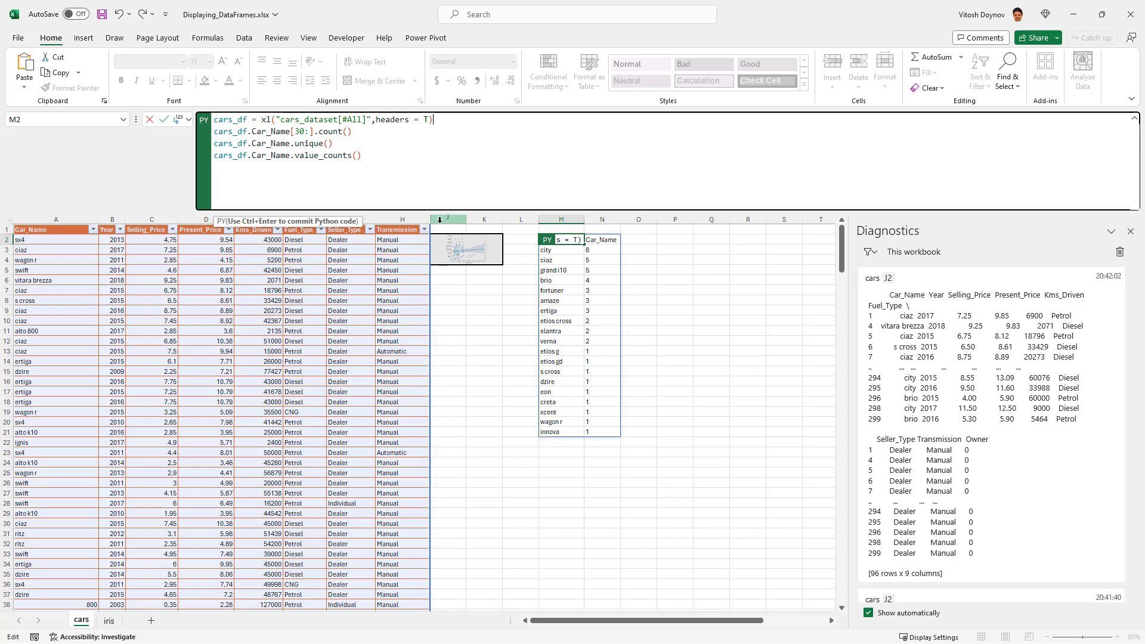
{"action": "type", "text": "rue"}
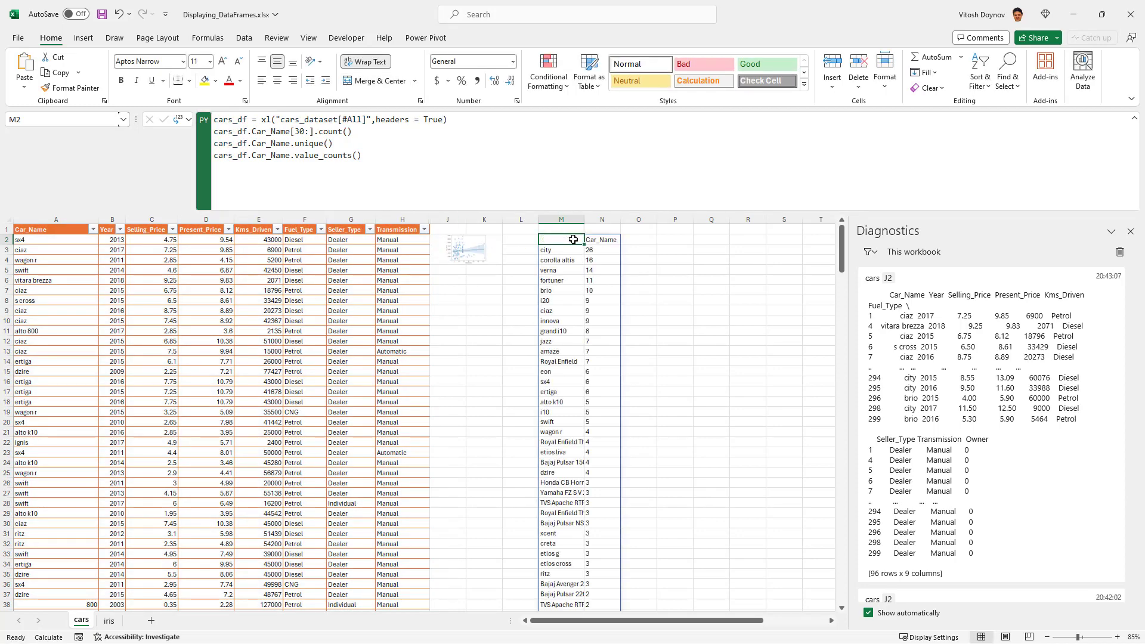
{"action": "scroll", "scroll_direction": "down", "scroll_amount": 3}
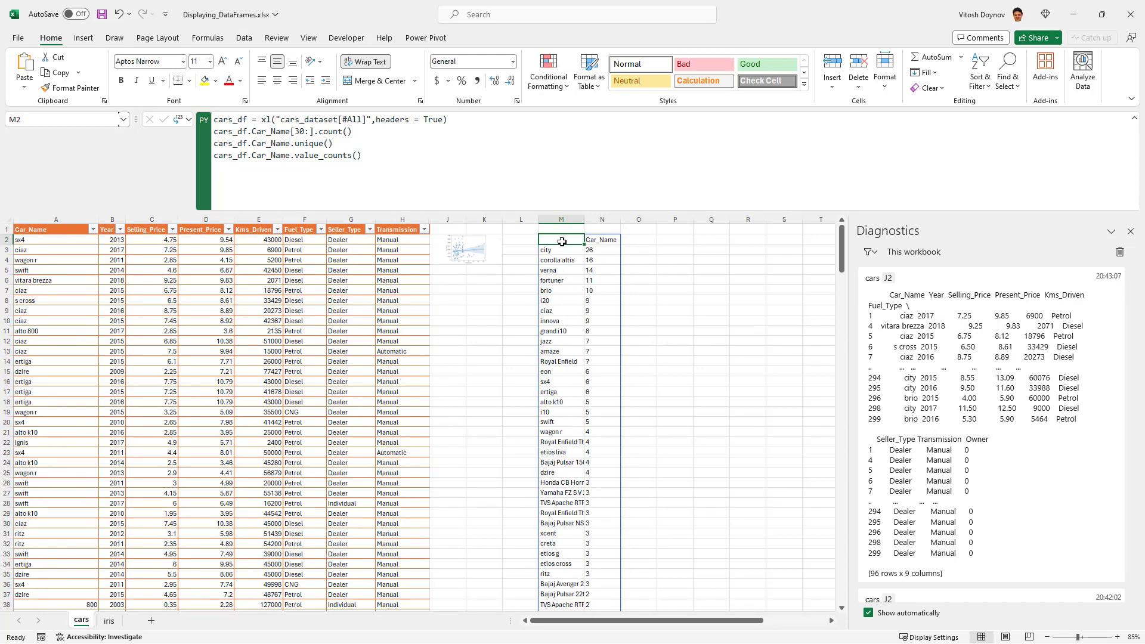
Select M2 and put the cursor at the end of value_counts( in the Python code
{"action": "left_click", "coordinate": [56, 290]}
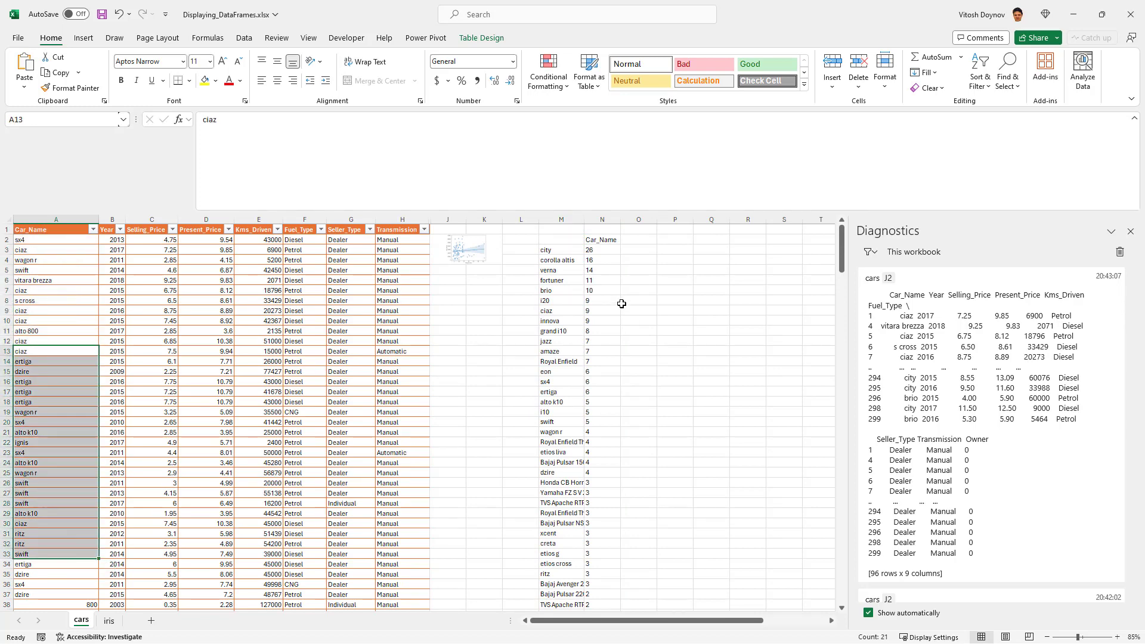
{"action": "left_click", "coordinate": [561, 261]}
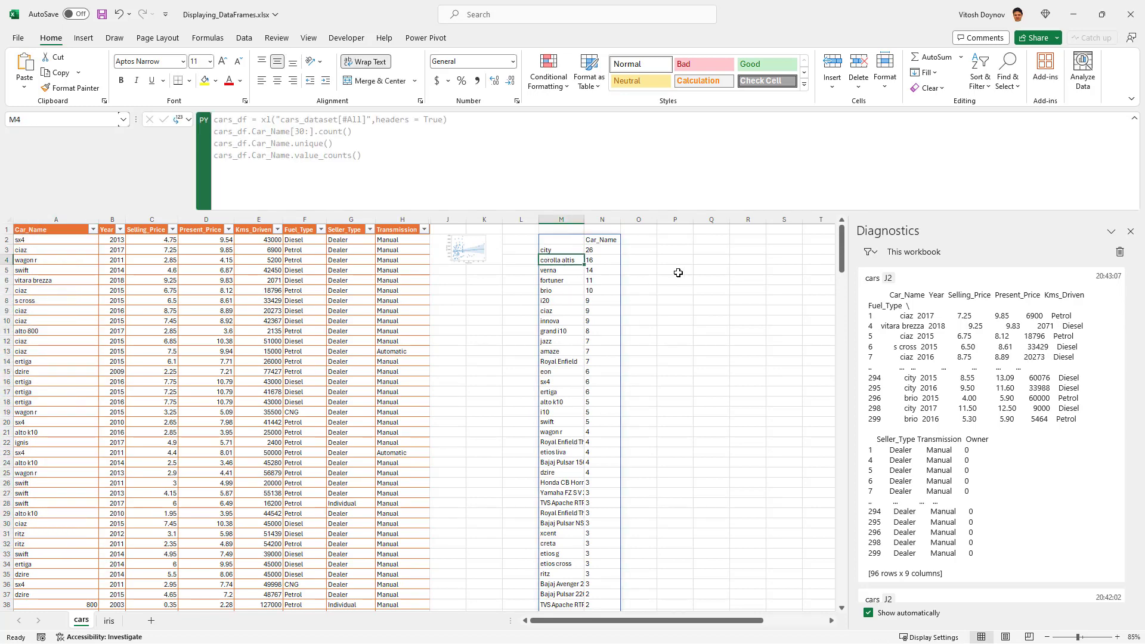
{"action": "left_click", "coordinate": [560, 239]}
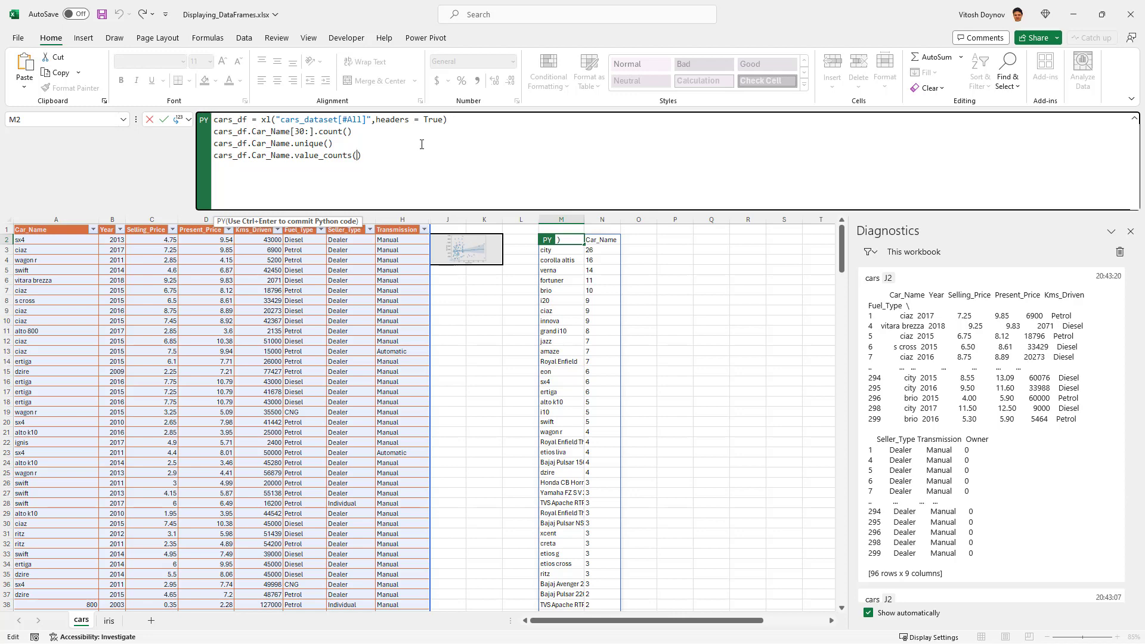
{"action": "type", "text": "n"}
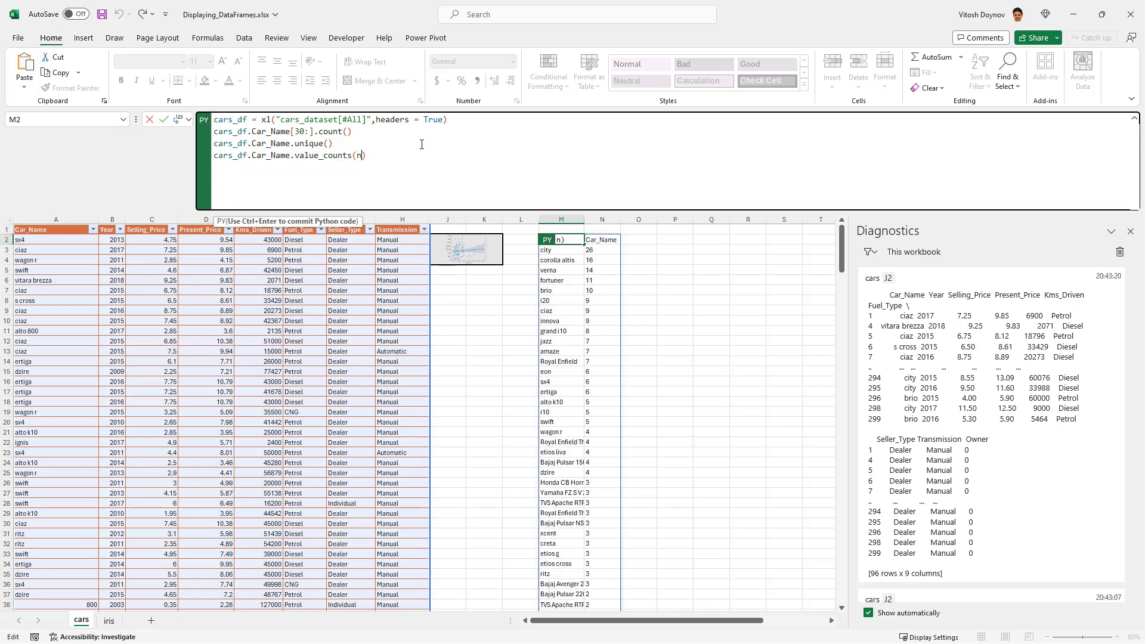
{"action": "type", "text": "ormalize = True"}
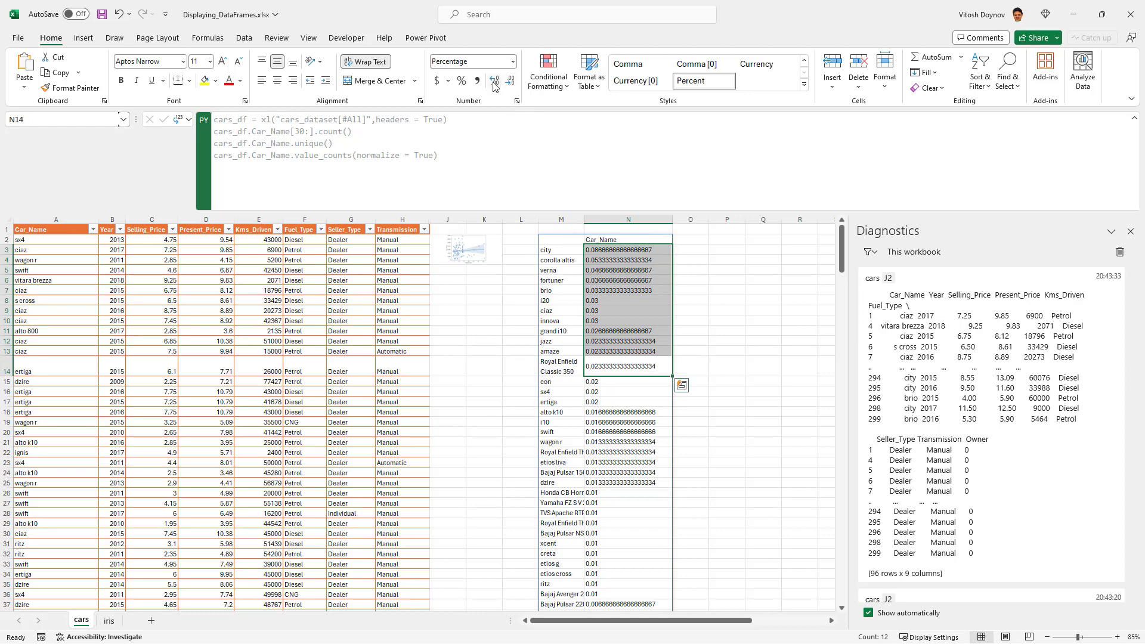
{"action": "left_click", "coordinate": [514, 61]}
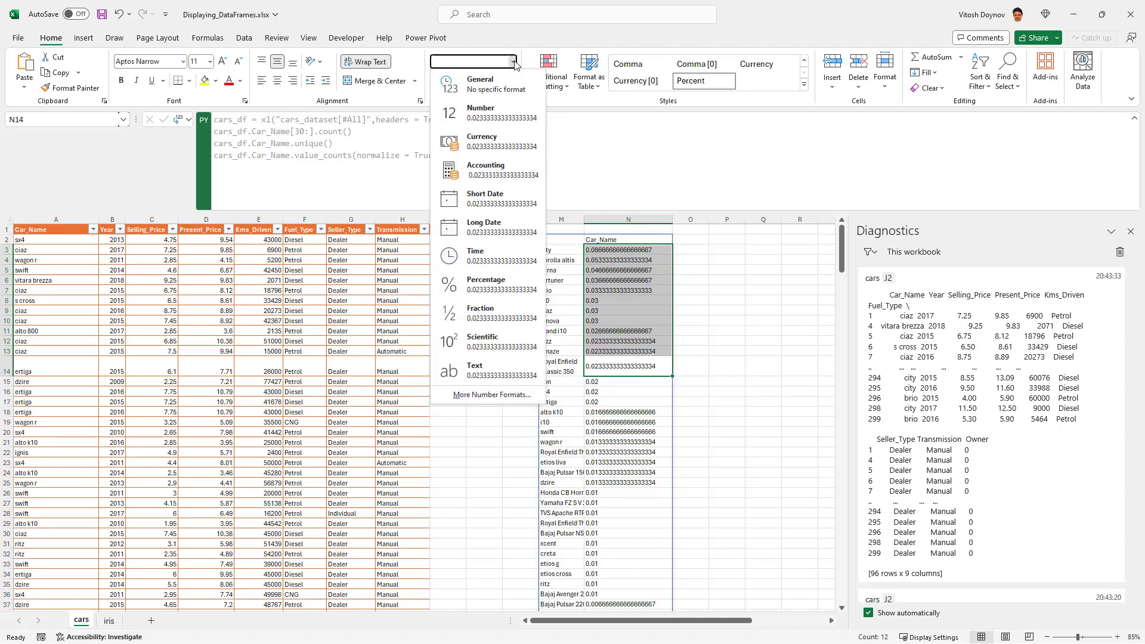
{"action": "left_click", "coordinate": [485, 284]}
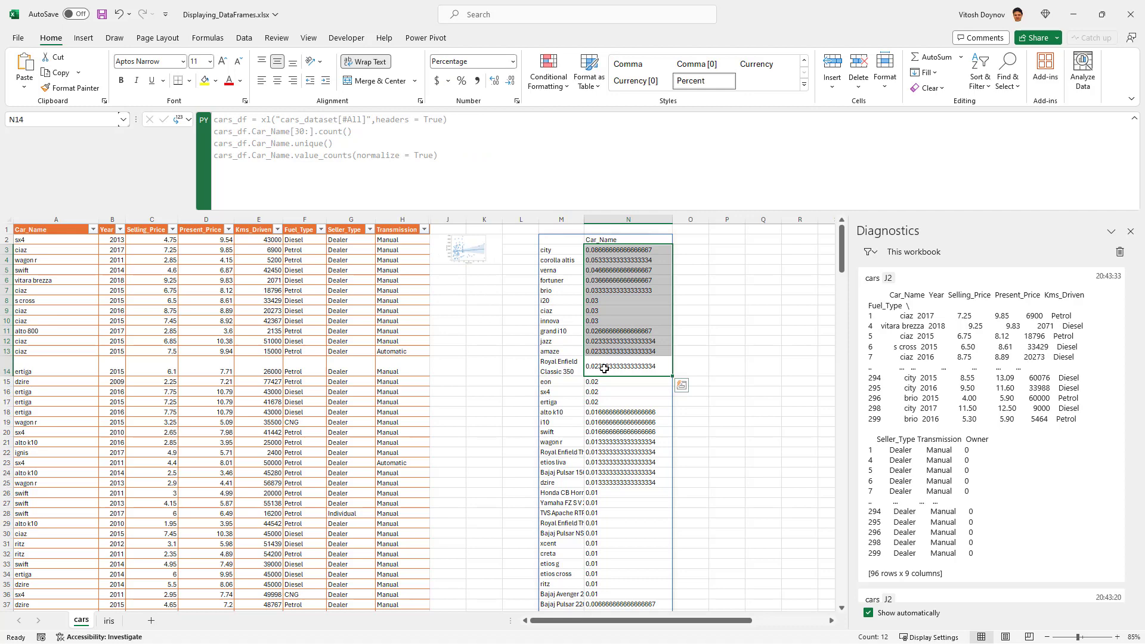
{"action": "mouse_move", "coordinate": [701, 331]}
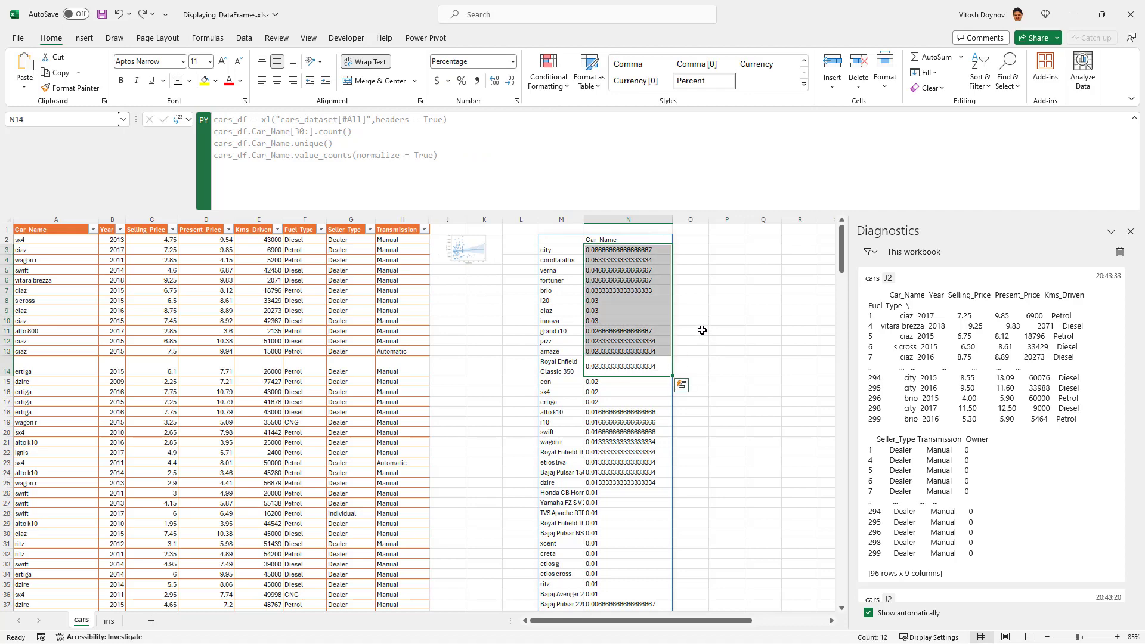
{"action": "left_click", "coordinate": [690, 269]}
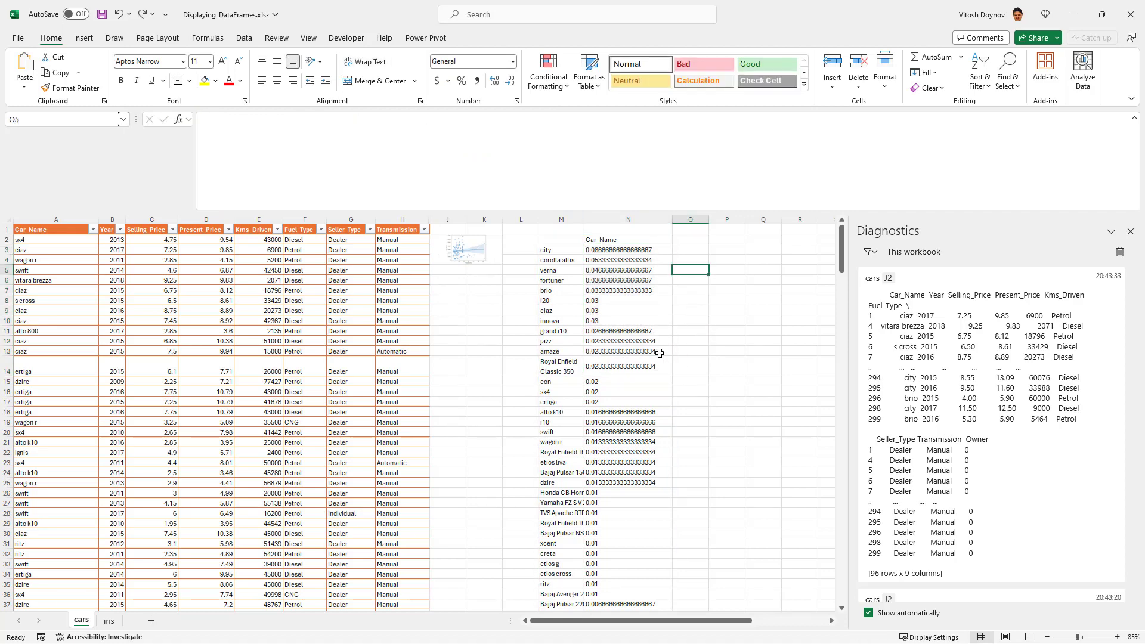
{"action": "left_click", "coordinate": [628, 365]}
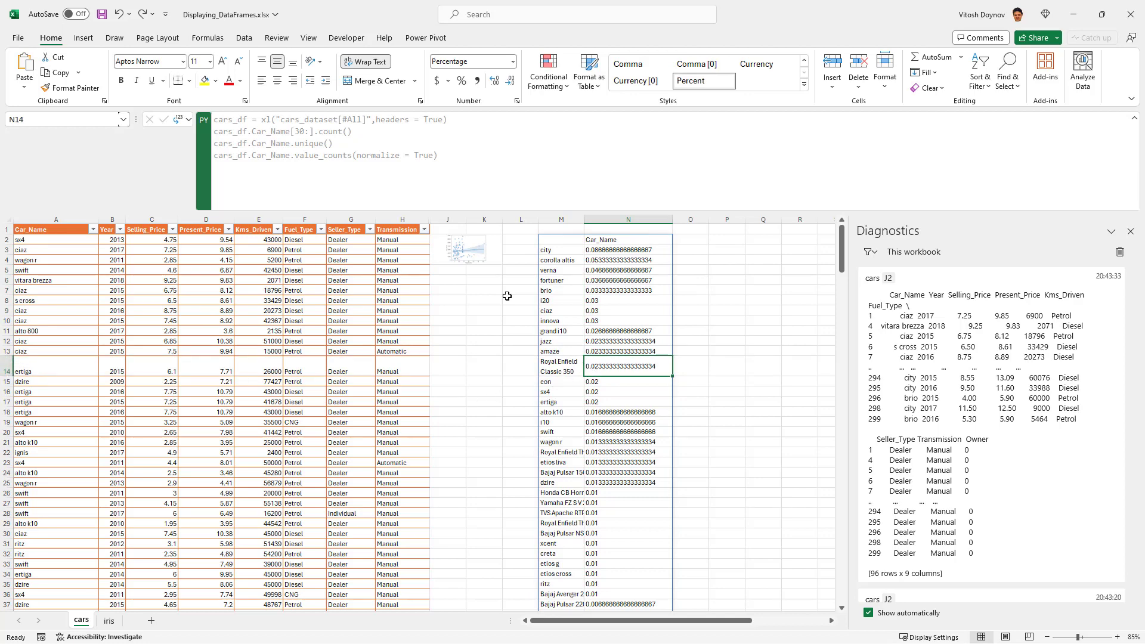
{"action": "left_click", "coordinate": [626, 341]}
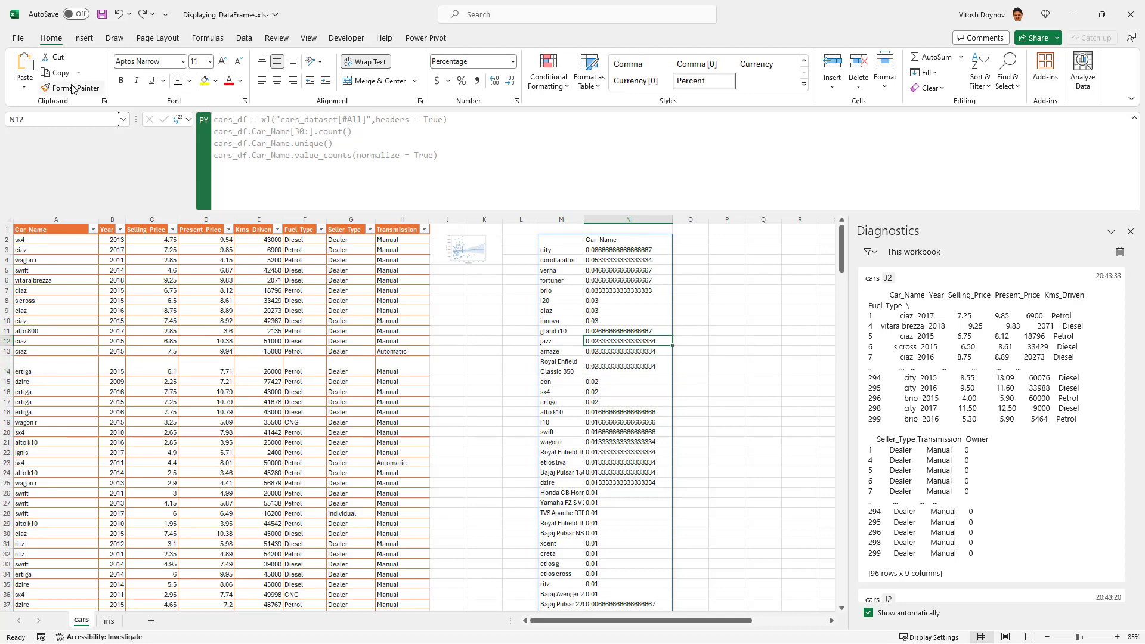
{"action": "left_click", "coordinate": [626, 360]}
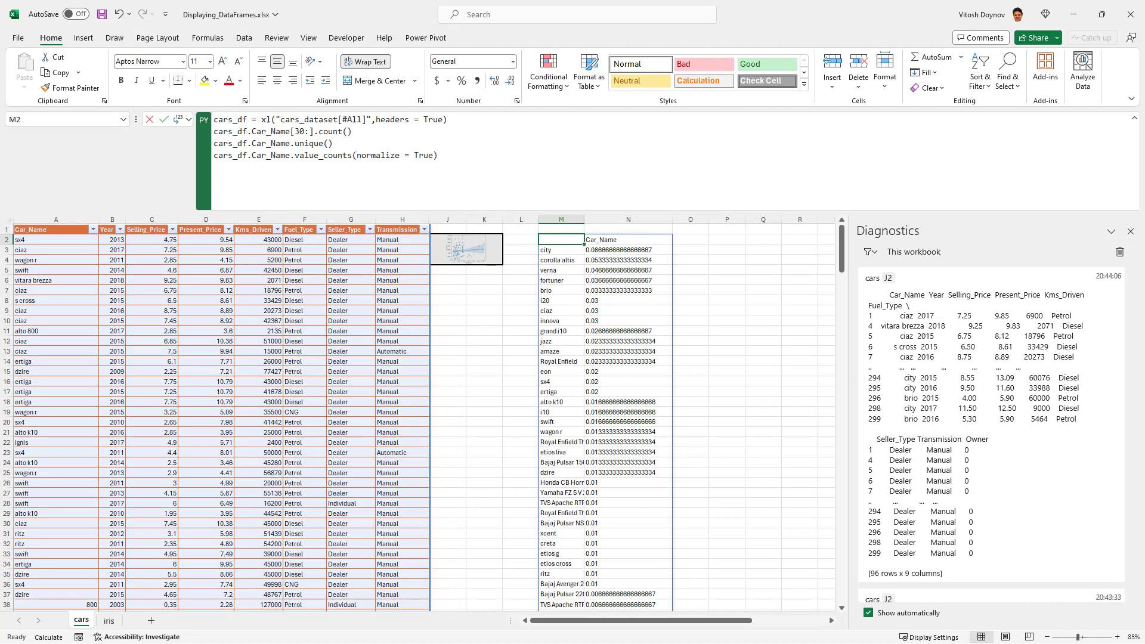
Change the last line to (…value_counts(normalize = True) * 100).round(2), giving city 8.67
{"action": "left_click", "coordinate": [207, 37]}
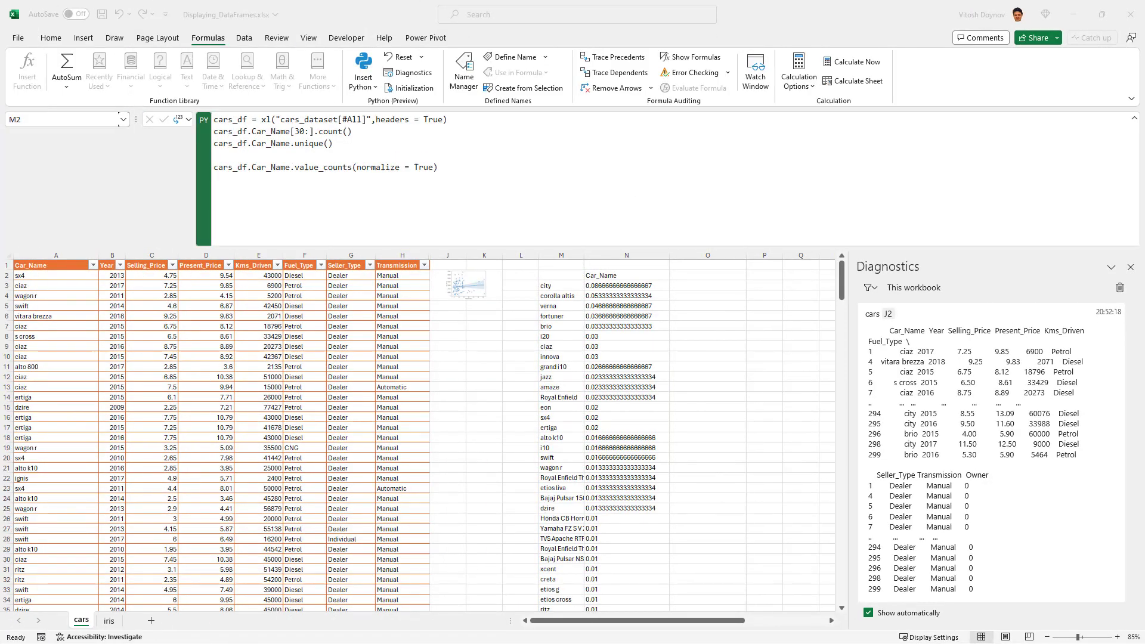
{"action": "left_click", "coordinate": [561, 275]}
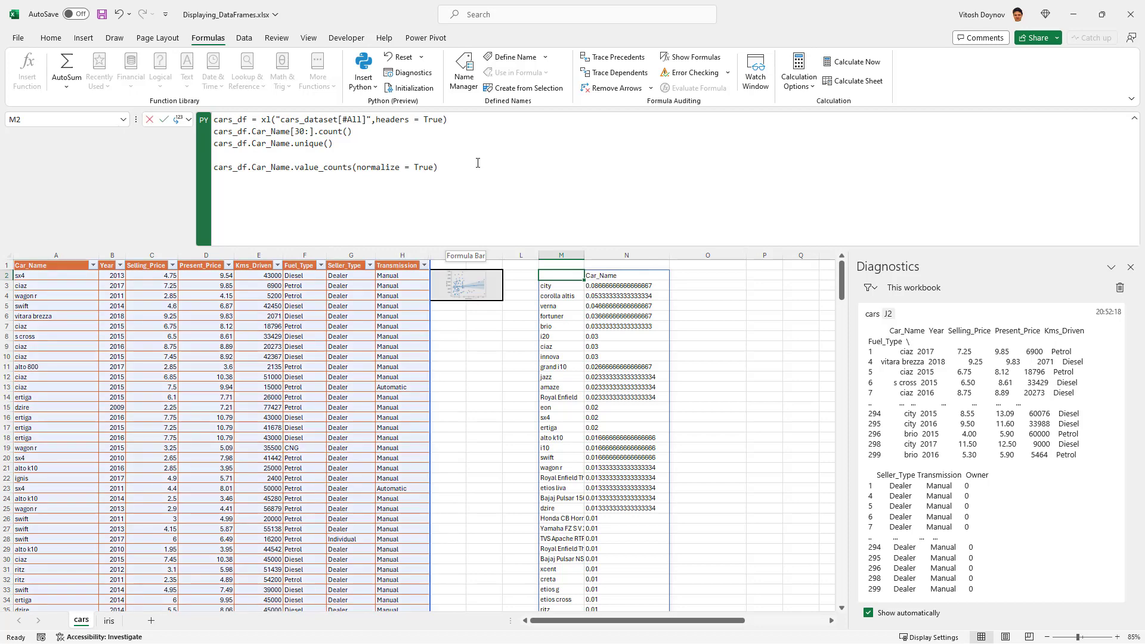
{"action": "type", "text": "* 1"}
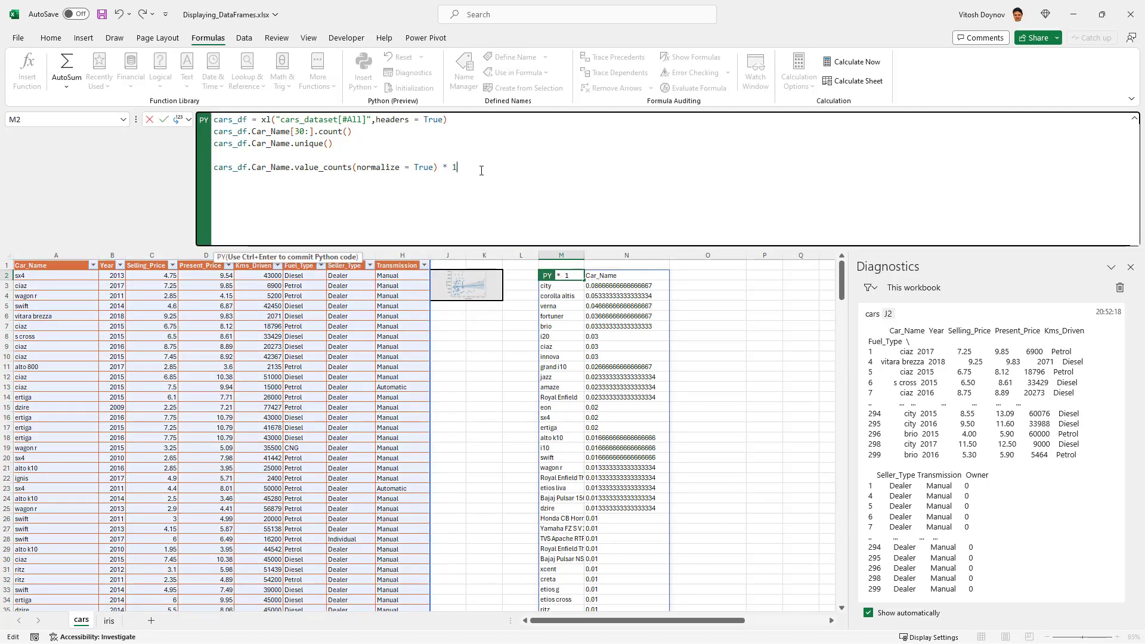
{"action": "type", "text": "00)"}
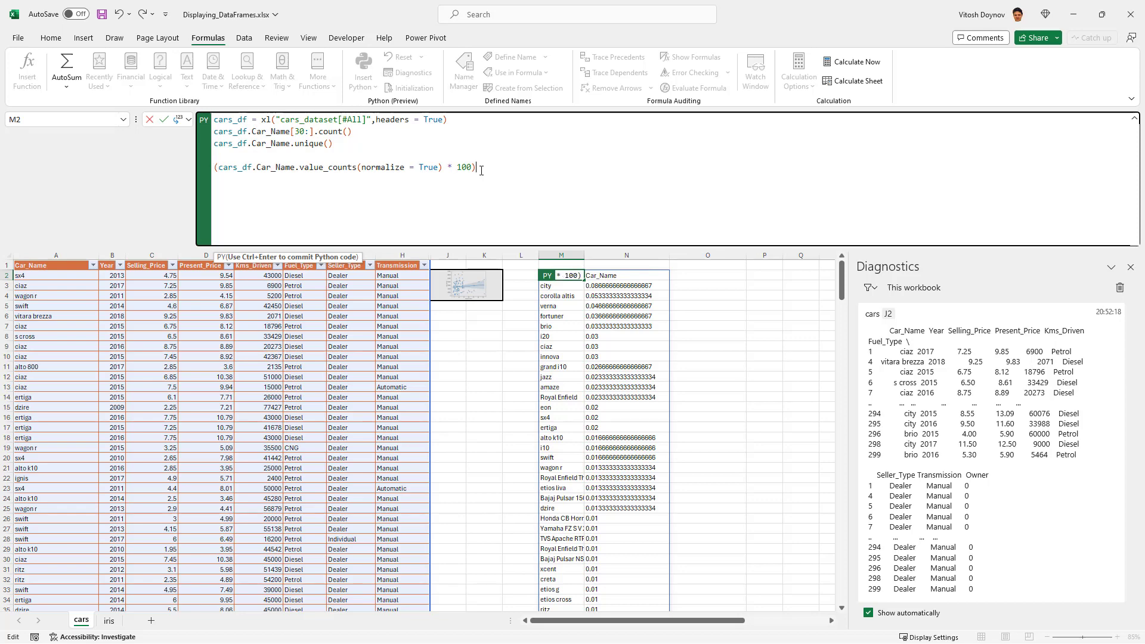
{"action": "type", "text": ".round(2"}
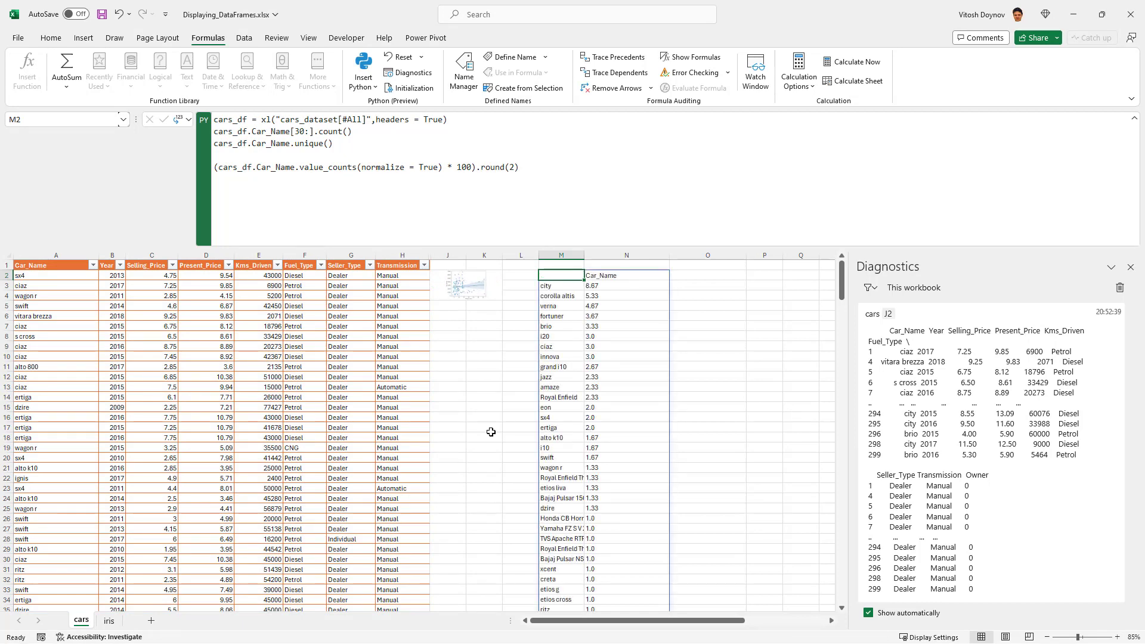
{"action": "mouse_move", "coordinate": [668, 256]}
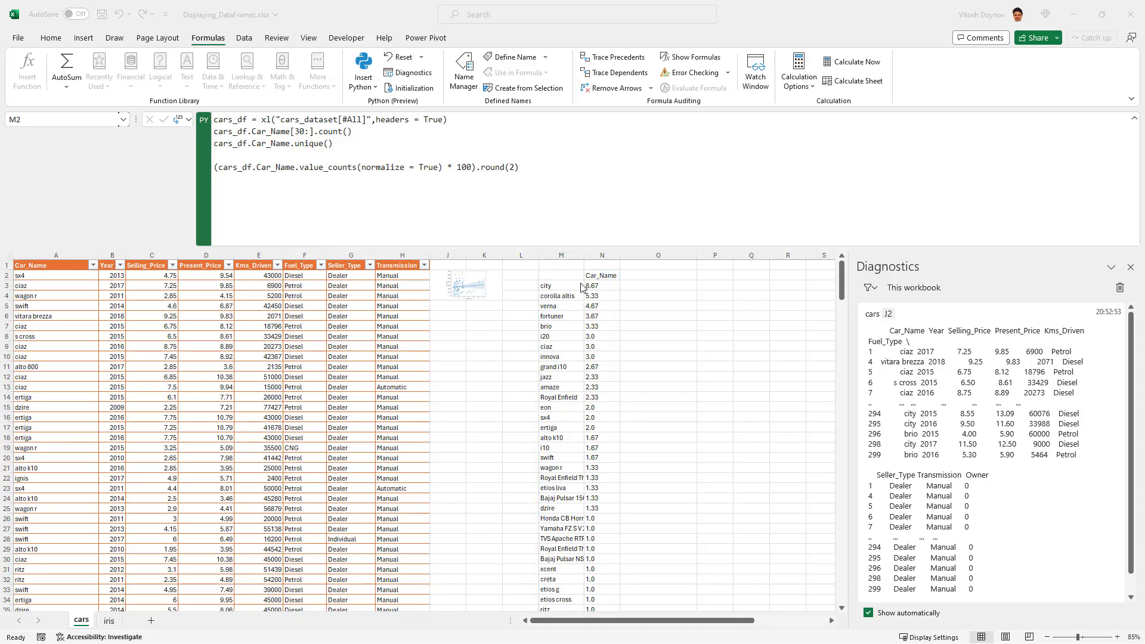
{"action": "left_click", "coordinate": [602, 276]}
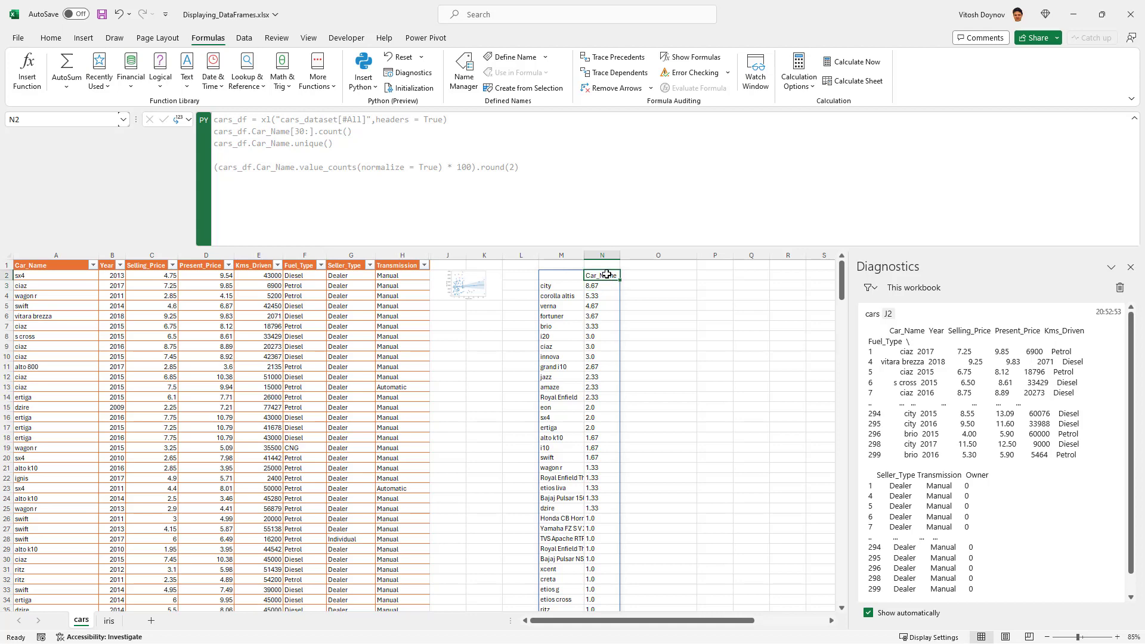
{"action": "left_click", "coordinate": [560, 285]}
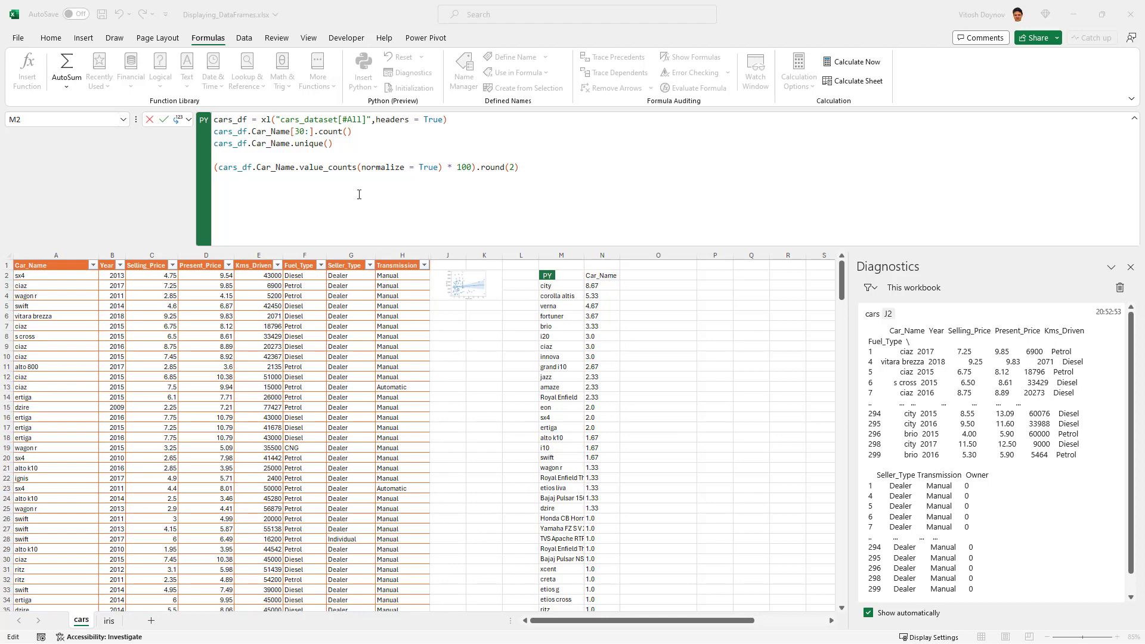
Add car_name_counts = cars_df.Car_Name.value_counts() and start a normalized counts assignment
{"action": "type", "text": "fuel"}
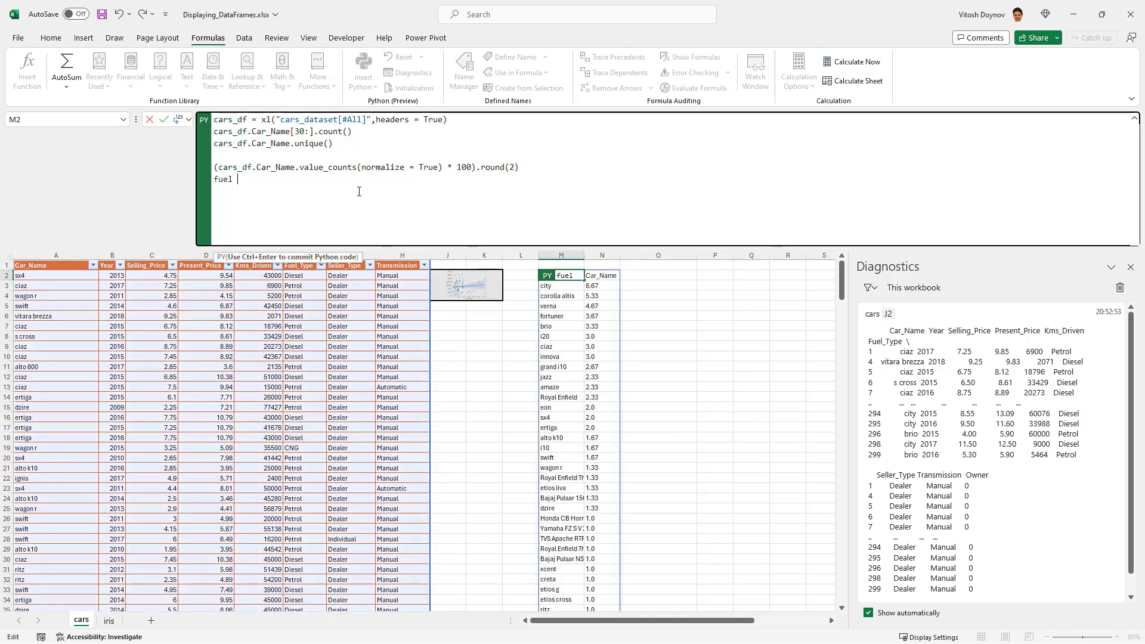
{"action": "type", "text": "_type"}
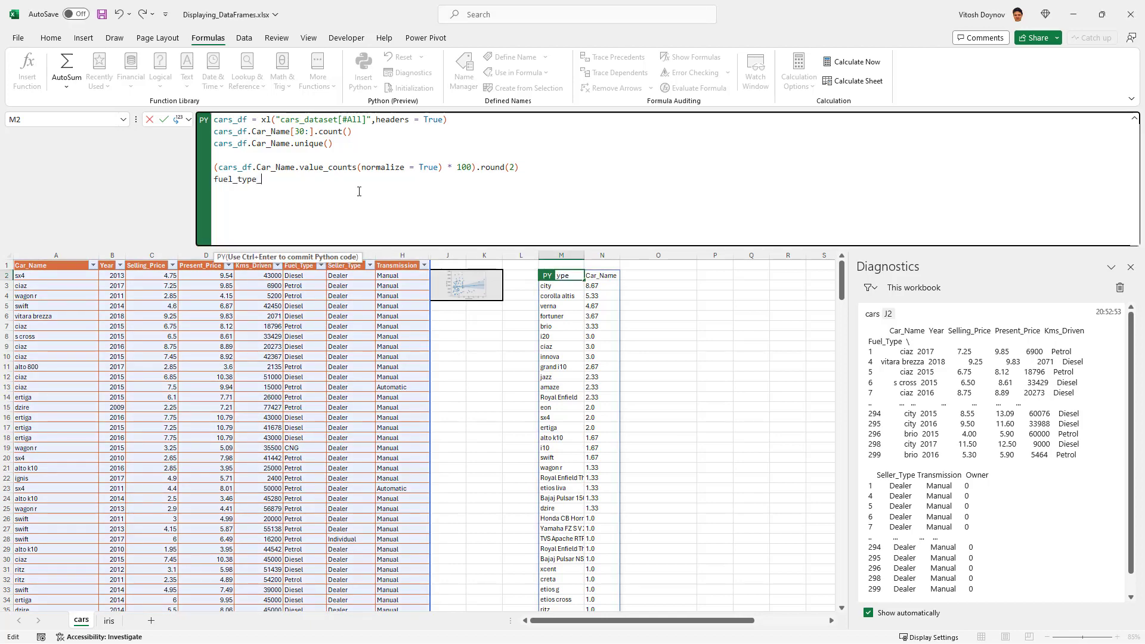
{"action": "type", "text": "_counts"}
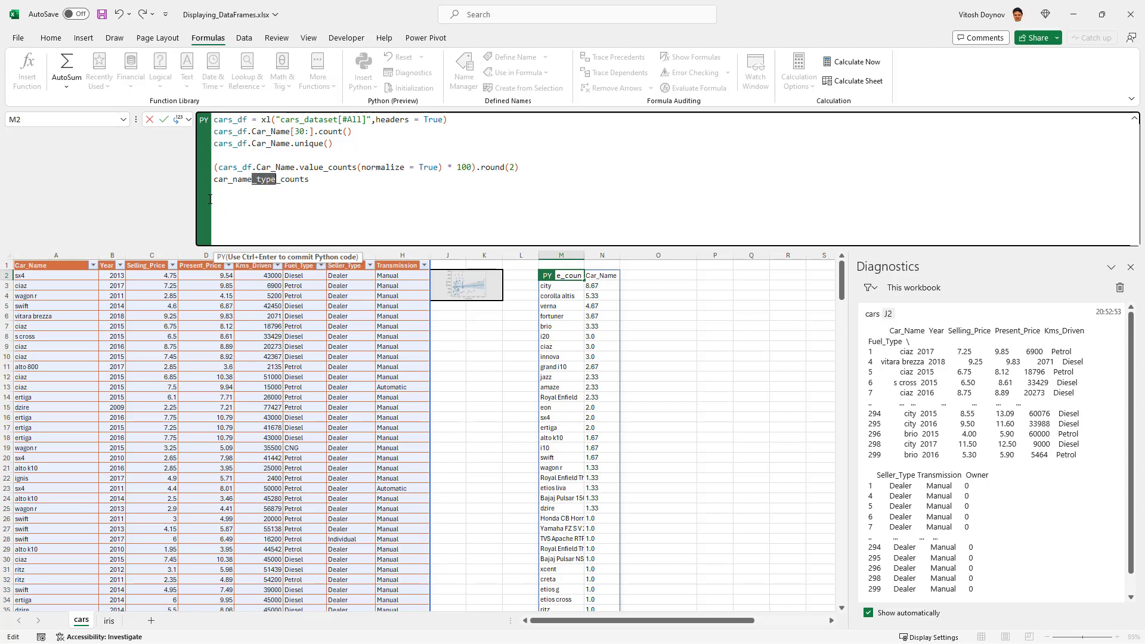
{"action": "type", "text": "="}
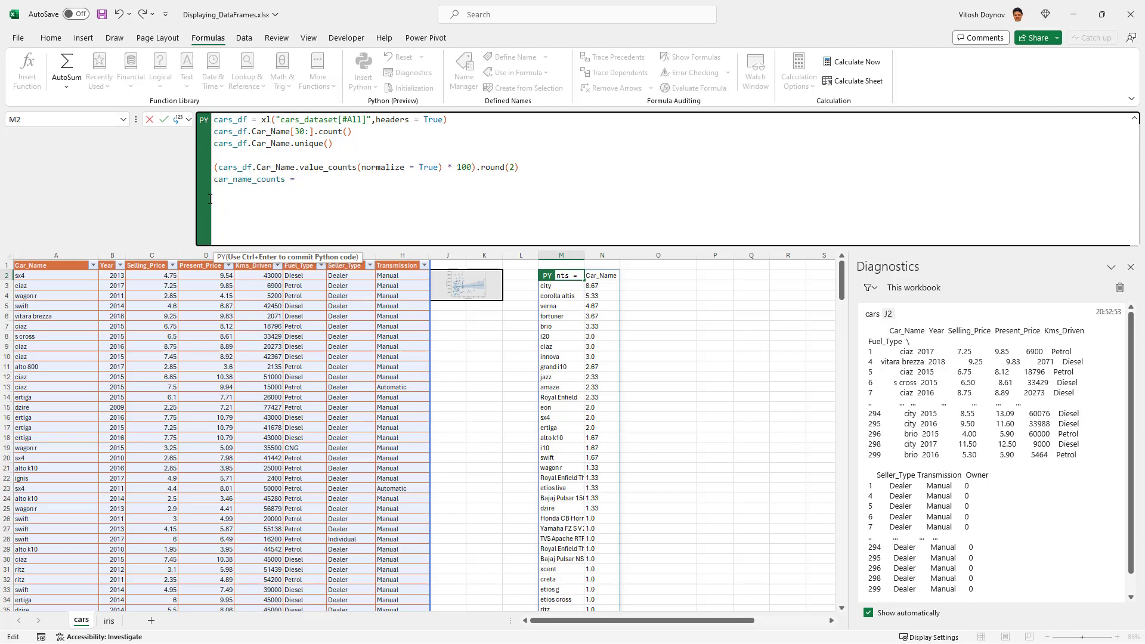
{"action": "type", "text": "cars_df.Car_Name"}
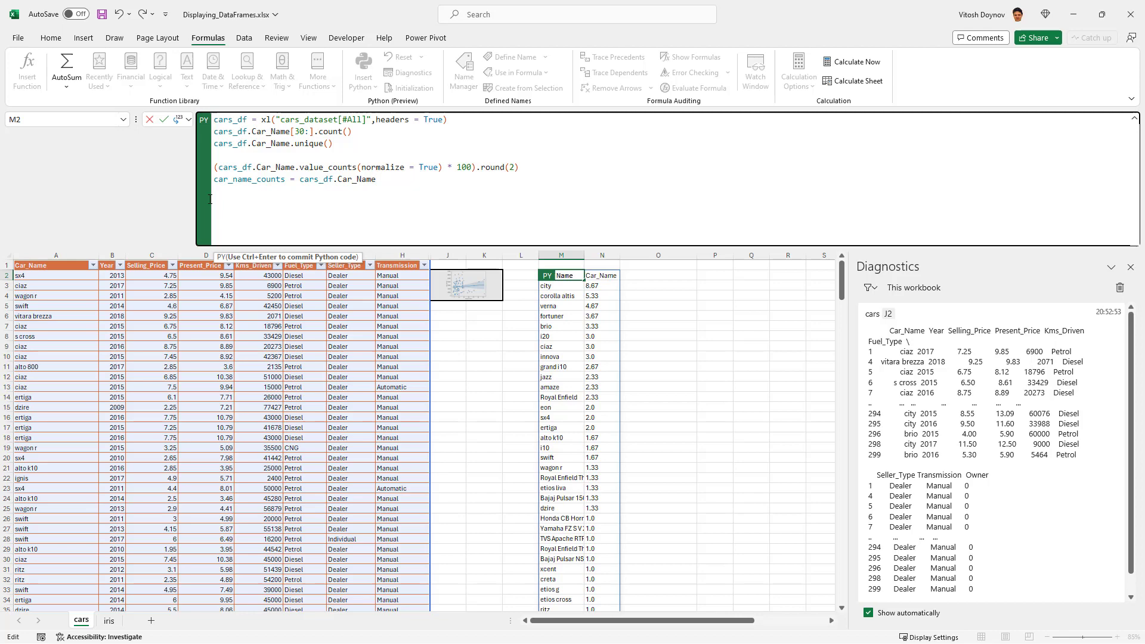
{"action": "type", "text": "."}
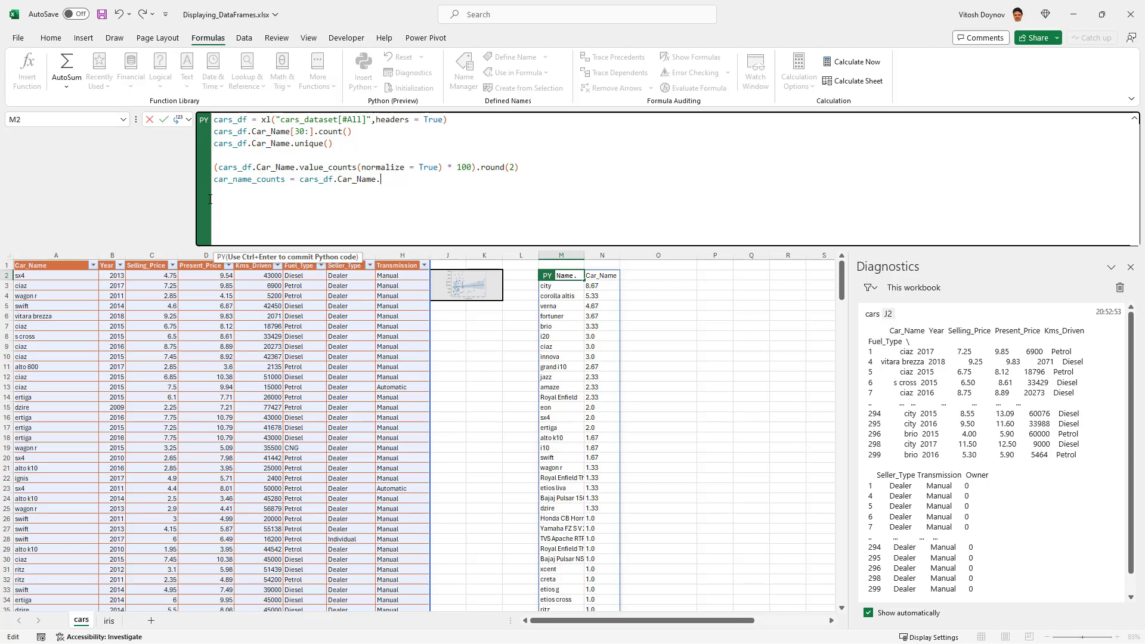
{"action": "type", "text": "value_count"}
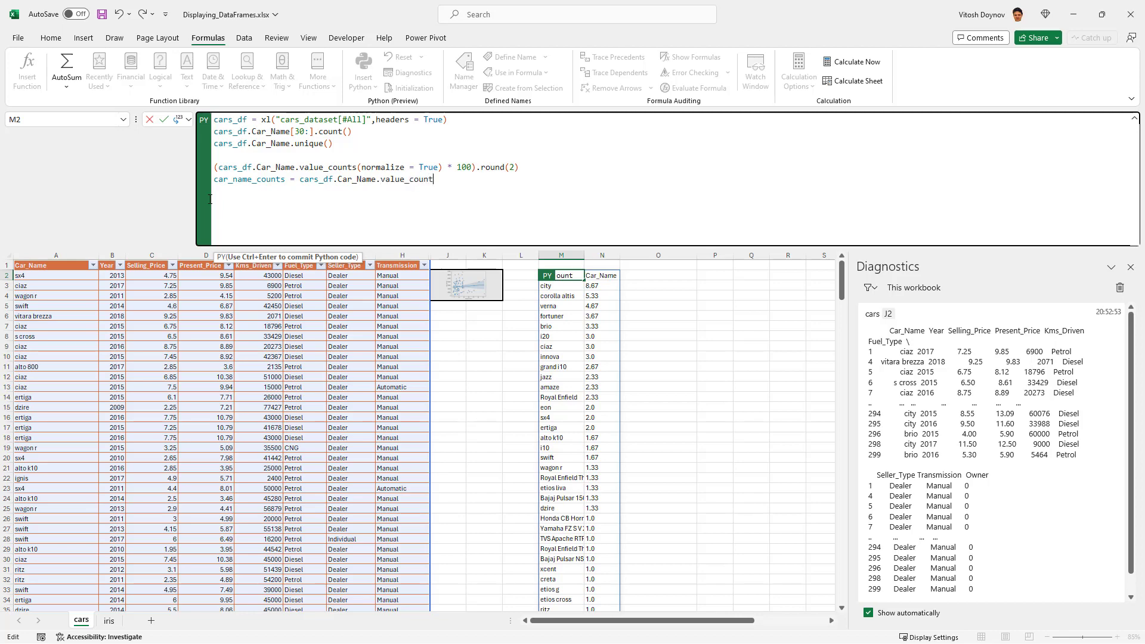
{"action": "type", "text": "s()"}
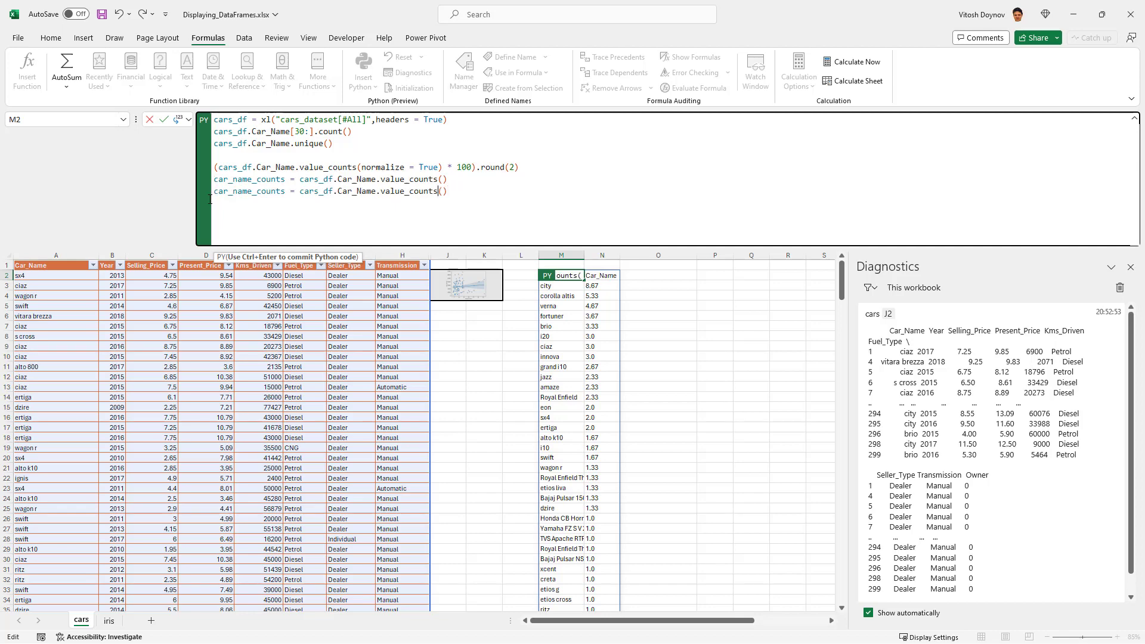
{"action": "type", "text": "normalize = True"}
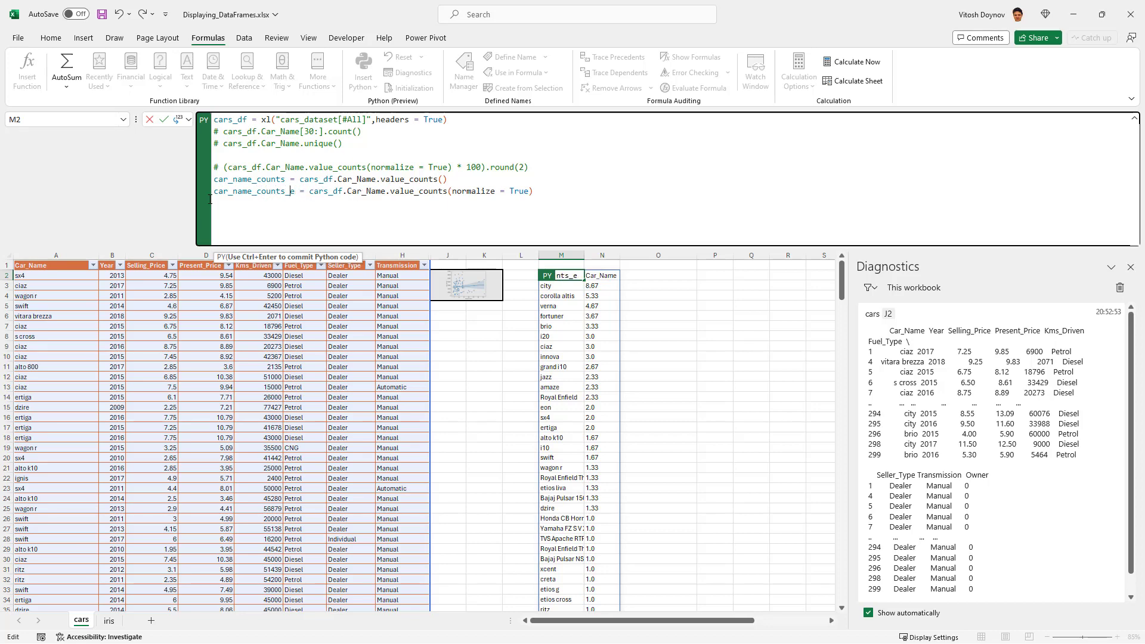
Finish the percentage variable and start new_cars_df = pd.DataFrame({"Value_Counts": ...})
{"action": "type", "text": "percentage"}
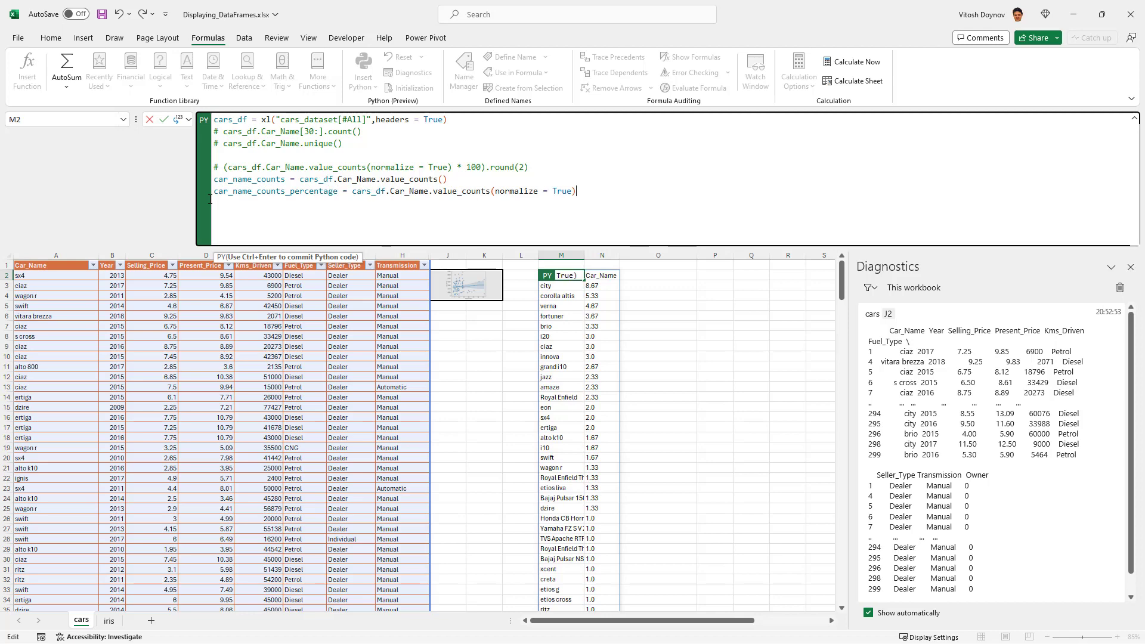
{"action": "type", "text": "new_cars_"}
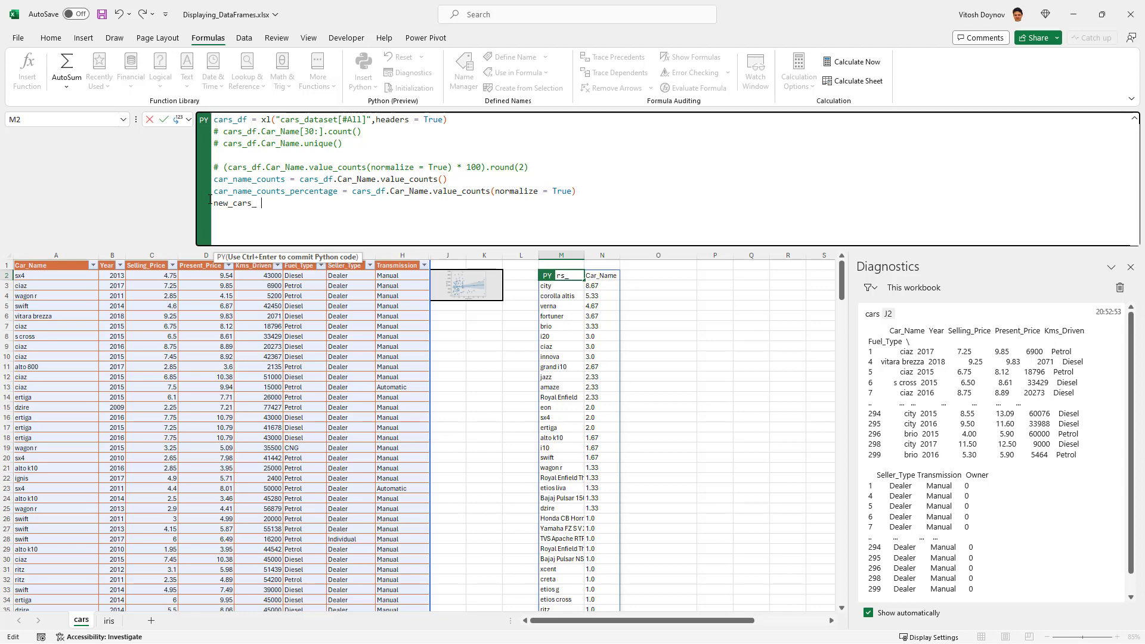
{"action": "type", "text": "df ="}
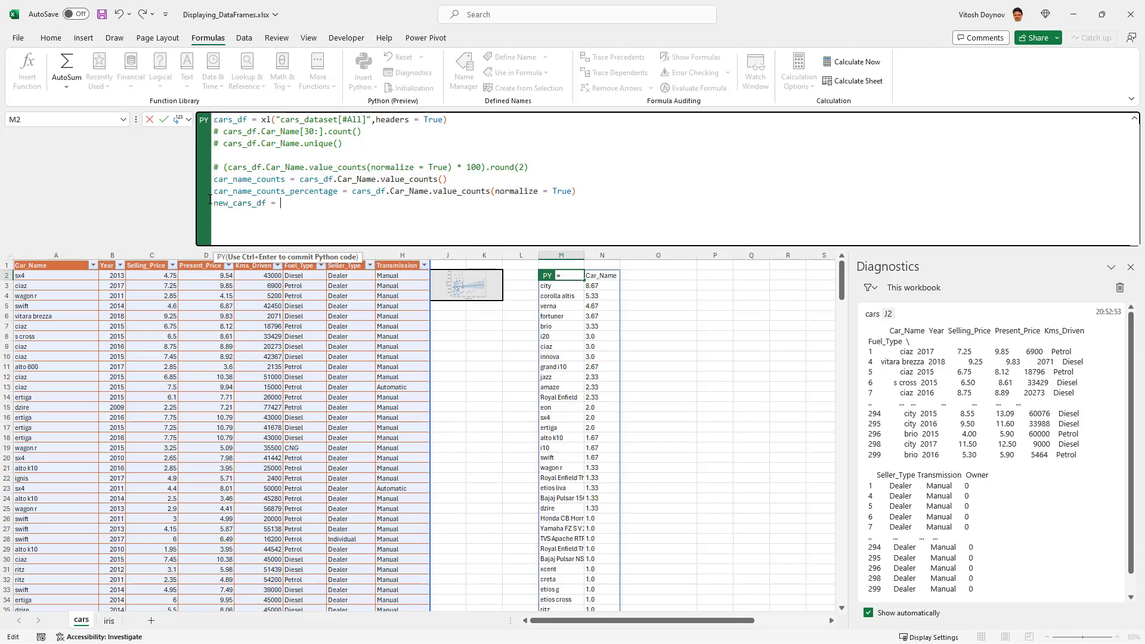
{"action": "type", "text": "pd.Data"}
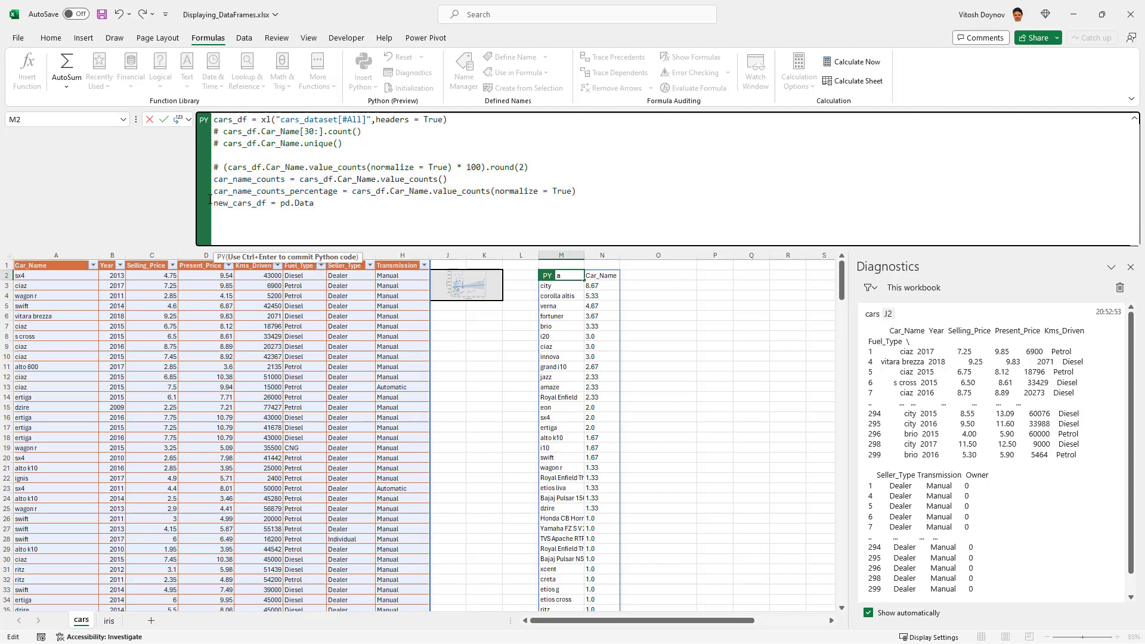
{"action": "type", "text": "Frame"}
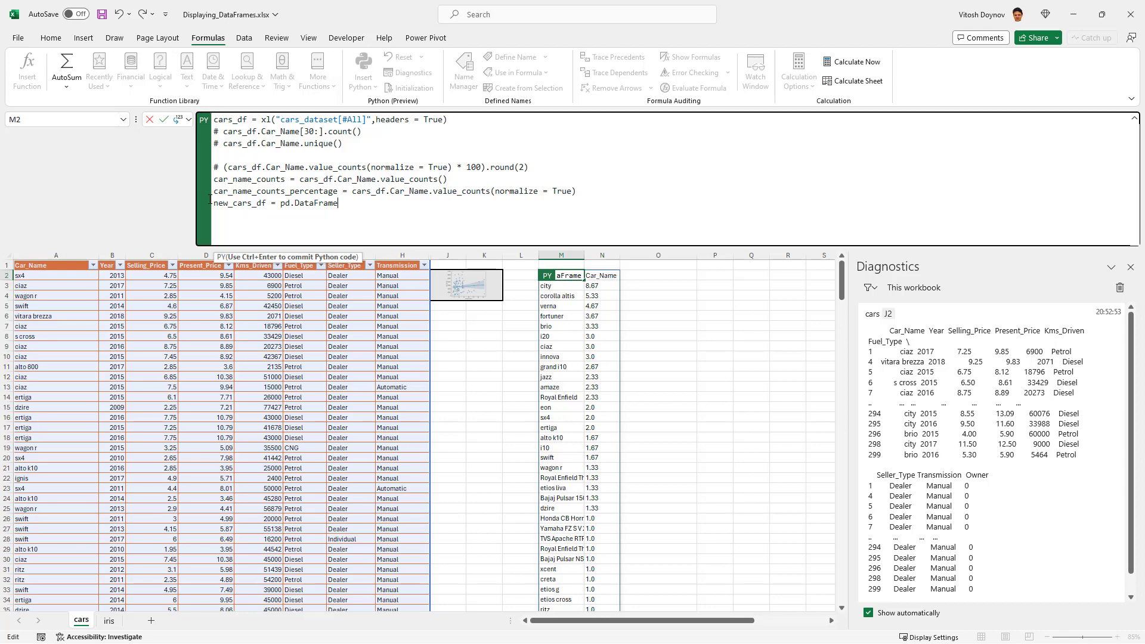
{"action": "type", "text": "({"}
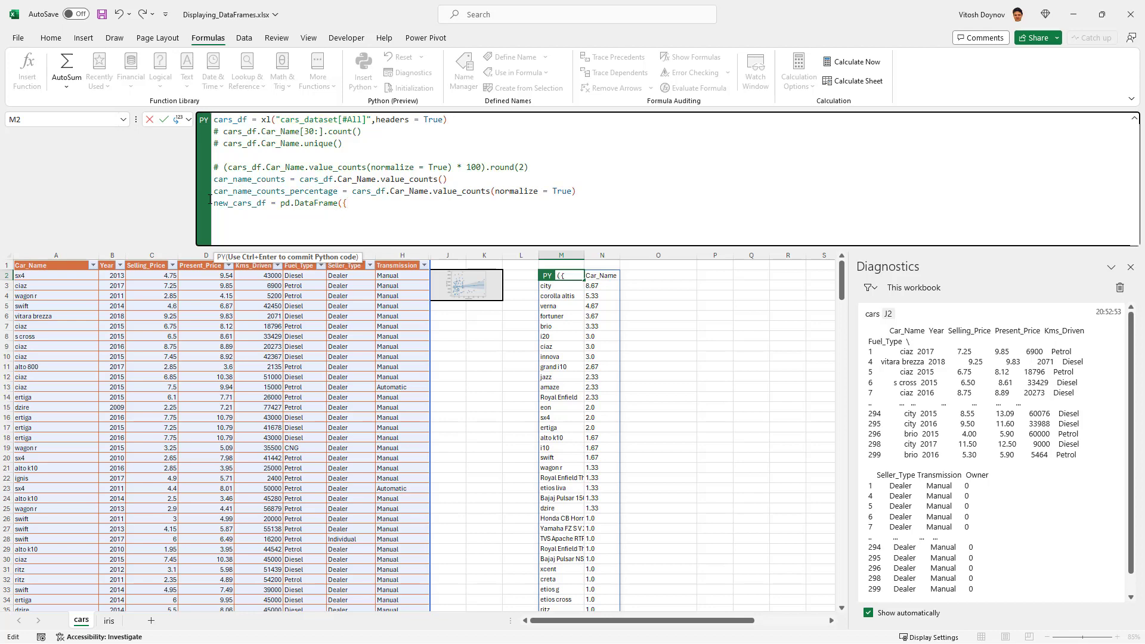
{"action": "type", "text": "}"}
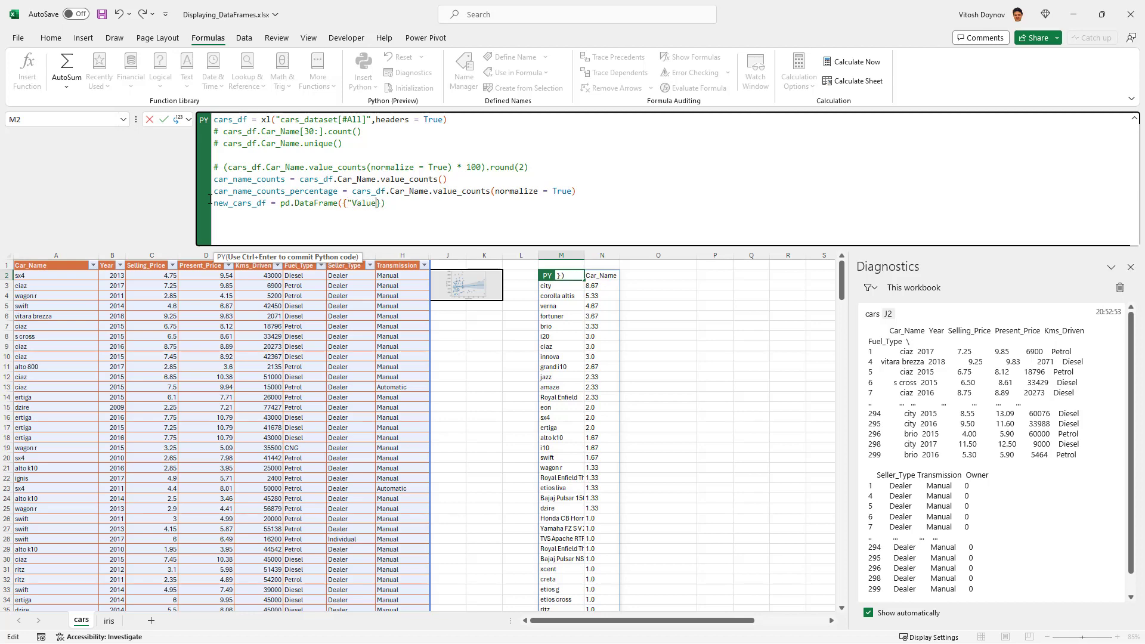
{"action": "type", "text": "_counts"}
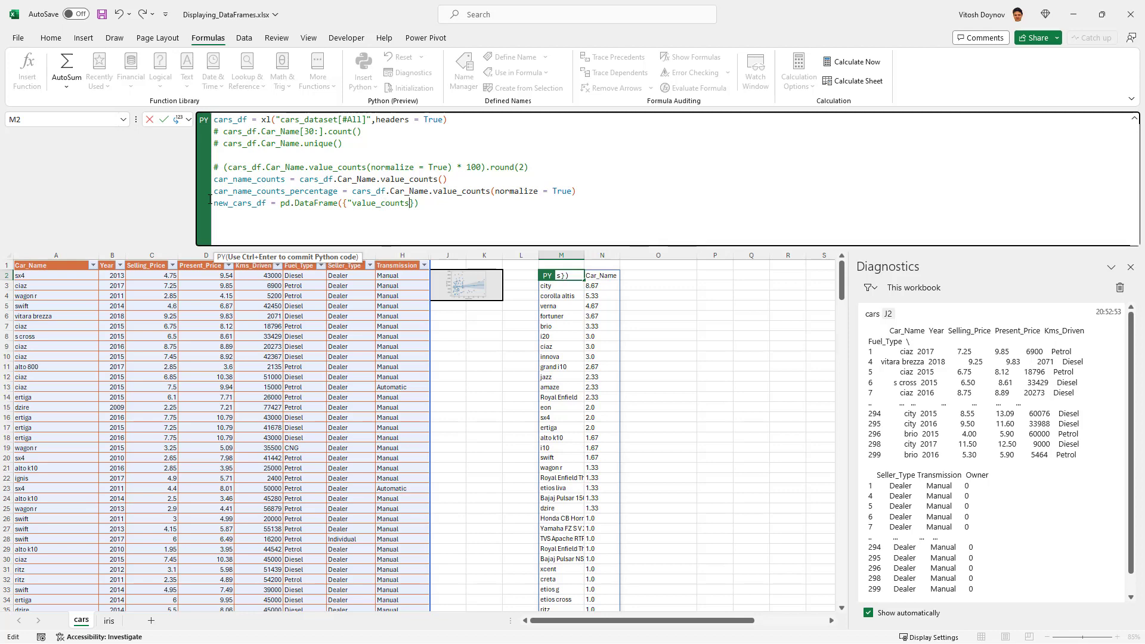
{"action": "type", "text": ":"}
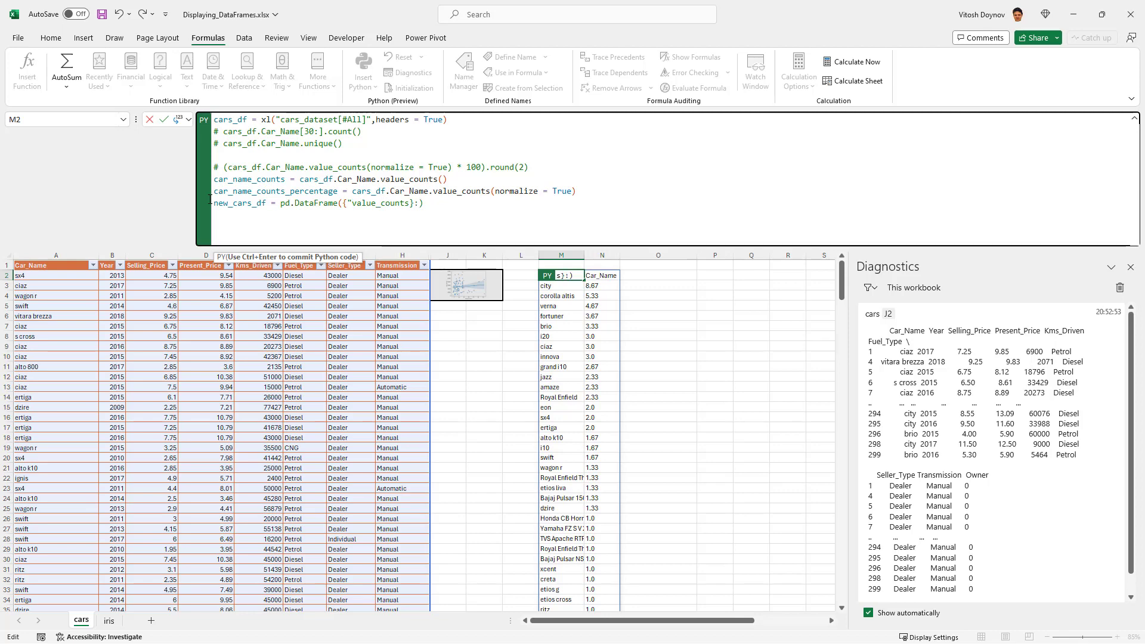
Fill in Value_Counts: car_name_counts and Percentages: (car_name_counts_percentage * 100).round(2), then commit
{"action": "type", "text": "car"}
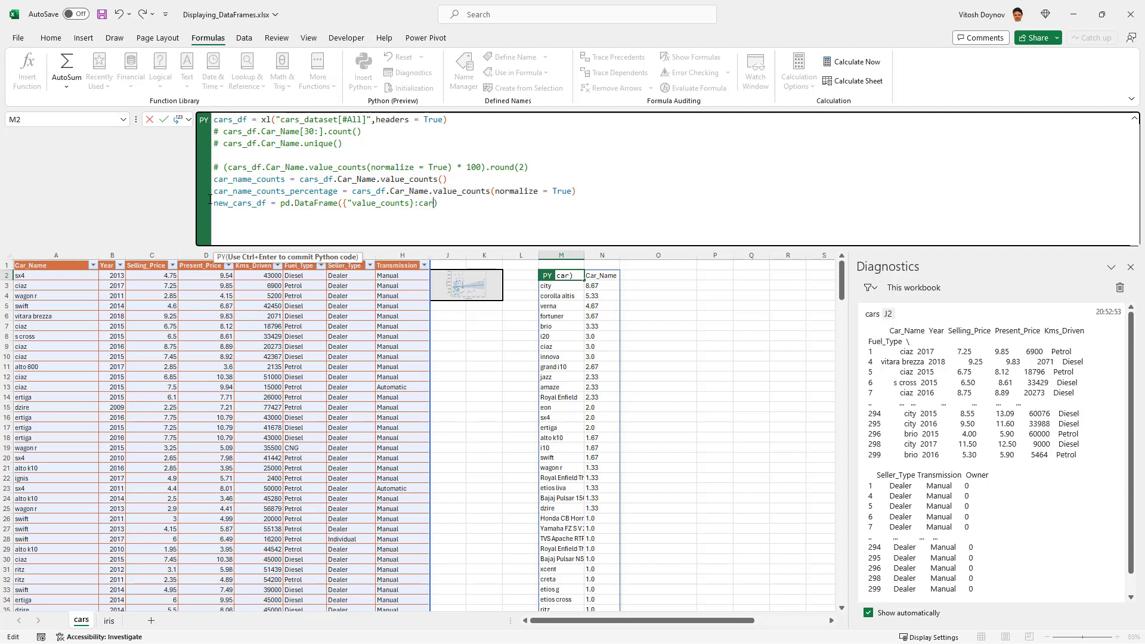
{"action": "type", "text": "_)"}
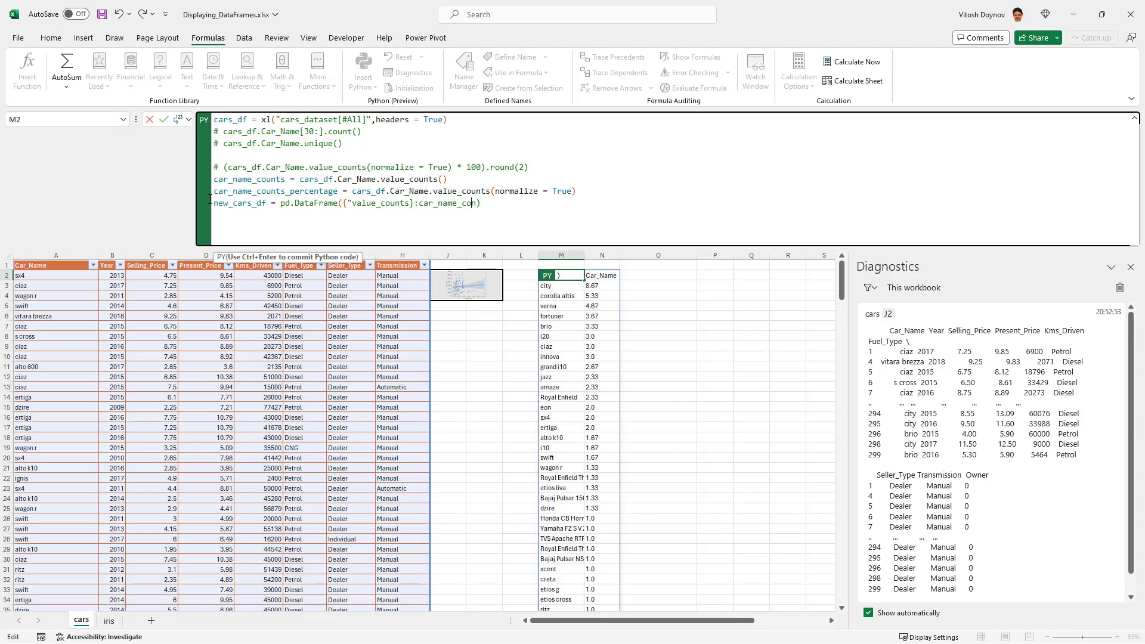
{"action": "type", "text": "unts)"}
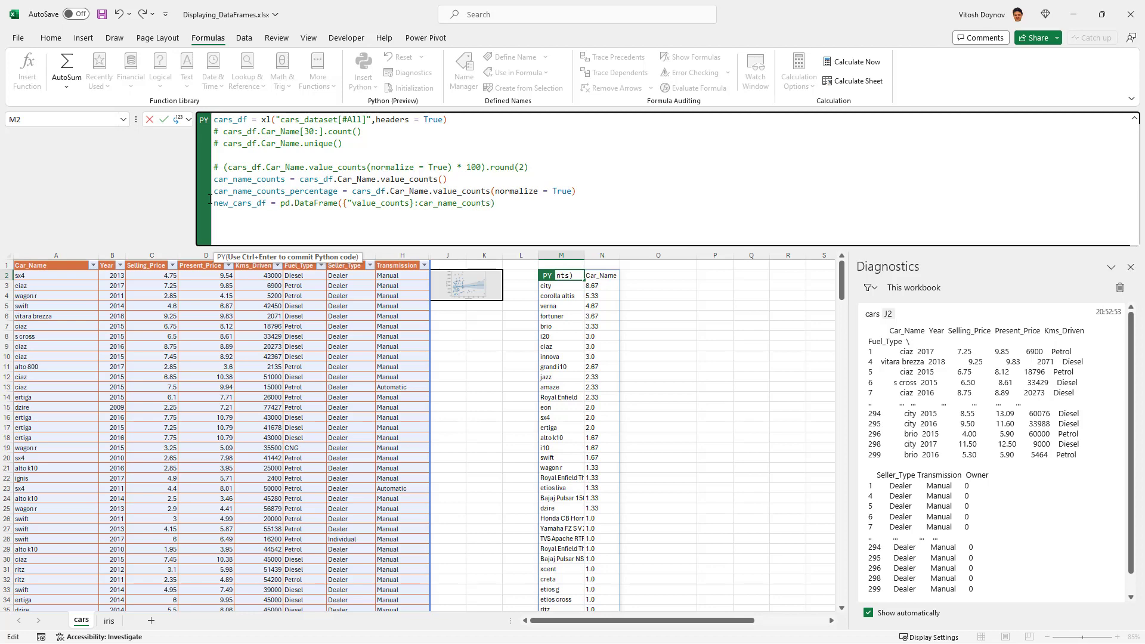
{"action": "type", "text": "m"}
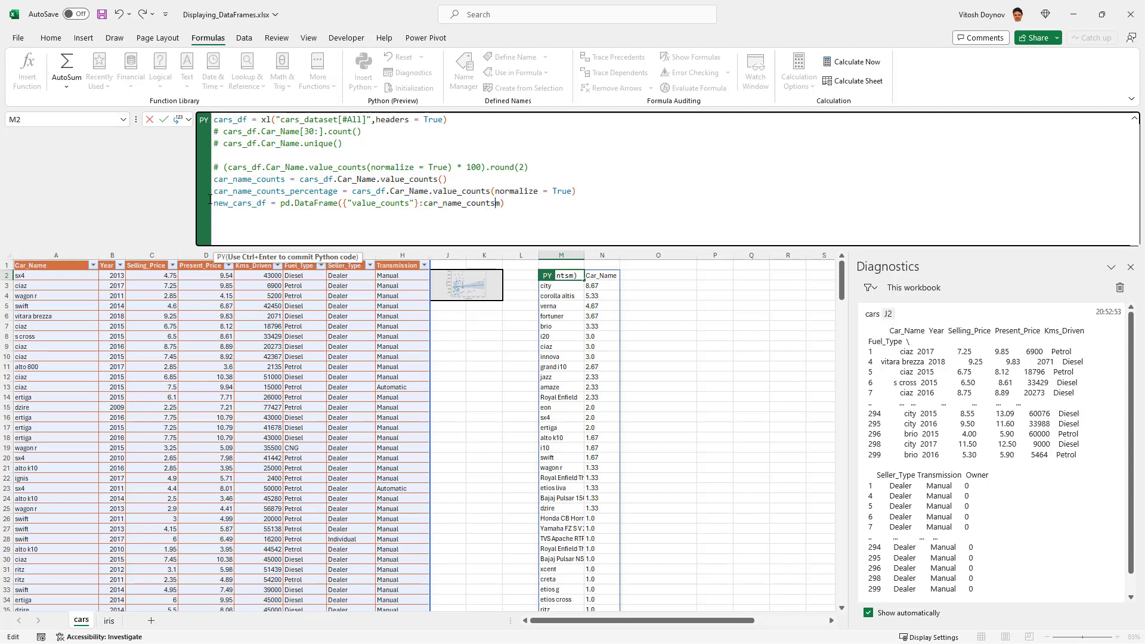
{"action": "type", "text": ","}
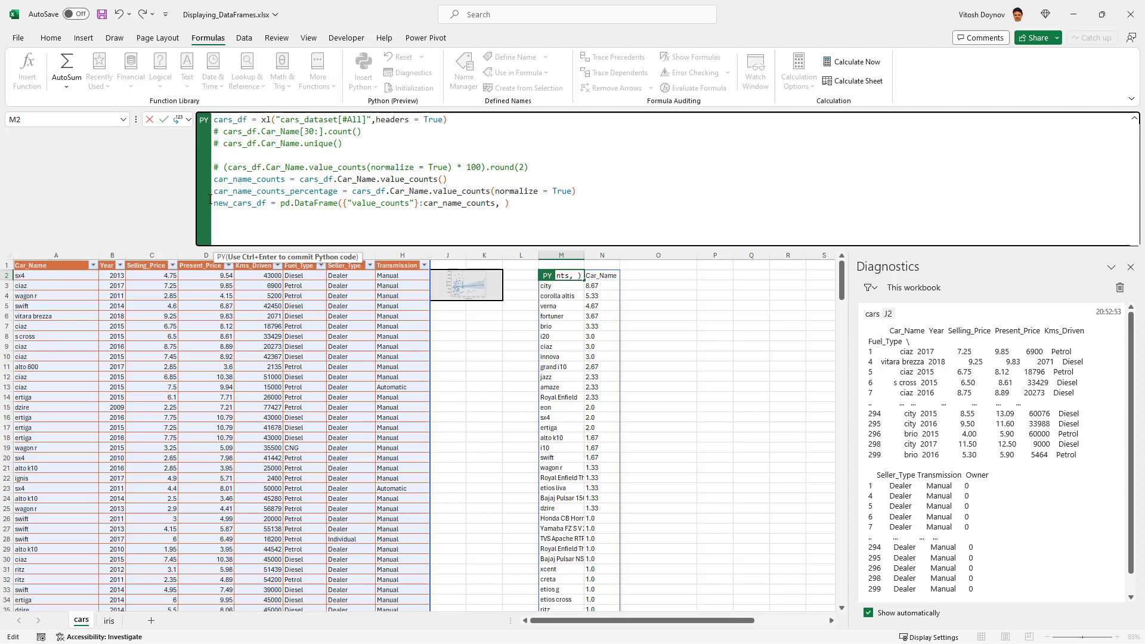
{"action": "type", "text": "Percentages\""}
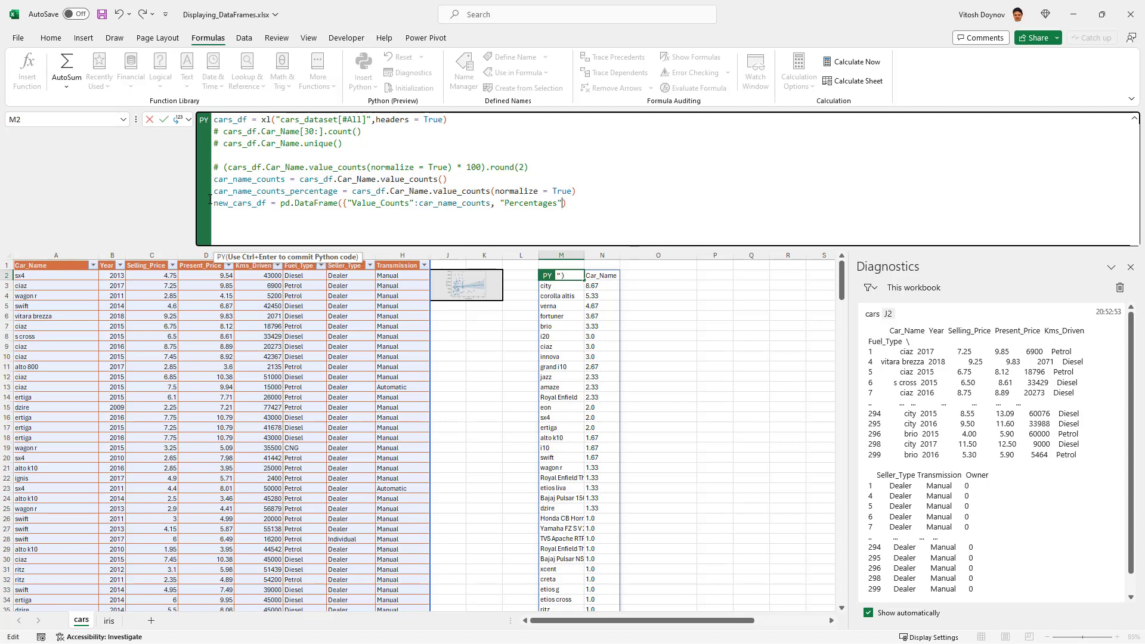
{"action": "type", "text": "})"}
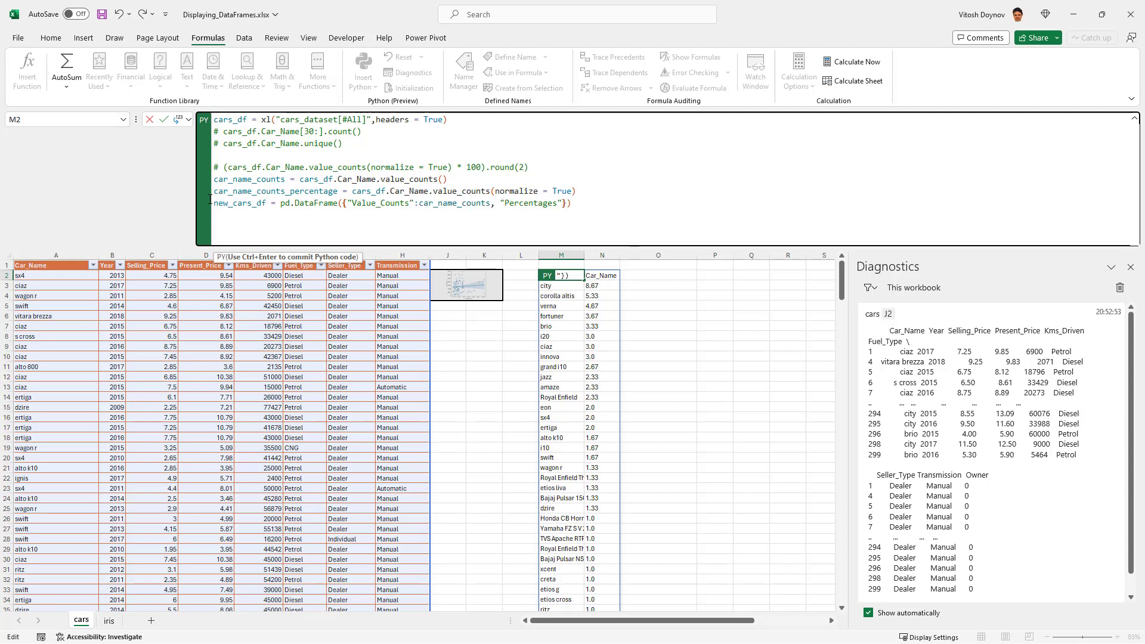
{"action": "type", "text": ":"}
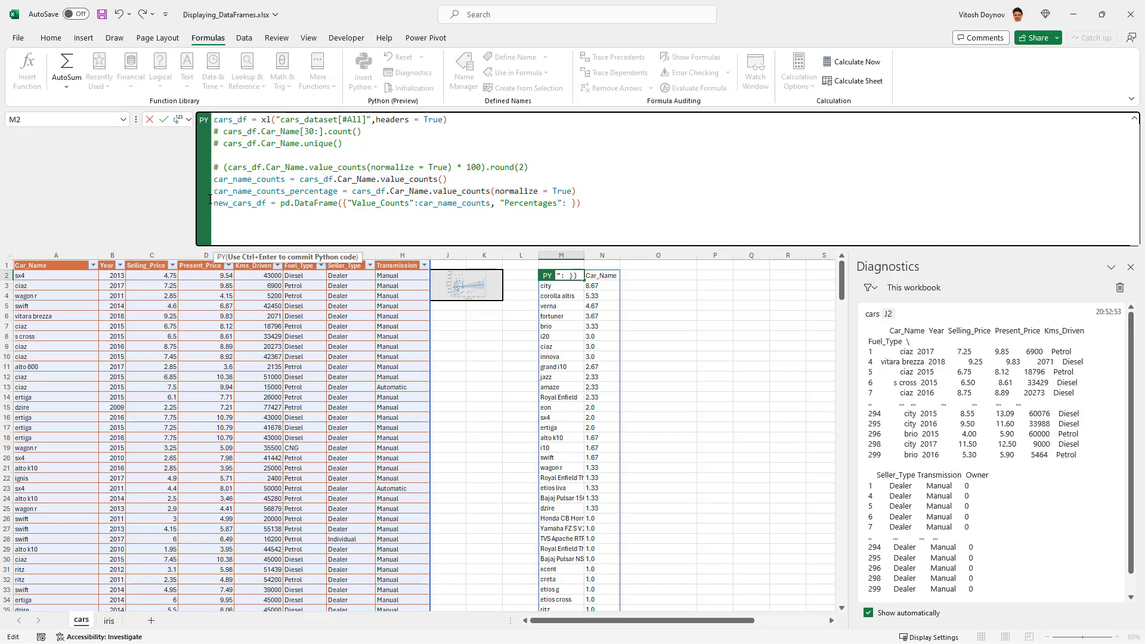
{"action": "type", "text": "car_name_counts_percentage * 100).round(2)"}
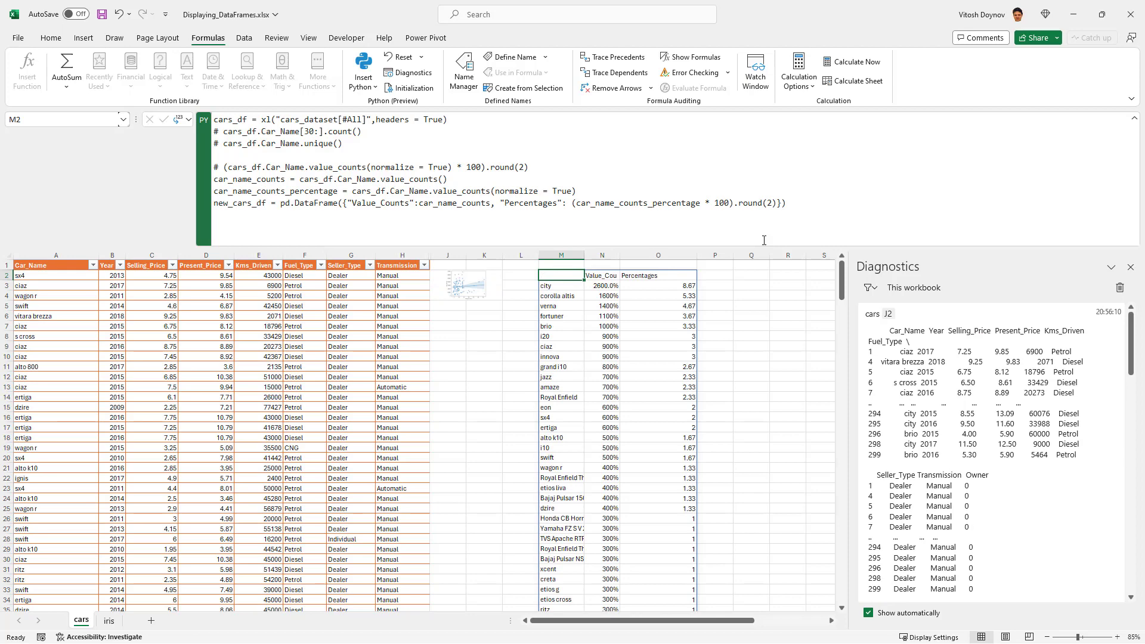
Set column N's Value_Counts to General number format so counts show as 26, not percentages
{"action": "left_click", "coordinate": [601, 285]}
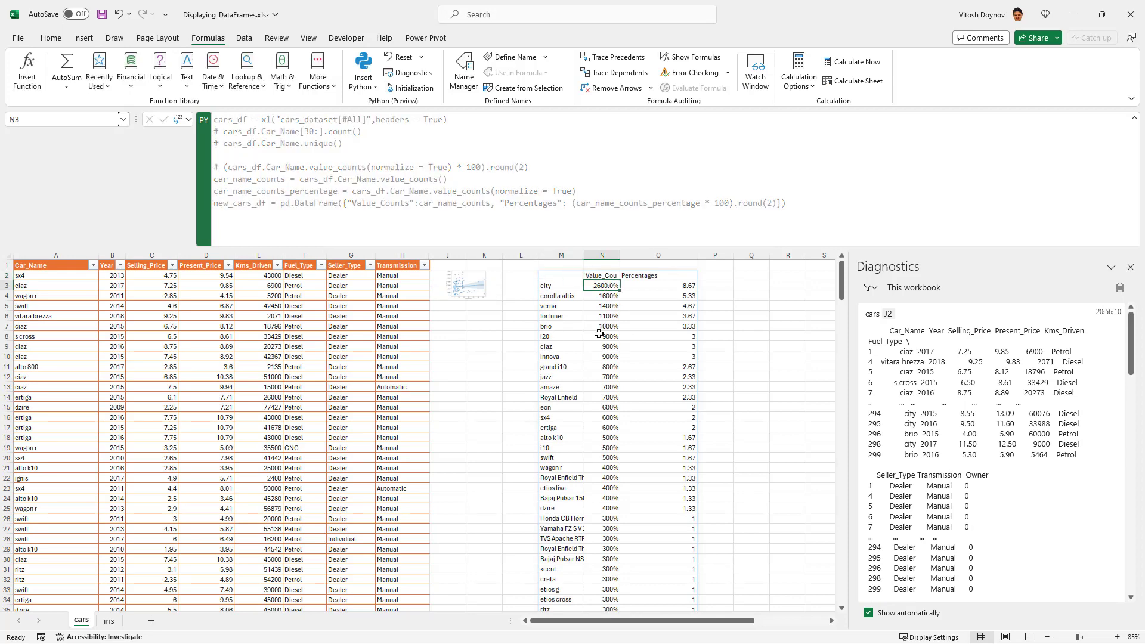
{"action": "mouse_move", "coordinate": [594, 317]}
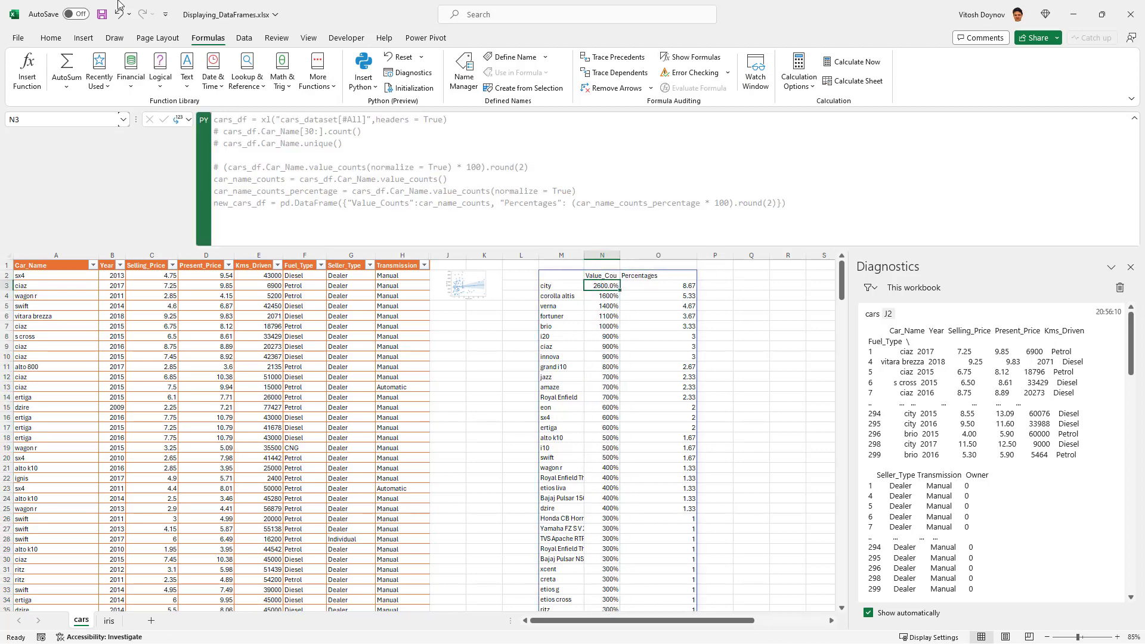
{"action": "left_click", "coordinate": [50, 37]}
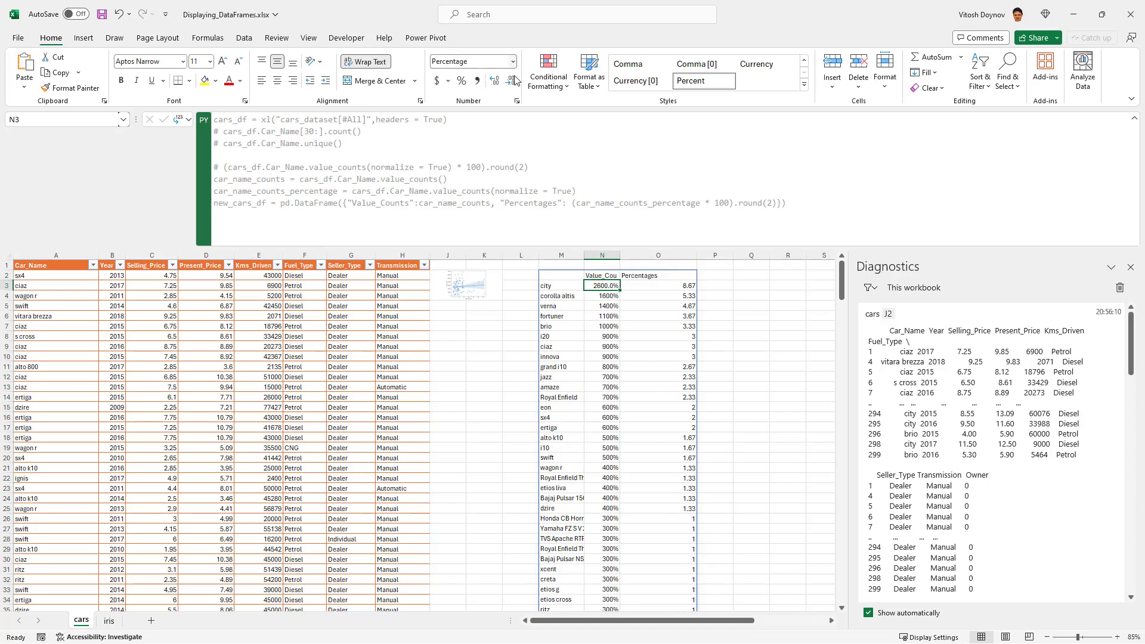
{"action": "left_click", "coordinate": [601, 256]}
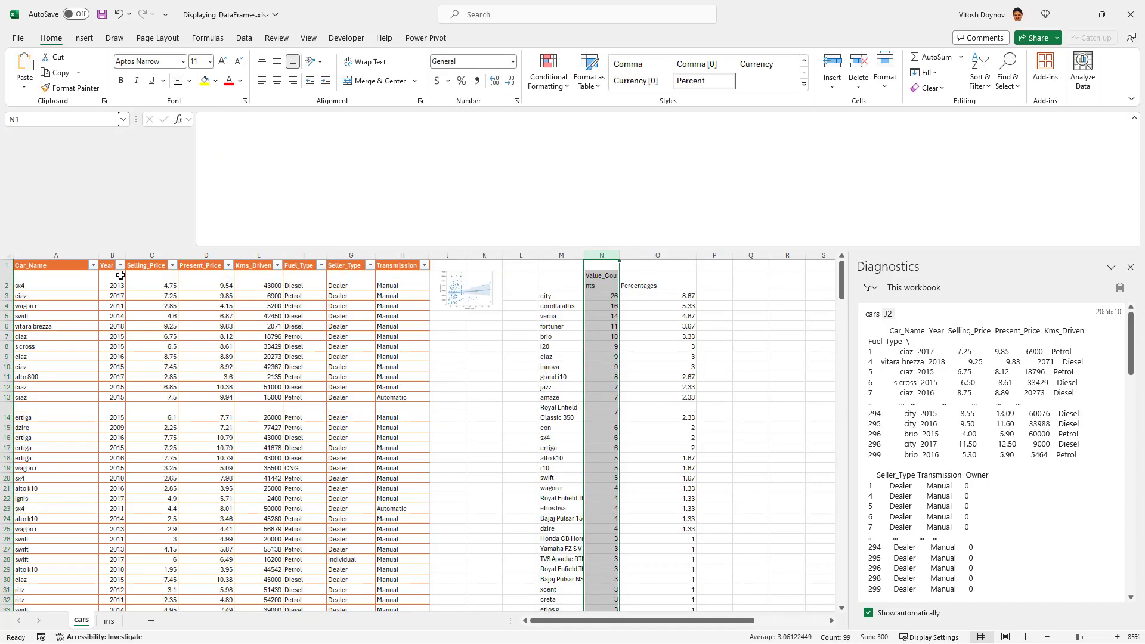
Widen result columns N and O so the Value_Counts and Percentages headings fit
{"action": "left_click", "coordinate": [561, 296]}
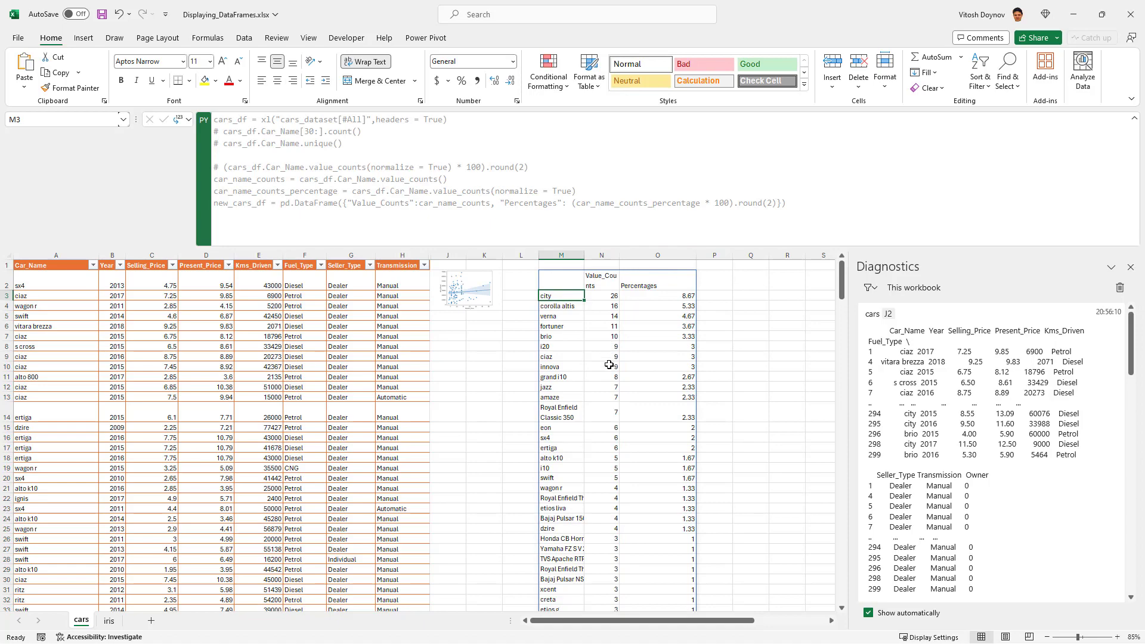
{"action": "scroll", "scroll_direction": "down", "scroll_amount": 3}
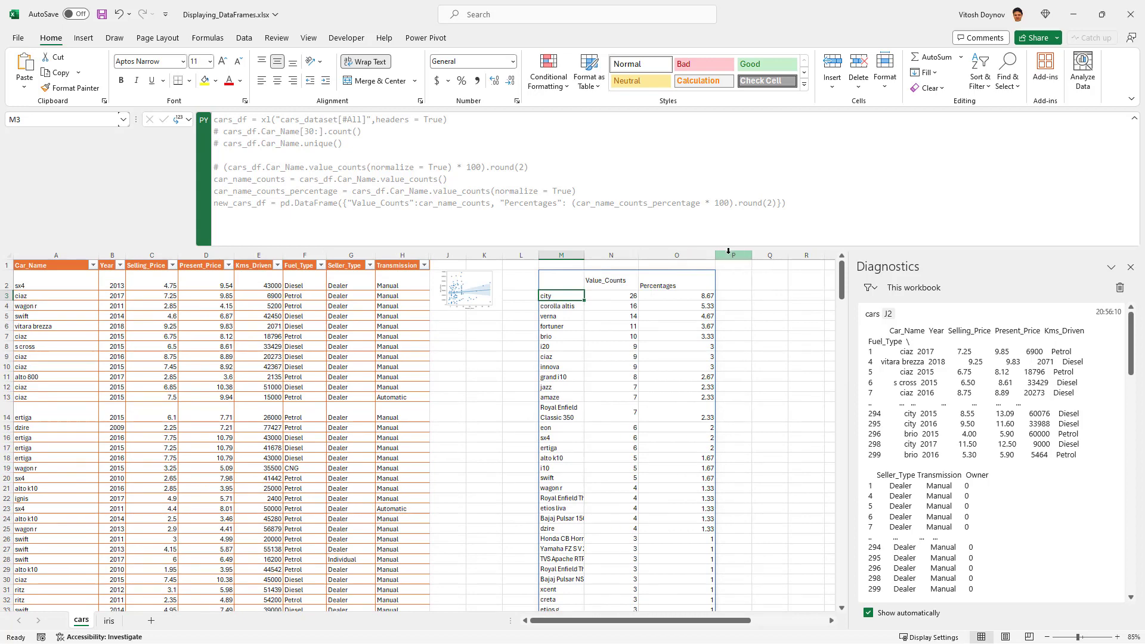
{"action": "left_click", "coordinate": [688, 279]}
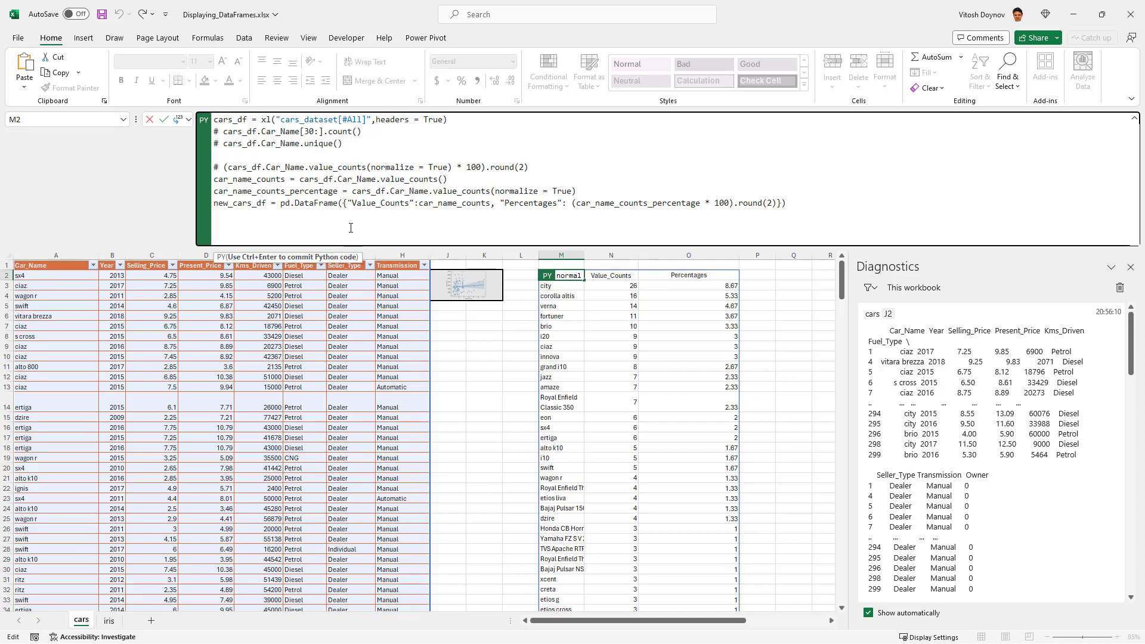
{"action": "mouse_move", "coordinate": [356, 179]}
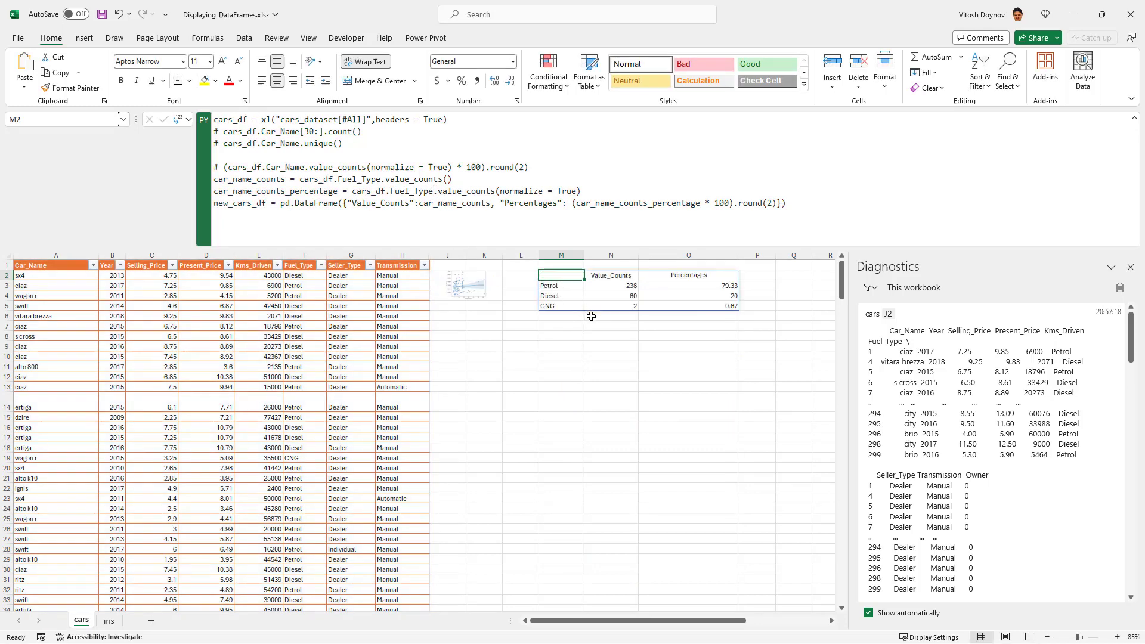
Review the spilled Fuel_Type counts Petrol 238, Diesel 60 and CNG 2 in N3:N6
{"action": "left_click", "coordinate": [611, 285]}
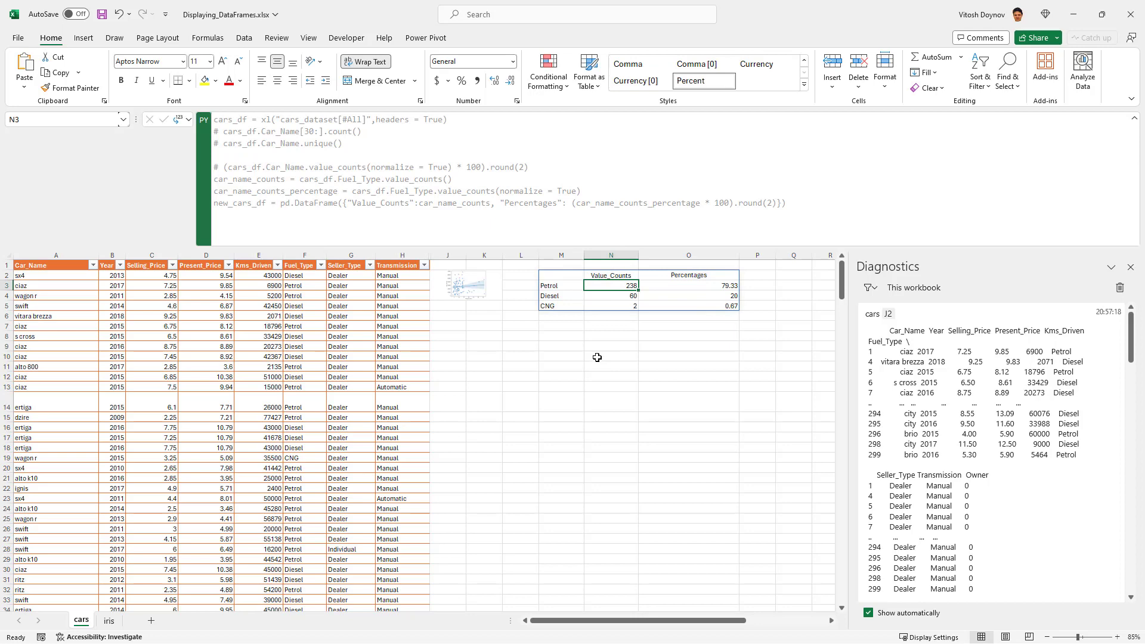
{"action": "left_click", "coordinate": [611, 296]}
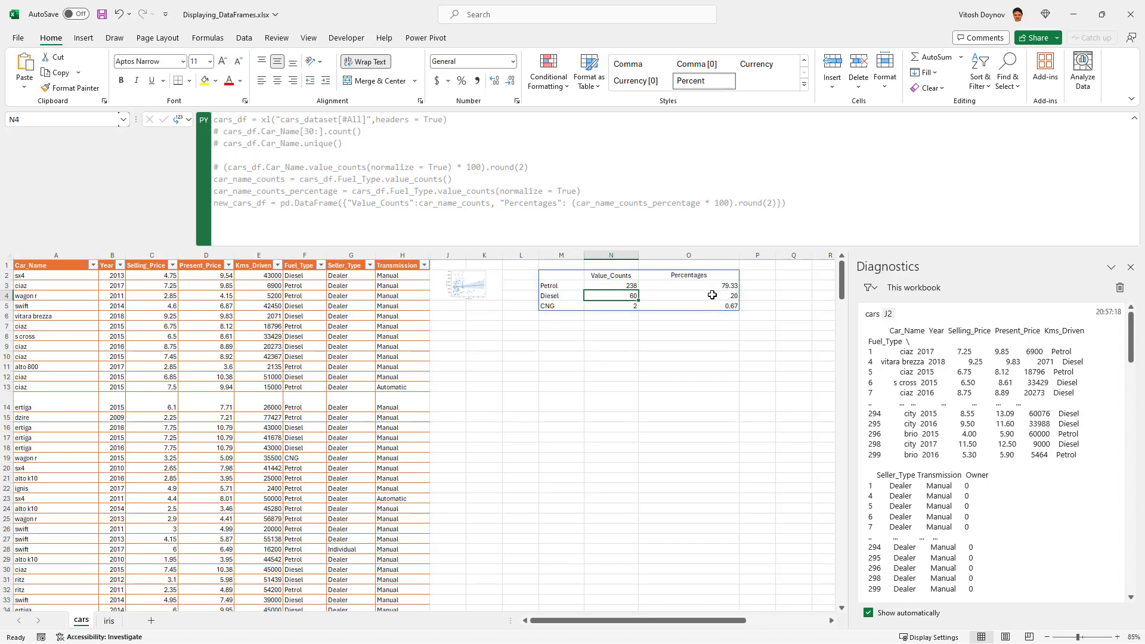
{"action": "left_click", "coordinate": [611, 306]}
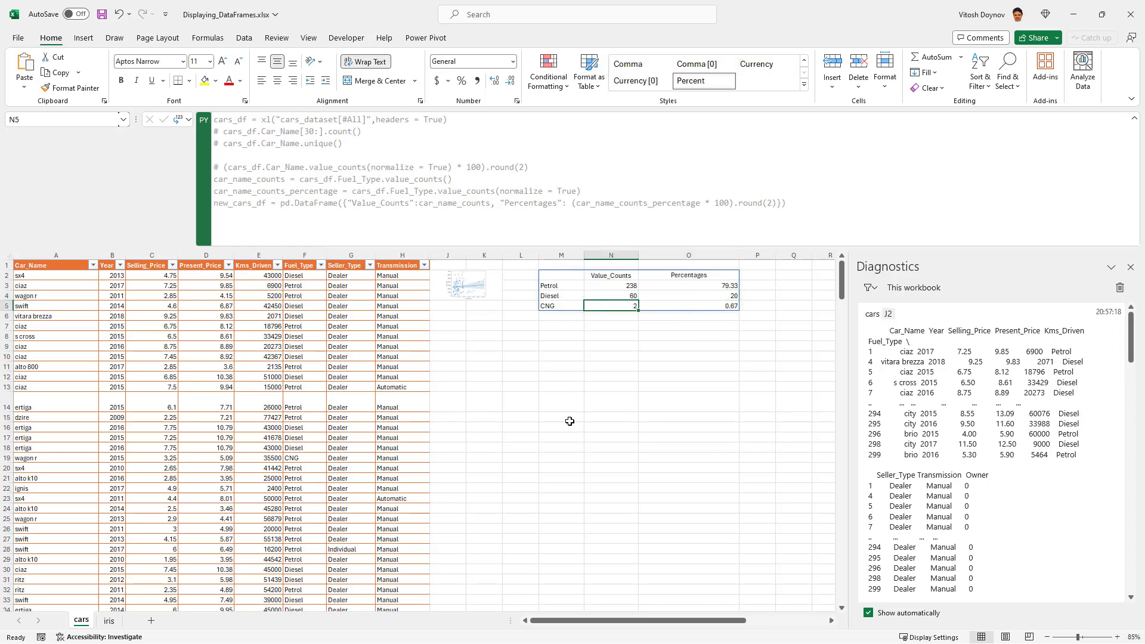
{"action": "mouse_move", "coordinate": [551, 342]}
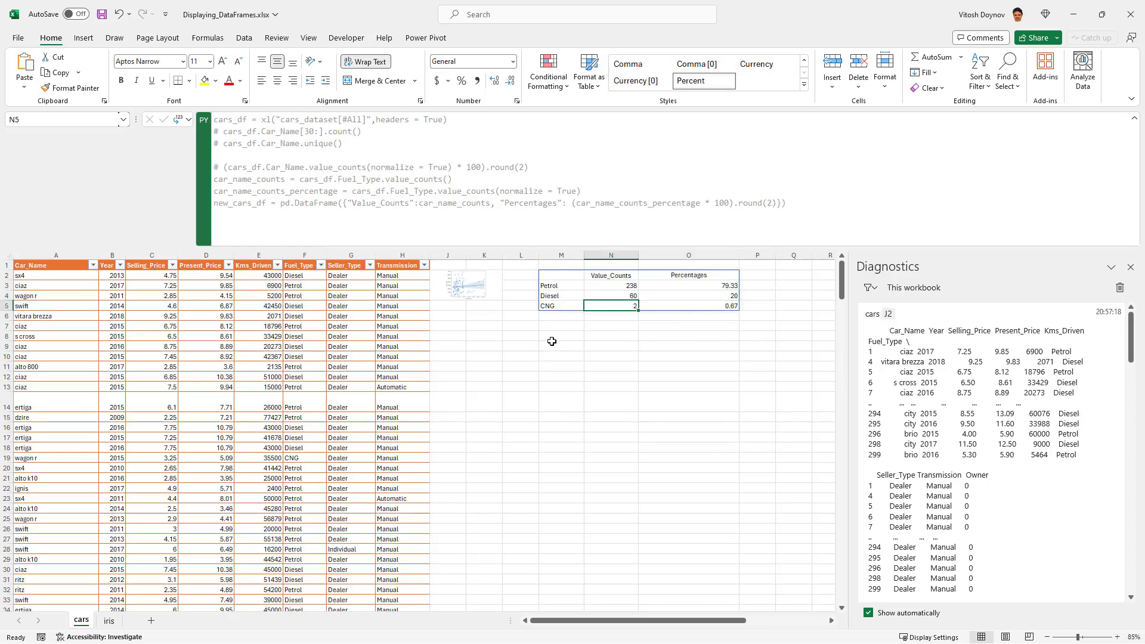
{"action": "left_click", "coordinate": [611, 315]}
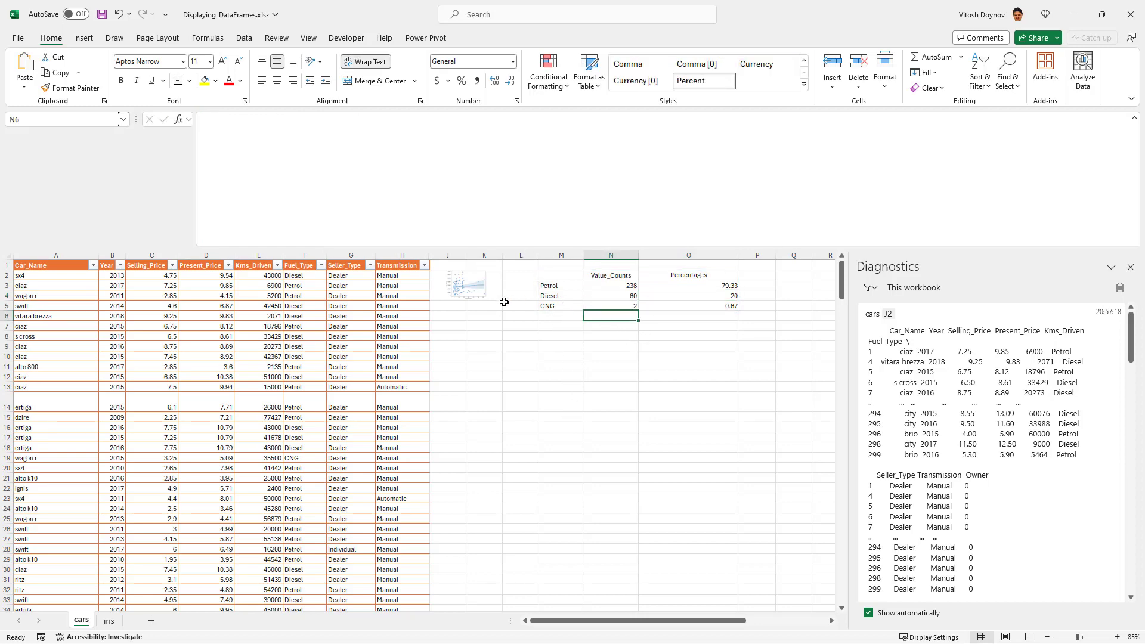